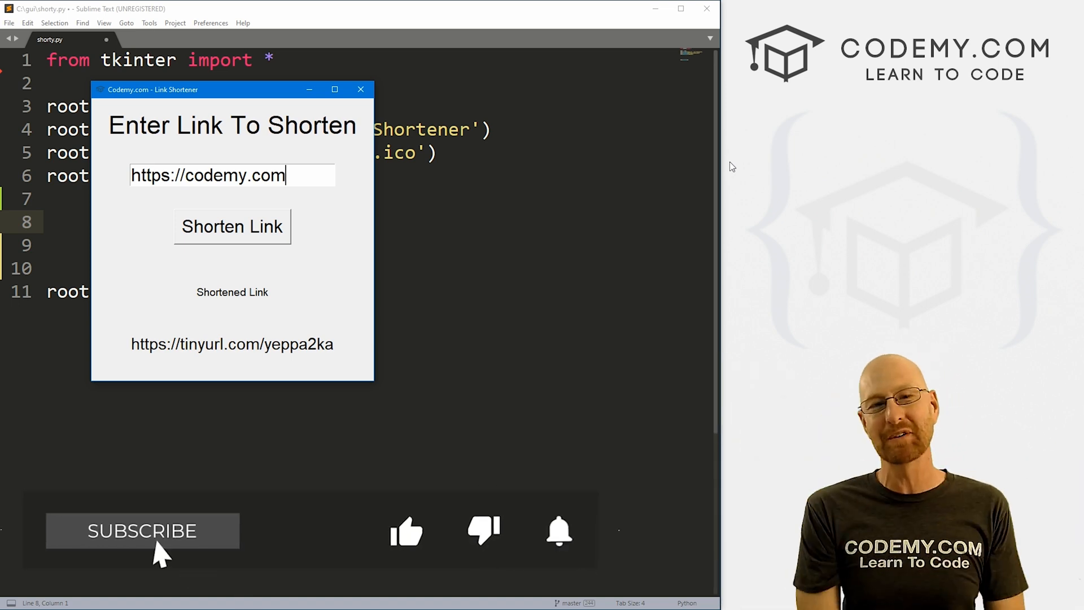
Browse the codemy.com site in the browser, scrolling down the page.
left_click(142, 531)
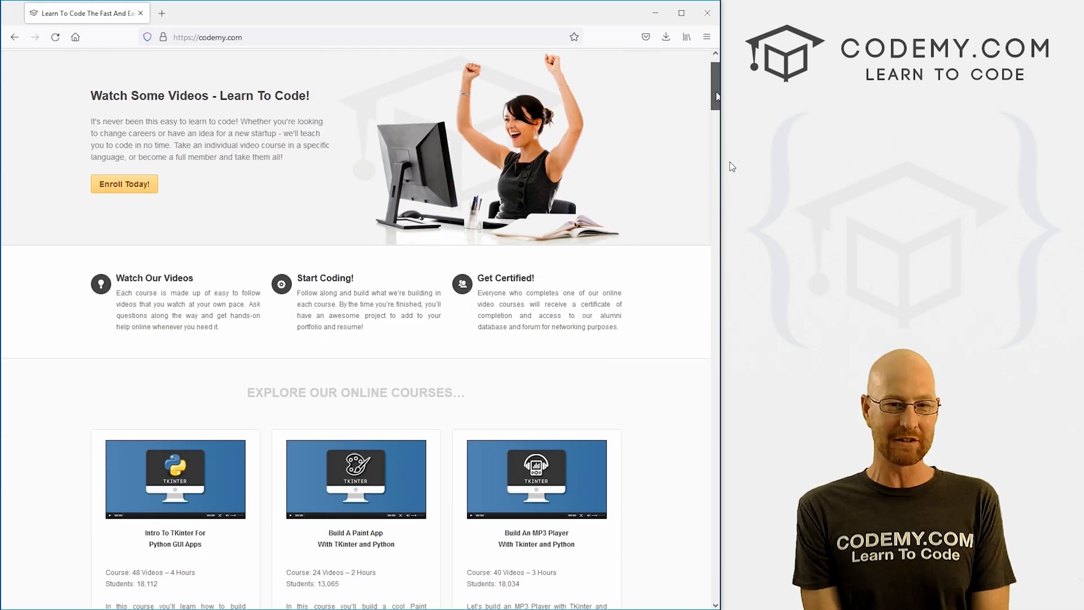
scroll("down", 3)
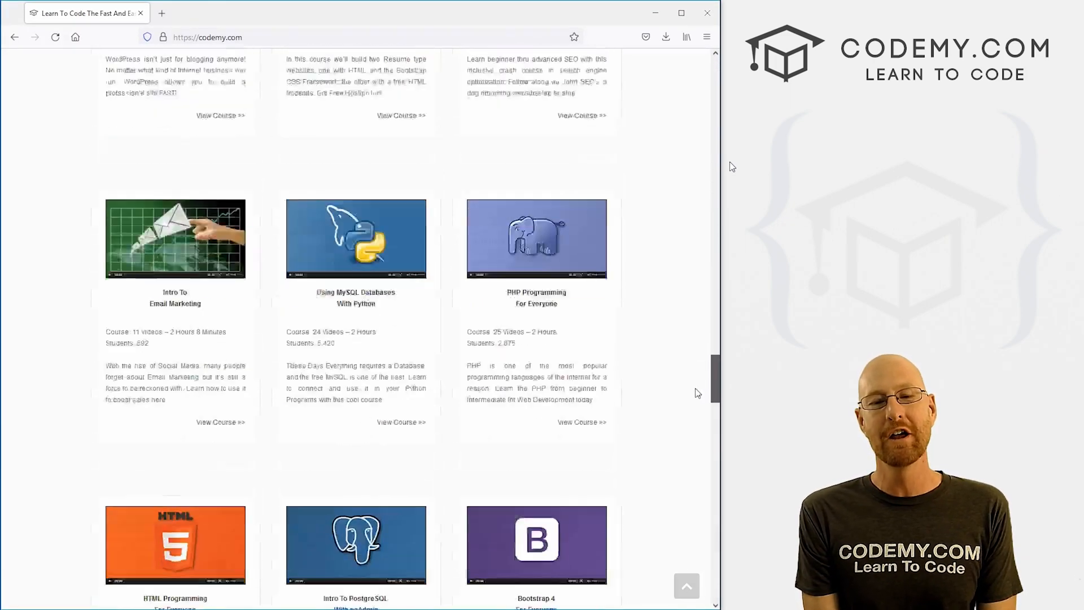
scroll("down", 3)
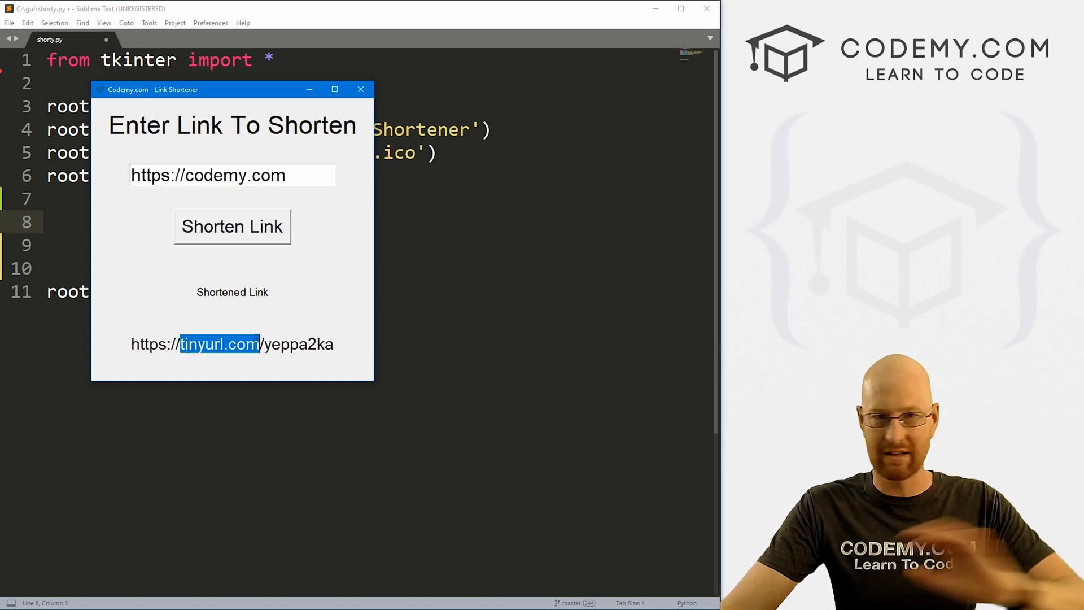
mouse_move(322, 332)
type("googl")
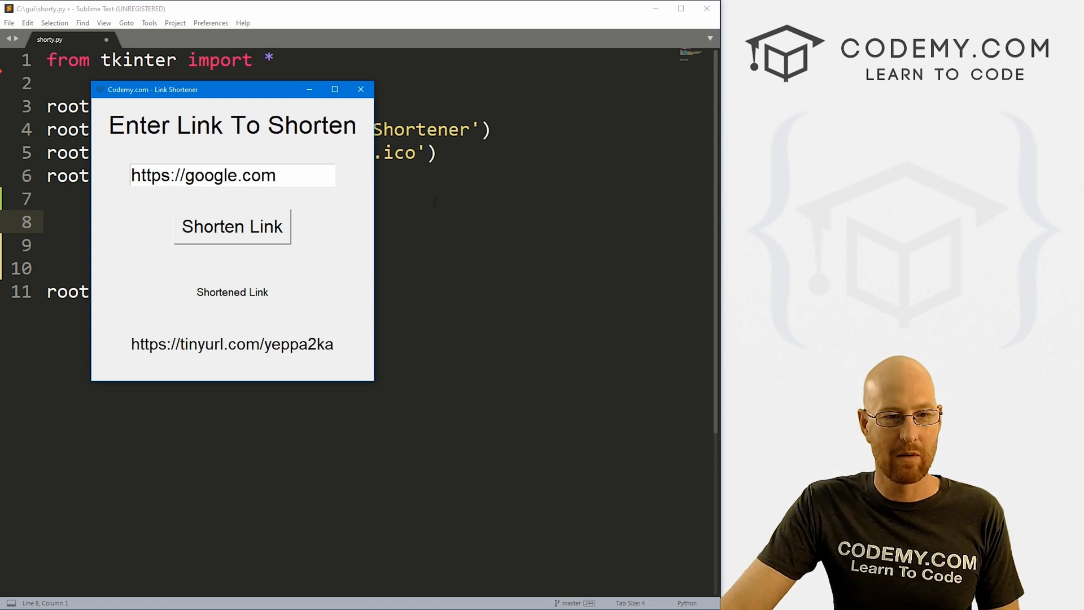
left_click(231, 226)
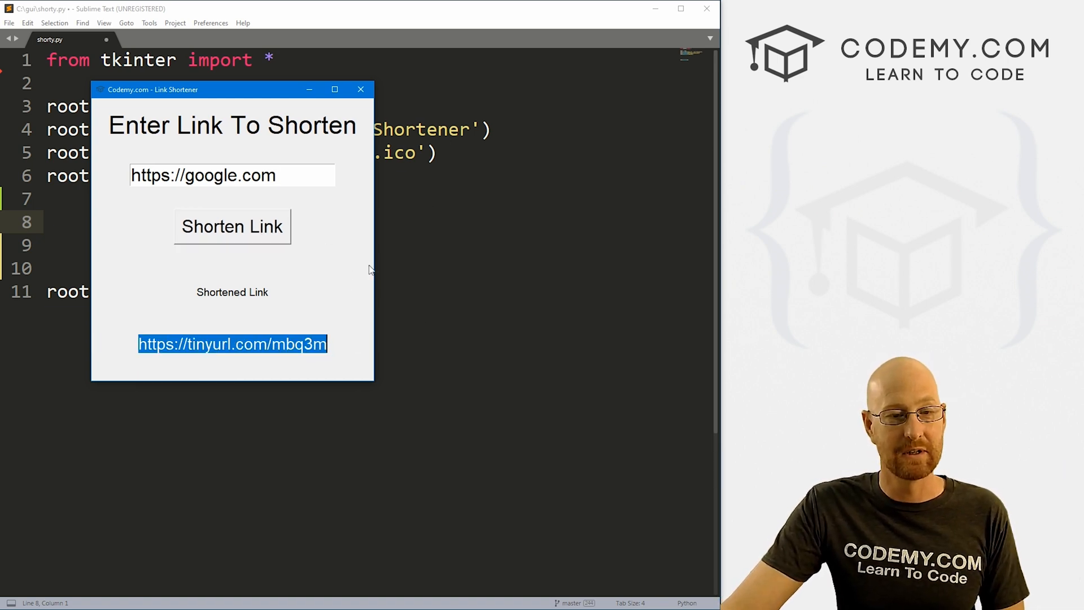
left_click(360, 89)
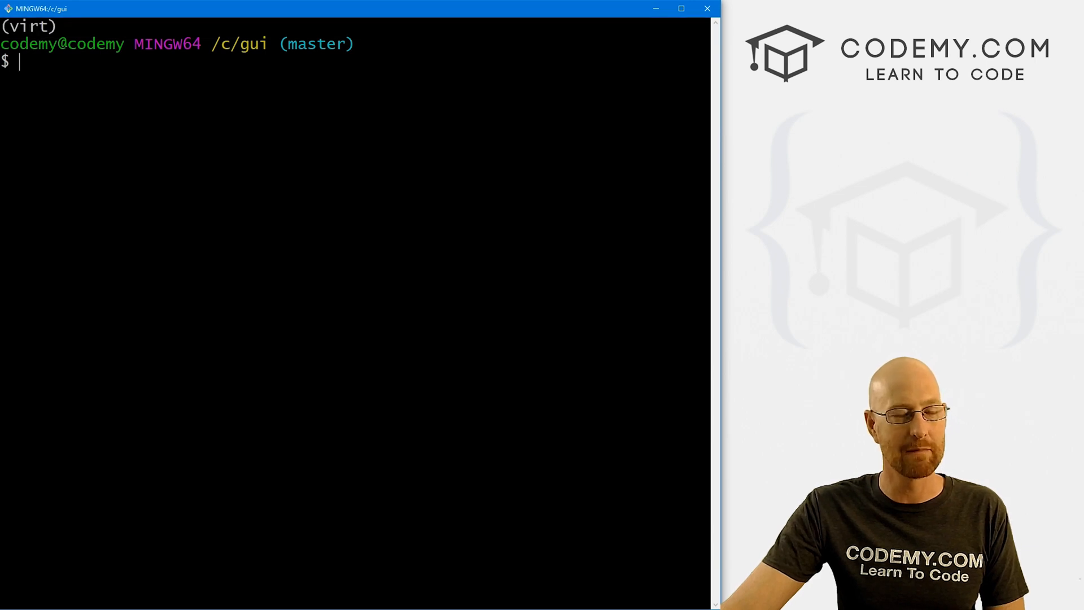
Enter pip install pyshorteners at the virtual environment prompt in Git Bash.
type("p")
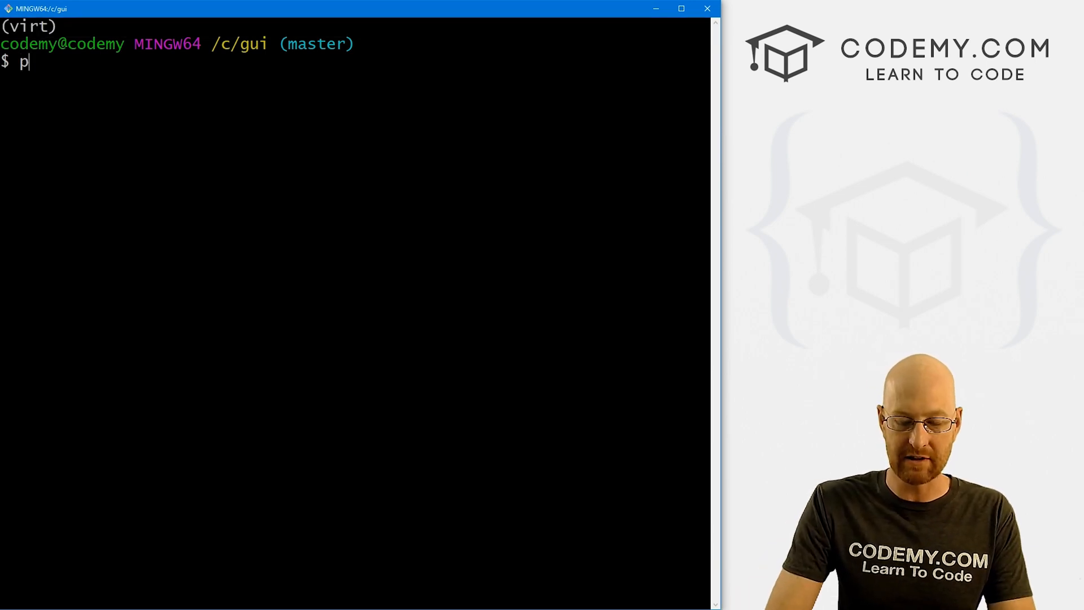
type("ip install")
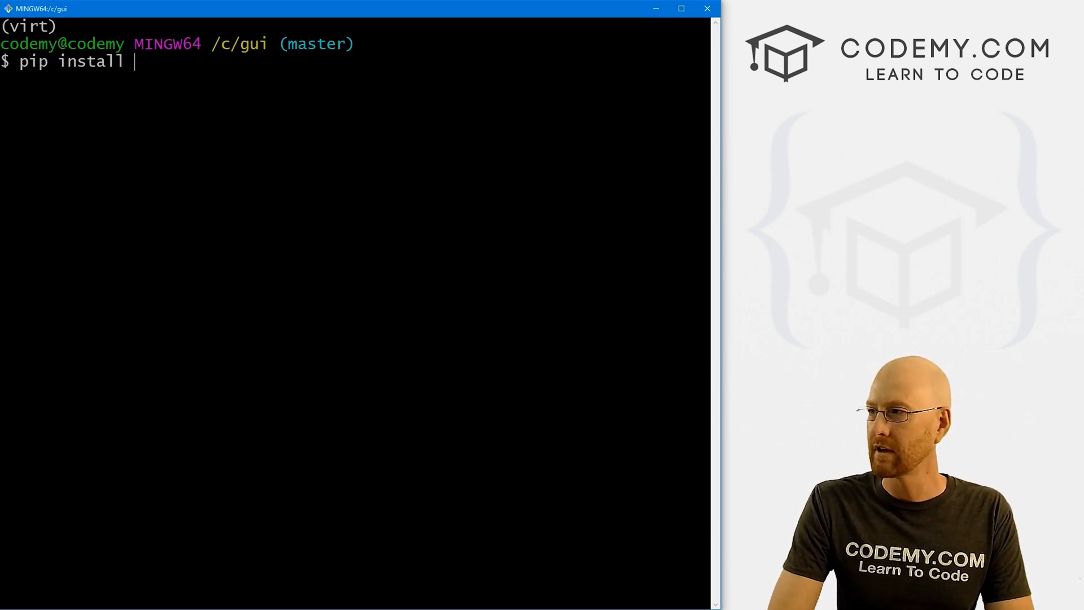
type("pyshorteners")
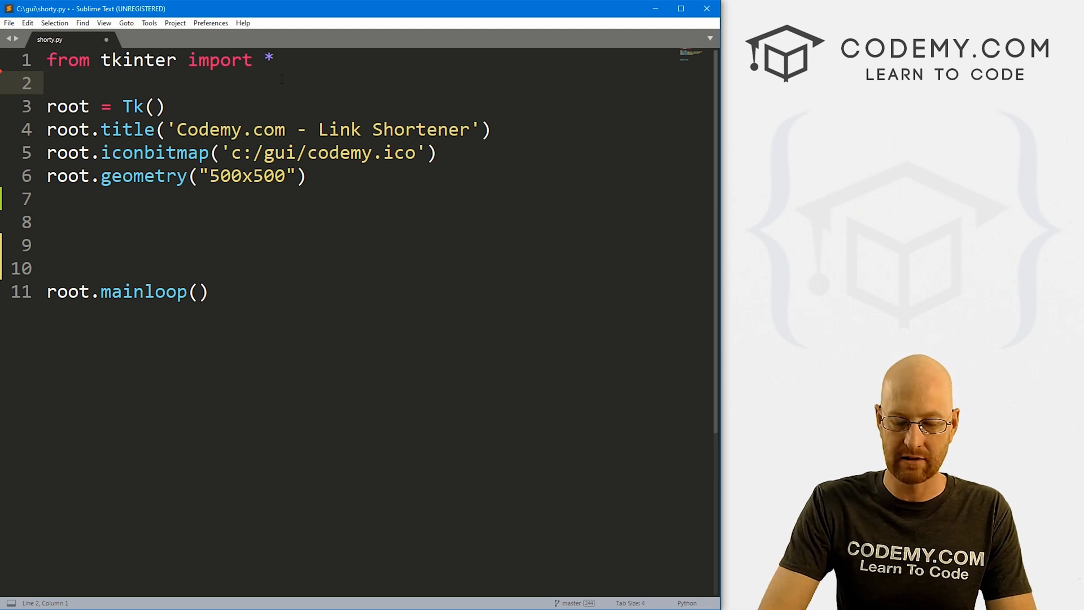
Import pyshorteners and add an 'Enter Link To Shorten' label packed with pady=20.
type("import pyshor")
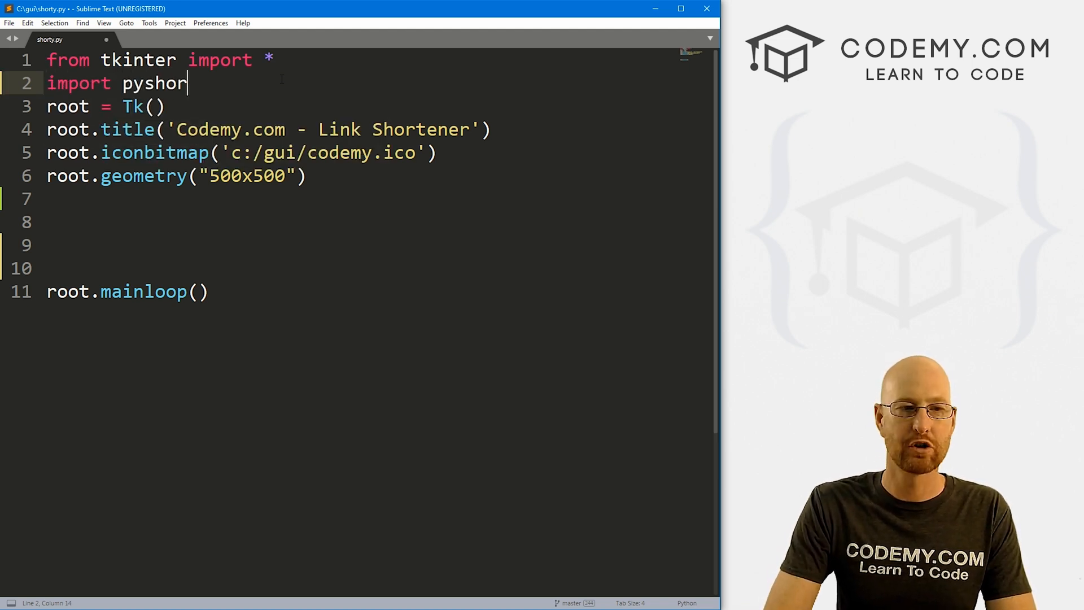
type("teners")
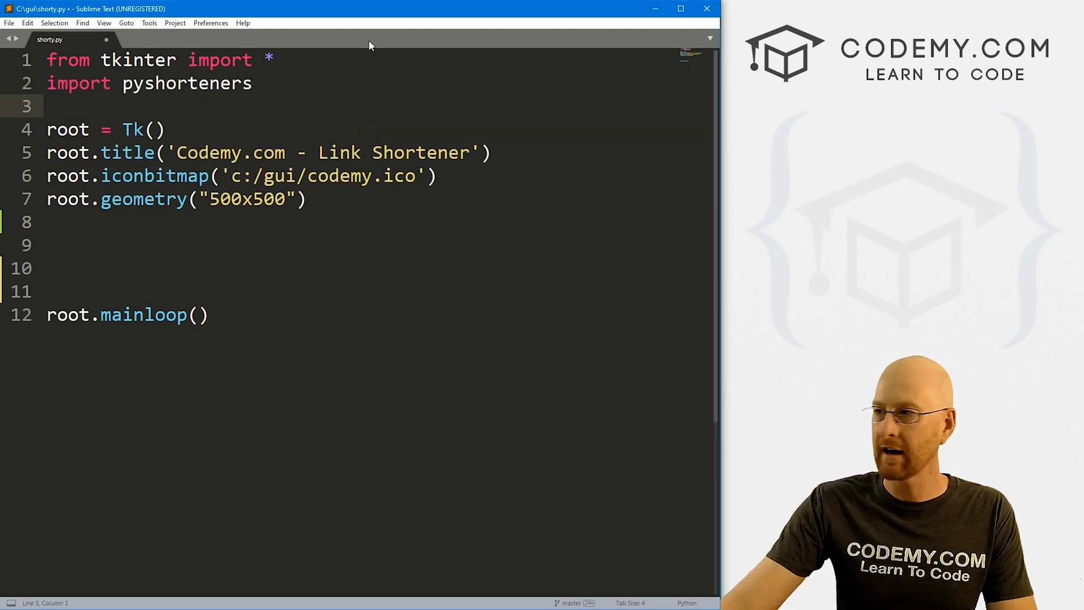
type("my_la")
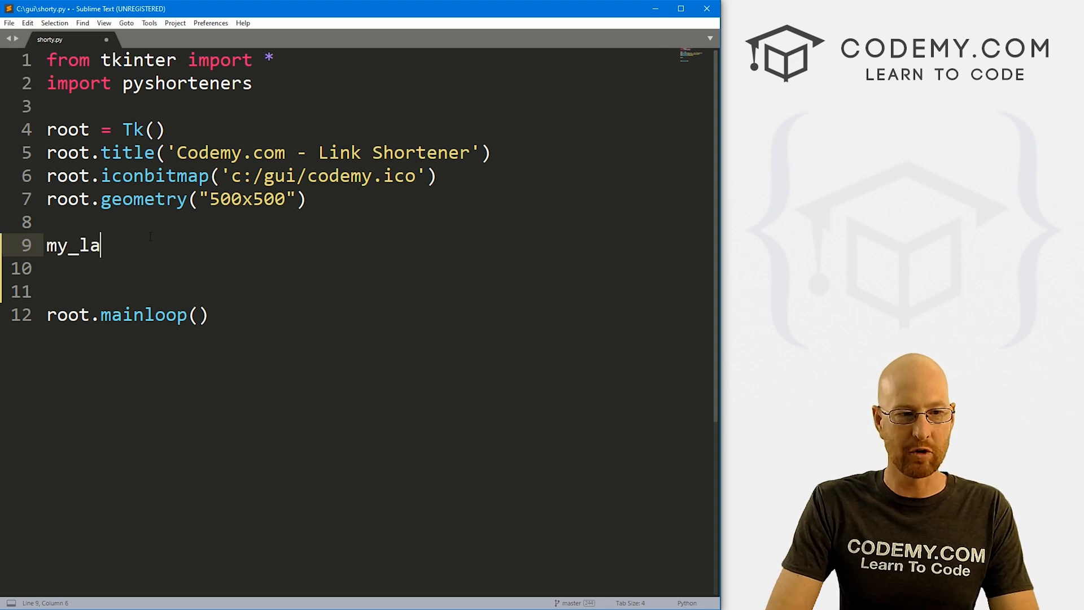
type("bel = Label(root, text=")
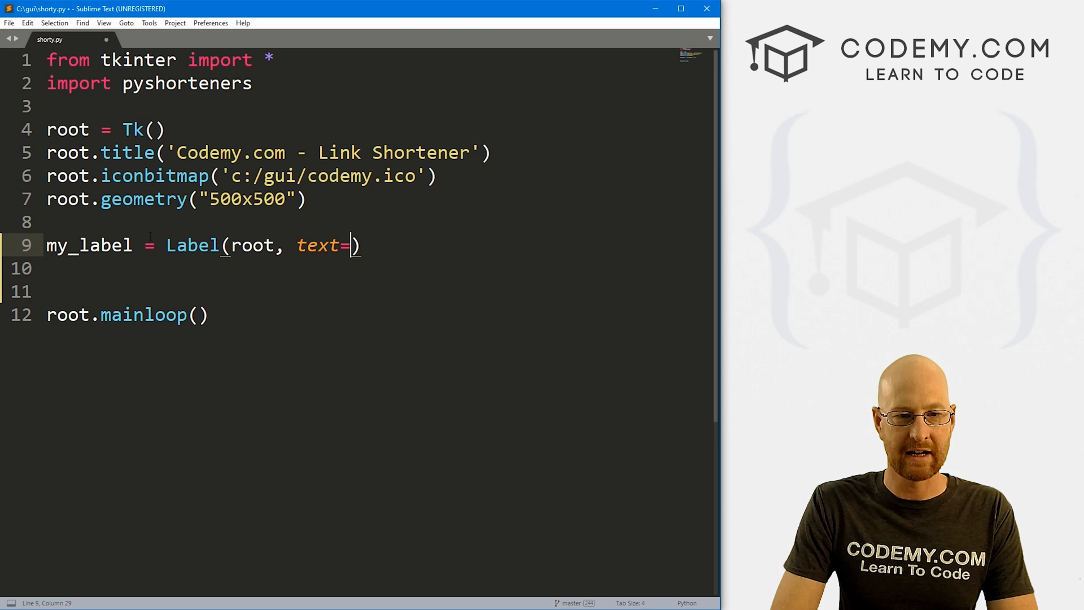
type("\"Enter L")
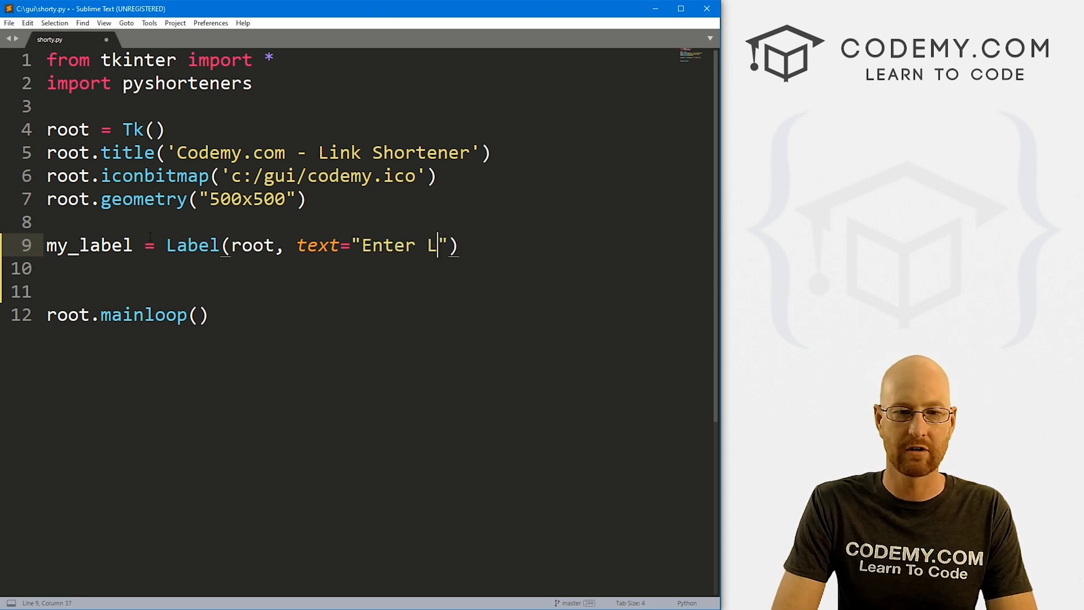
type("ink To Shorten")
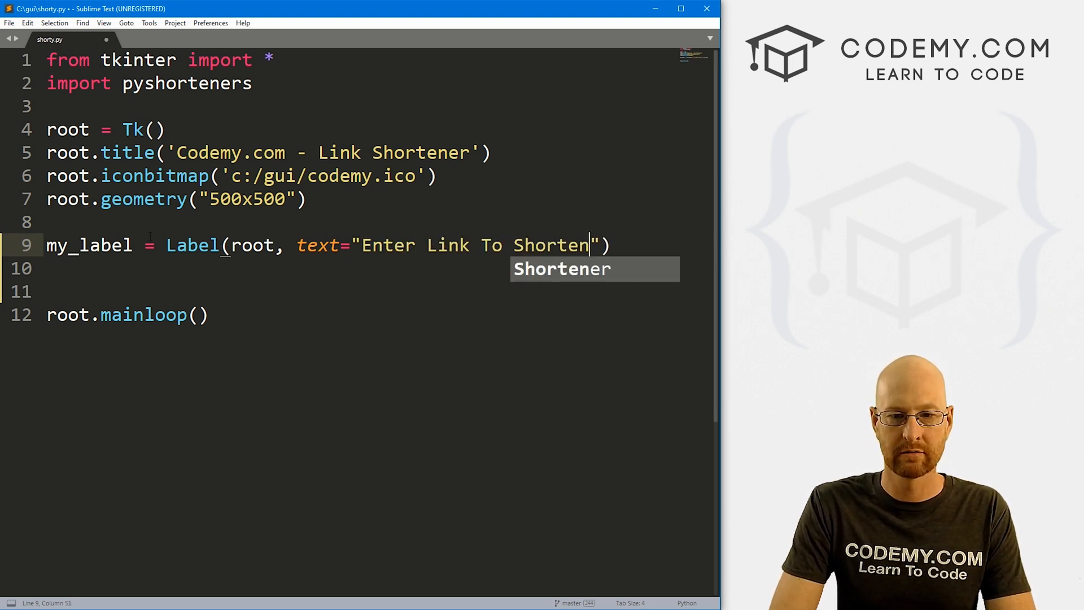
type(", font=(")
left_click(360, 269)
type("my_label.pack(")
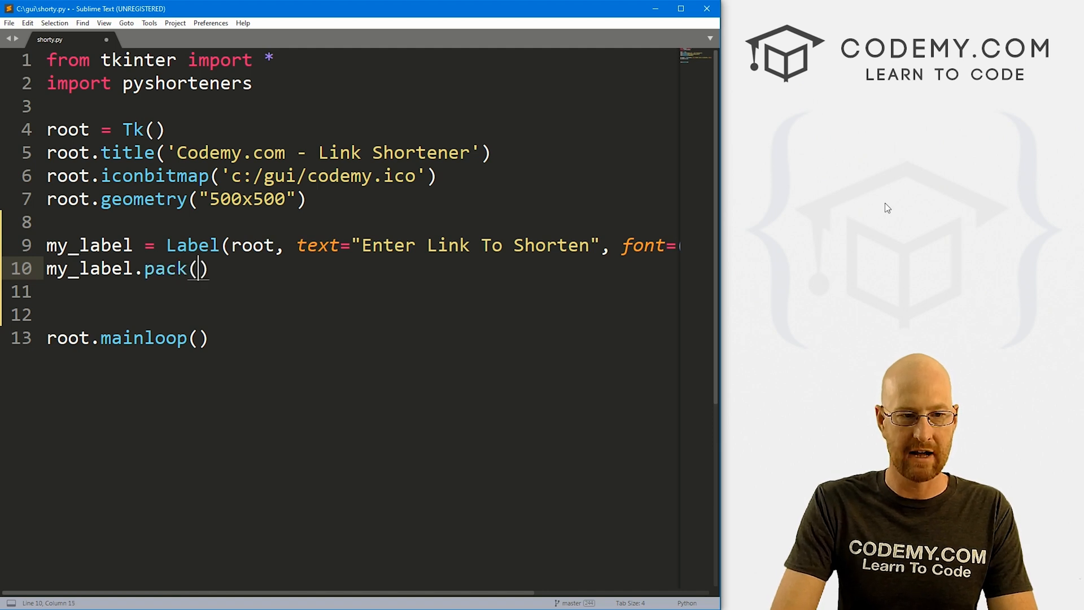
type("pady=20")
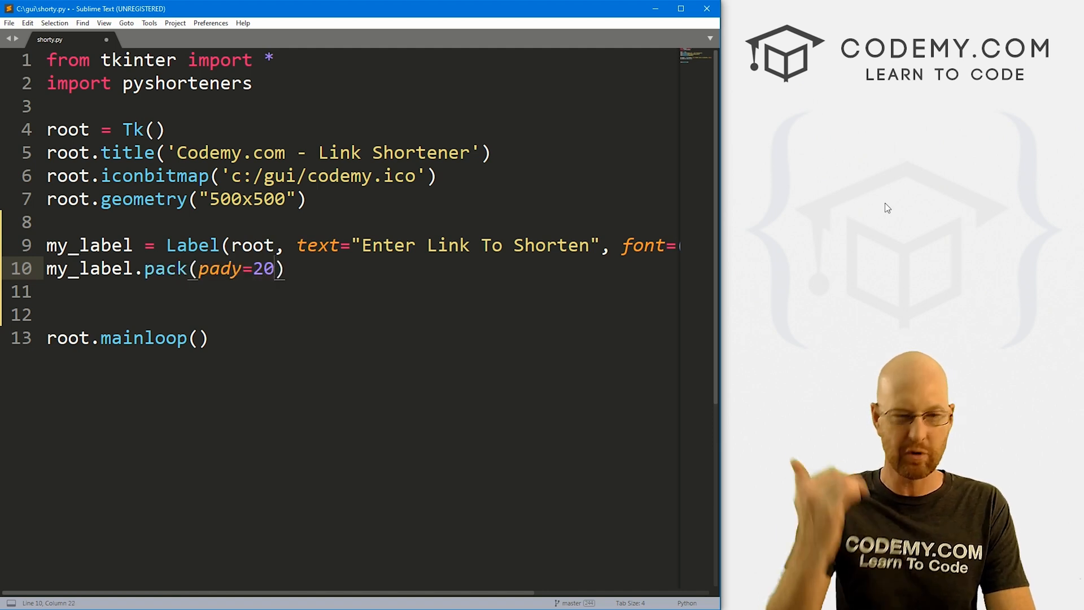
Add my_entry = Entry(root, font=("Helvetica", 24)) packed with pady=20.
type("my")
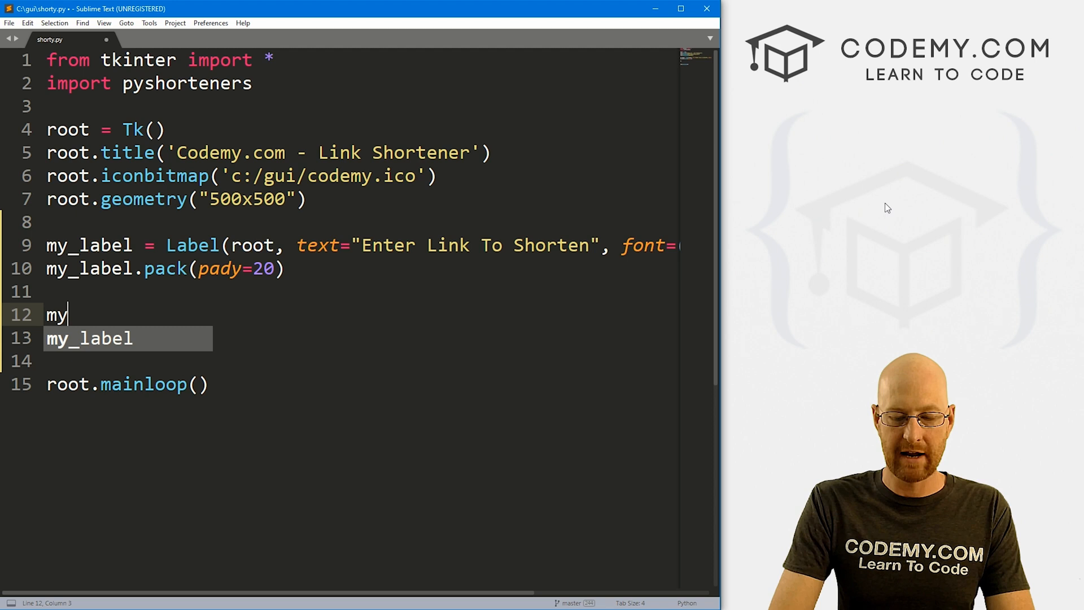
type("_entry")
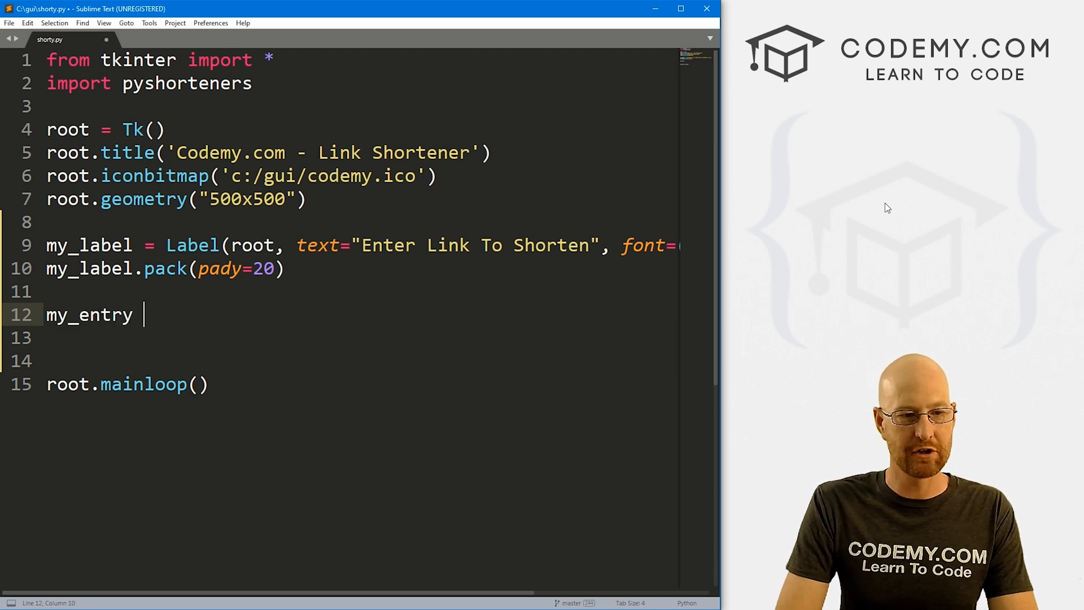
type("= Entry(r")
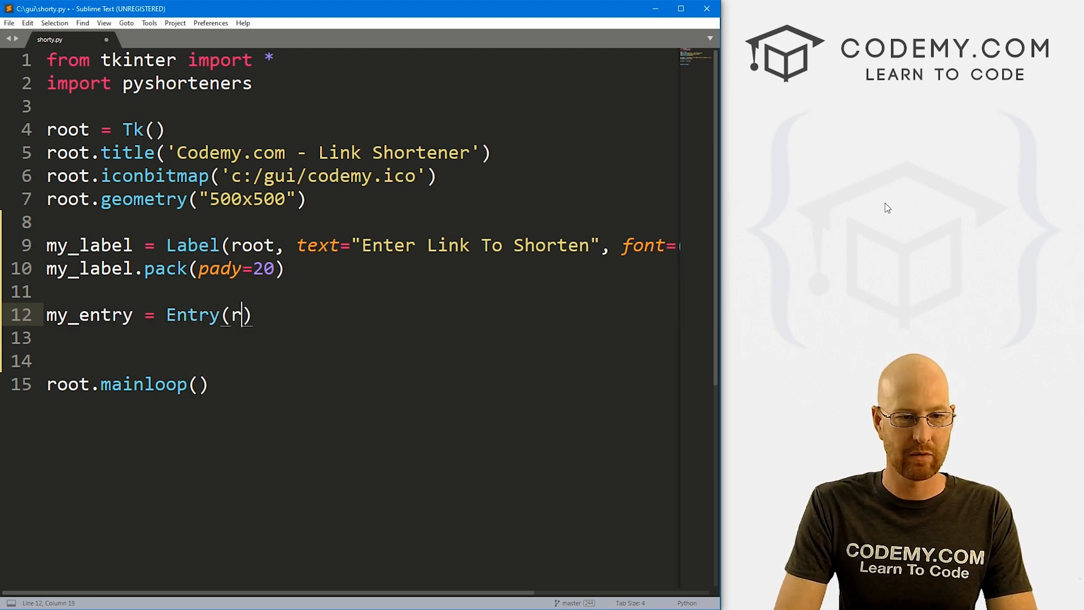
type("oot, font=")
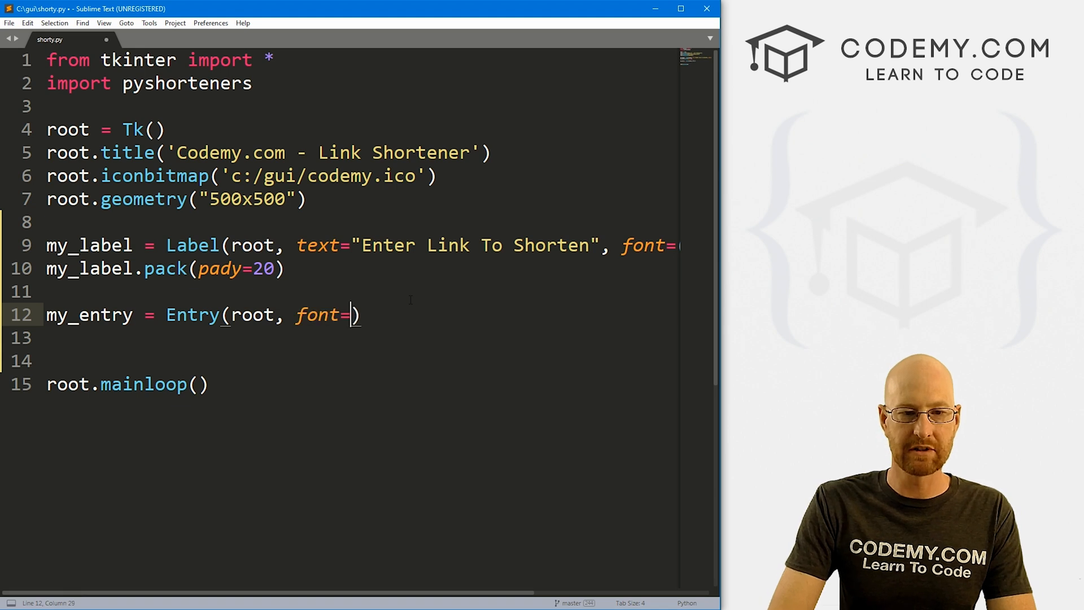
type("()")
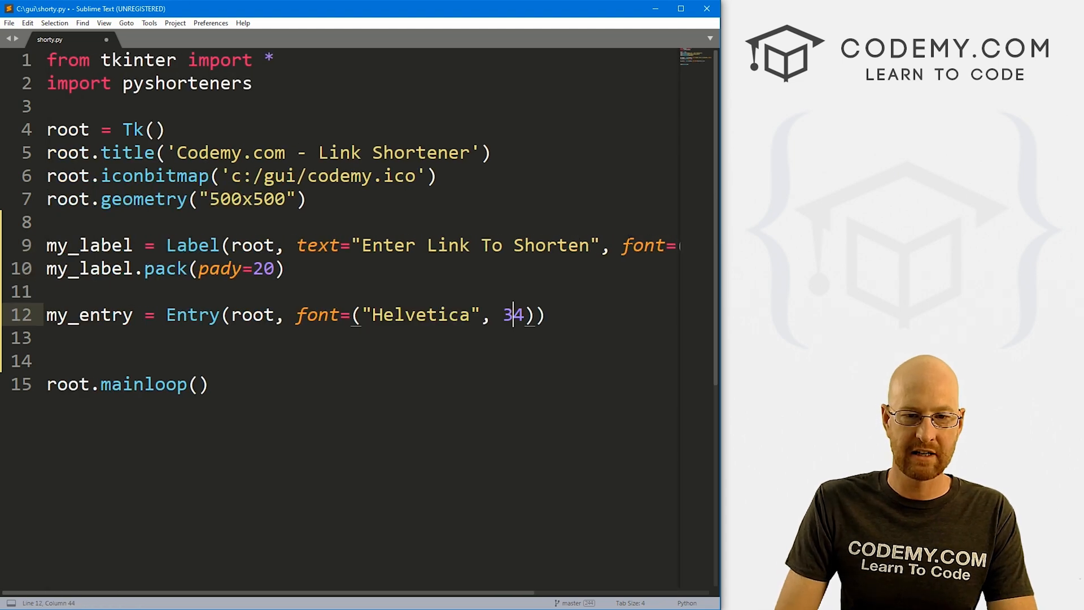
type("my")
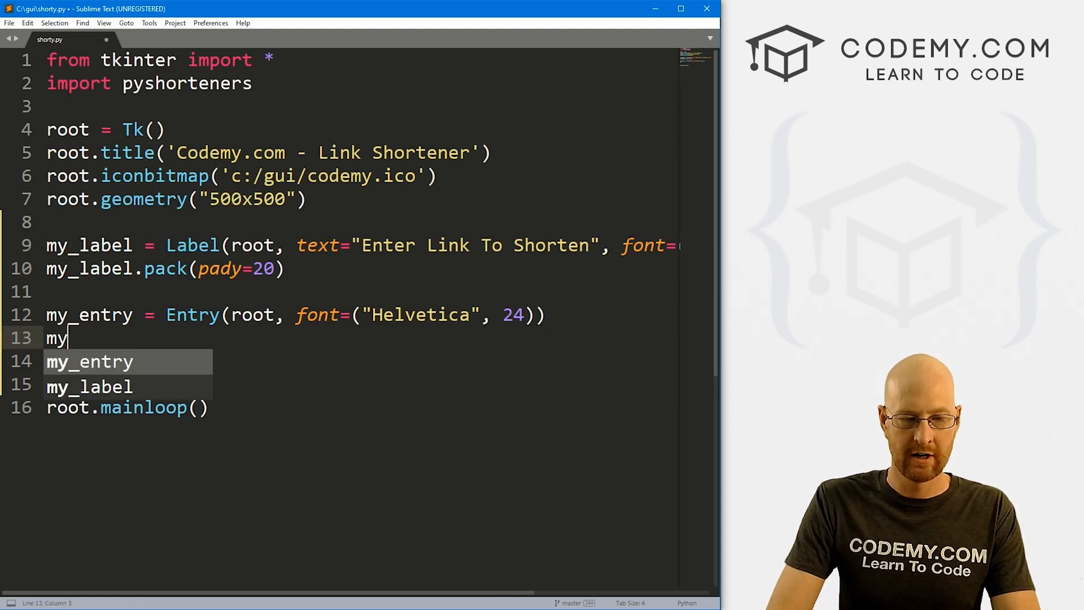
type("_entry.pack()")
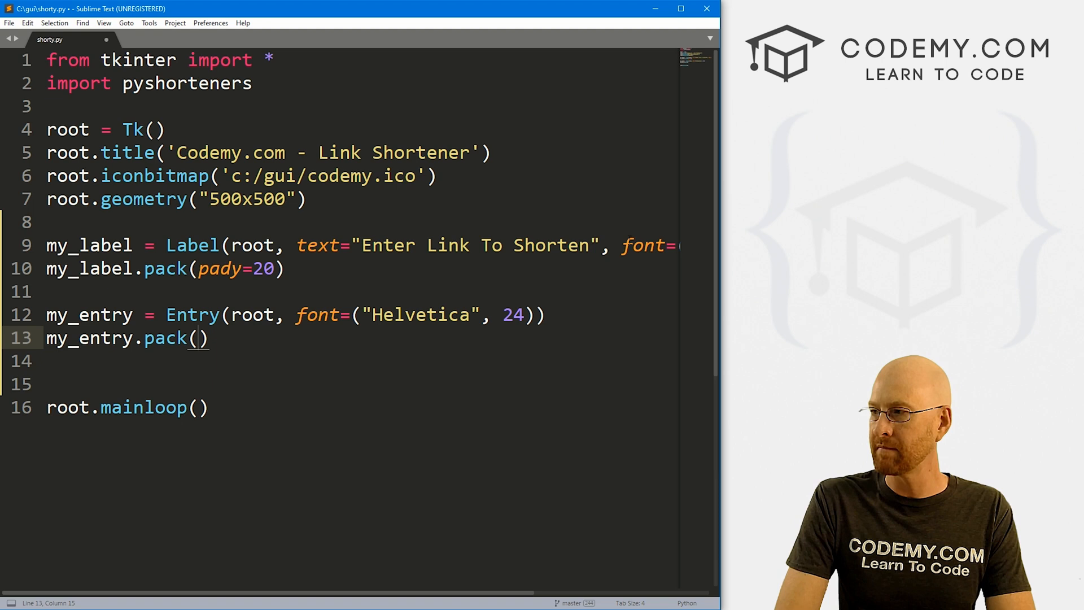
type("pady=20")
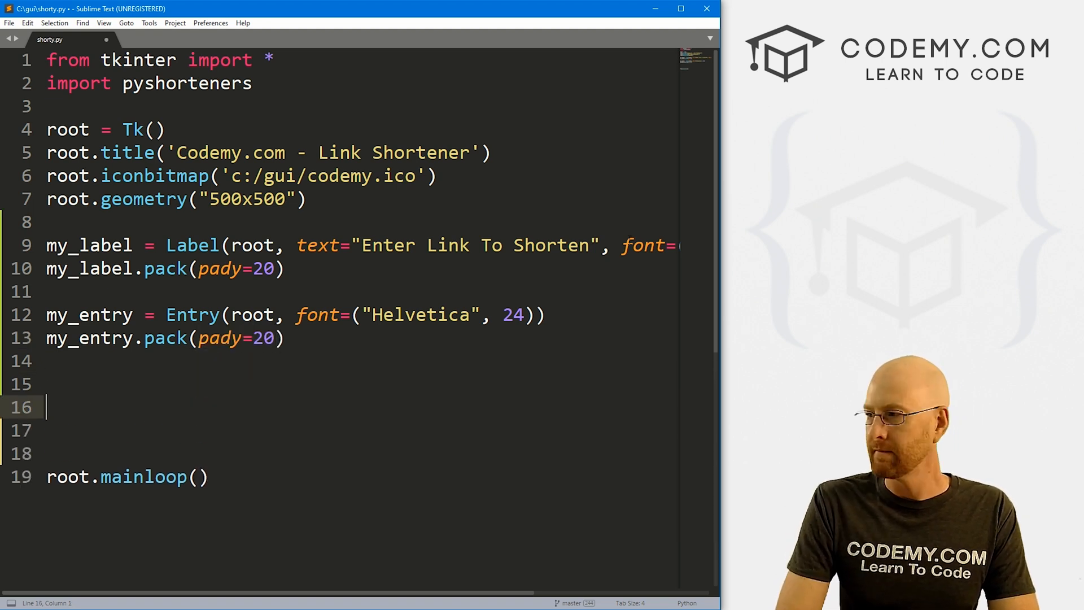
Add a 'Shorten Link' button in Helvetica 24 calling shorten, packed with pady=20.
type("my_bu")
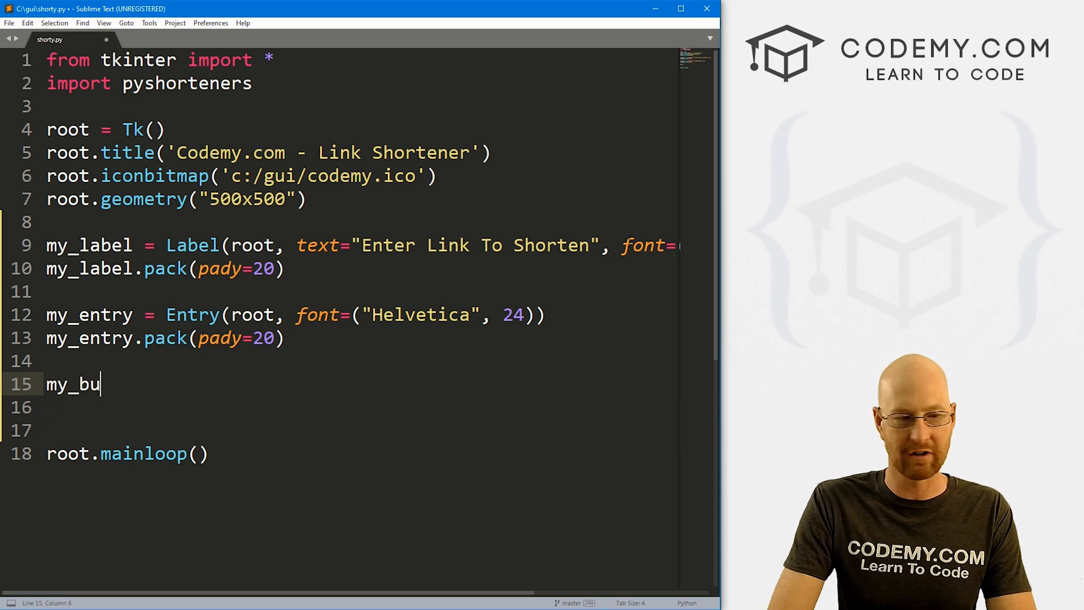
type("tton = Button")
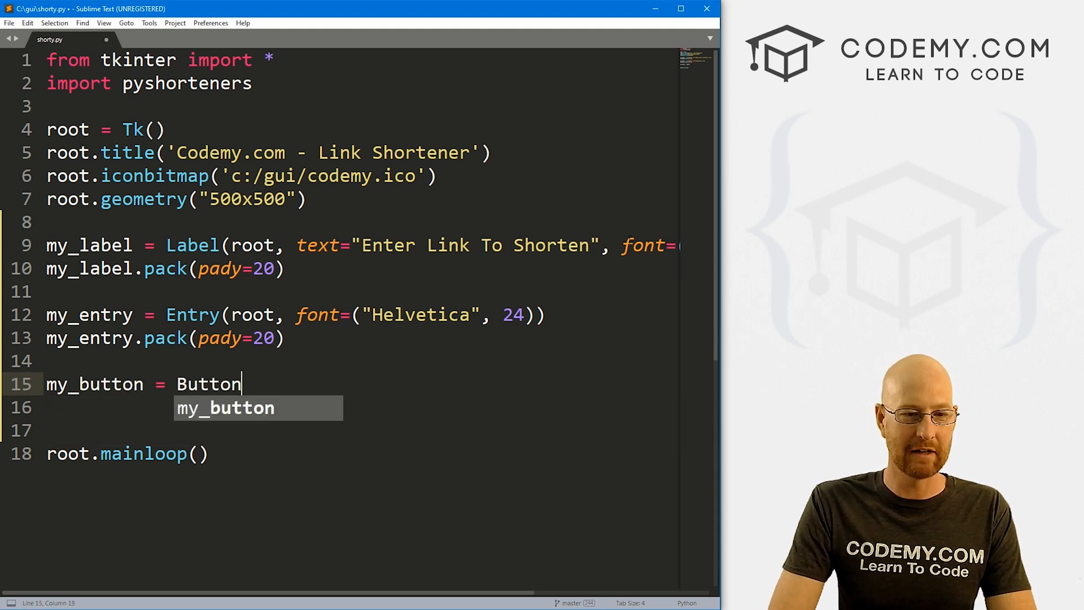
type("(root, text=\"Shorten Link\", command=shorten,")
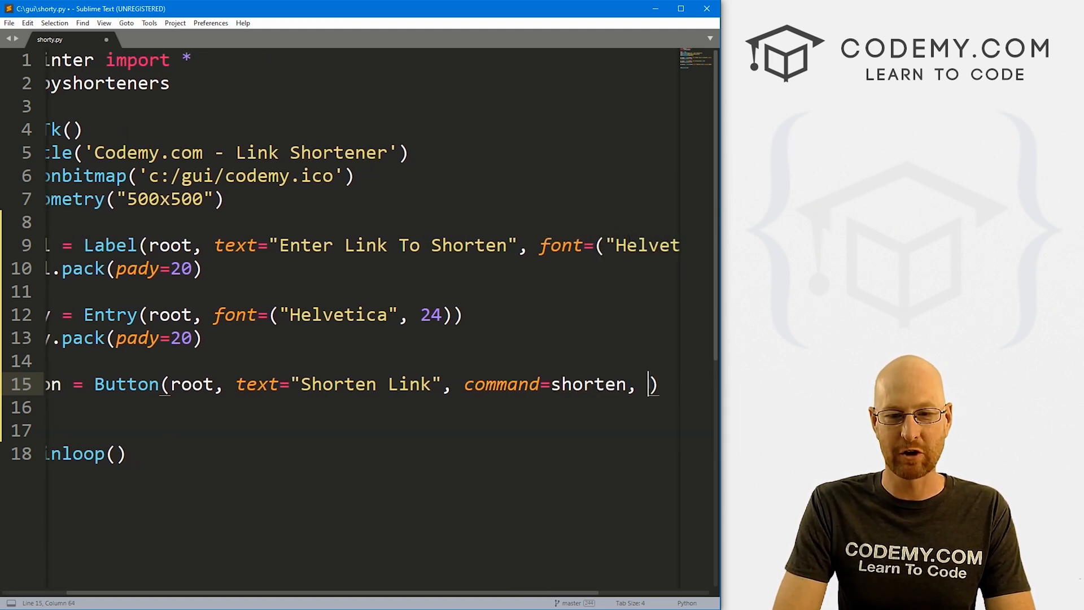
type("font")
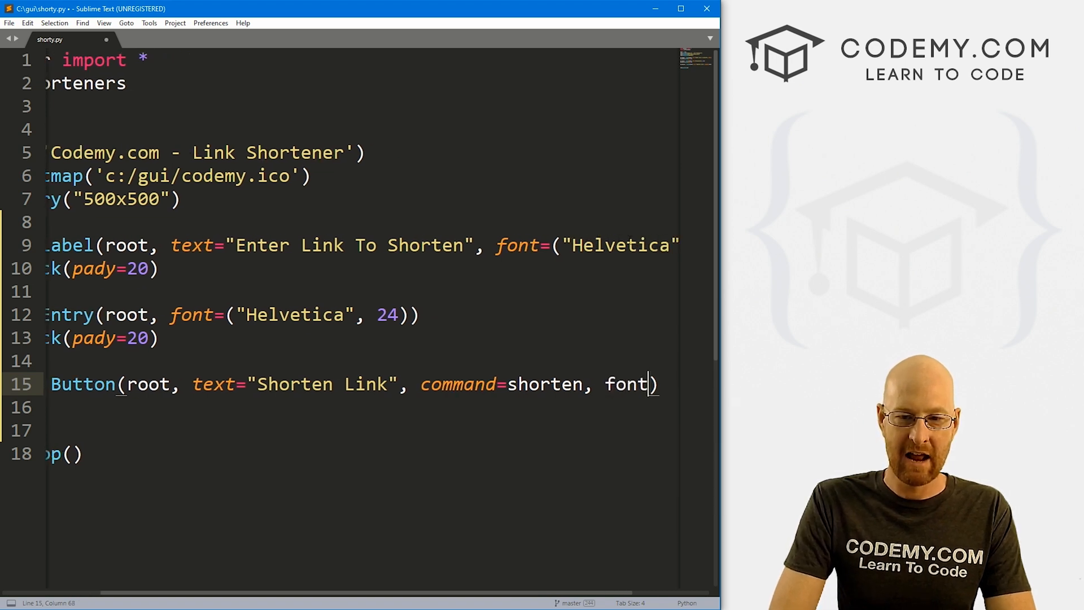
type("(\"Helvetica\",")
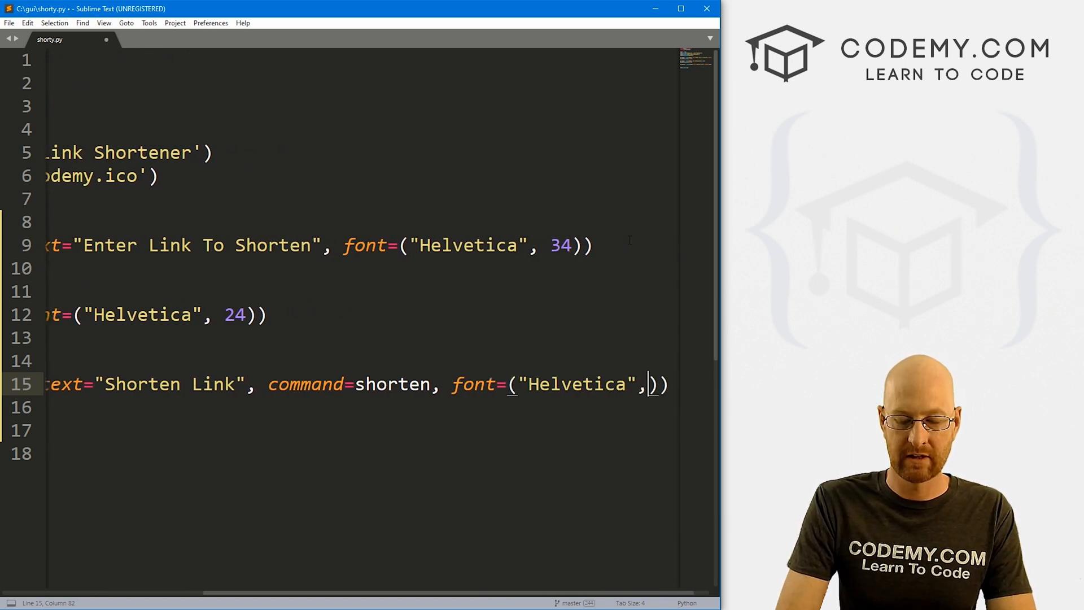
type("24")
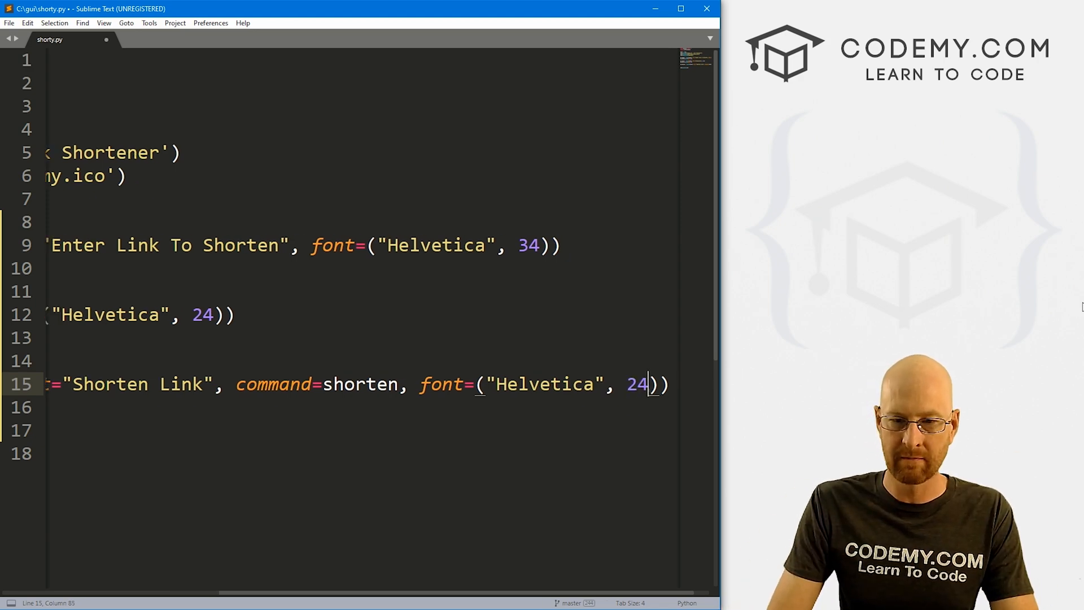
type("my_button")
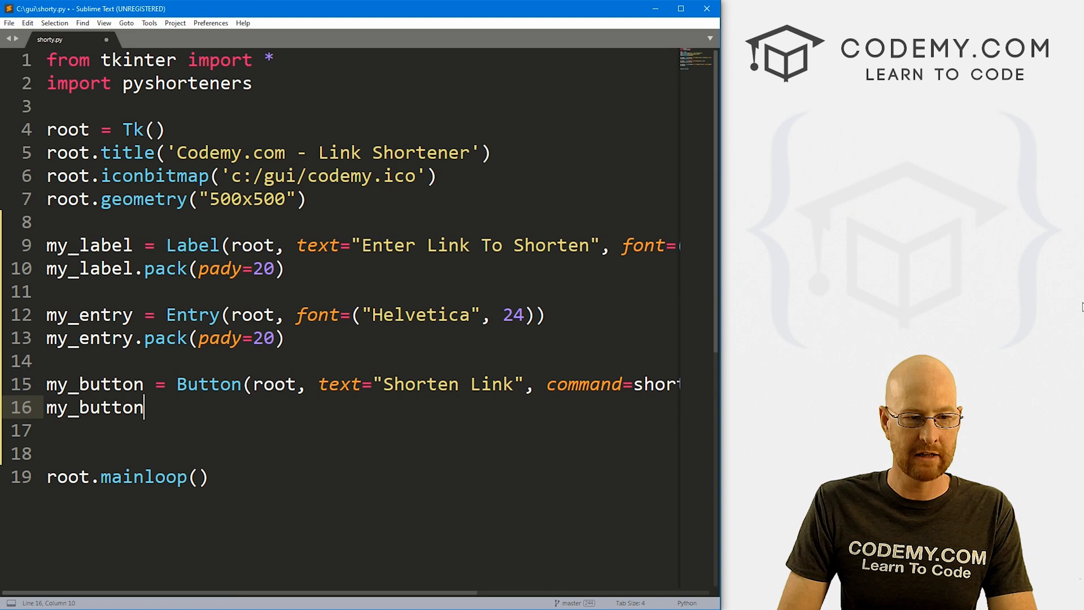
type(".pack(pady=20")
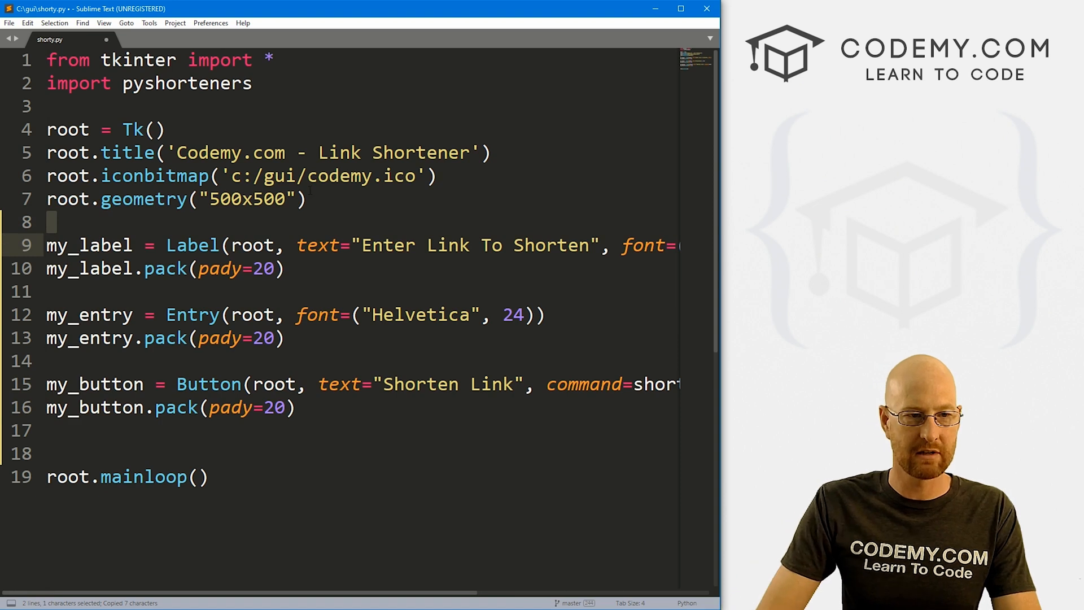
Define a placeholder def shorten(): pass above the widgets.
type("def shorten():")
type("pas")
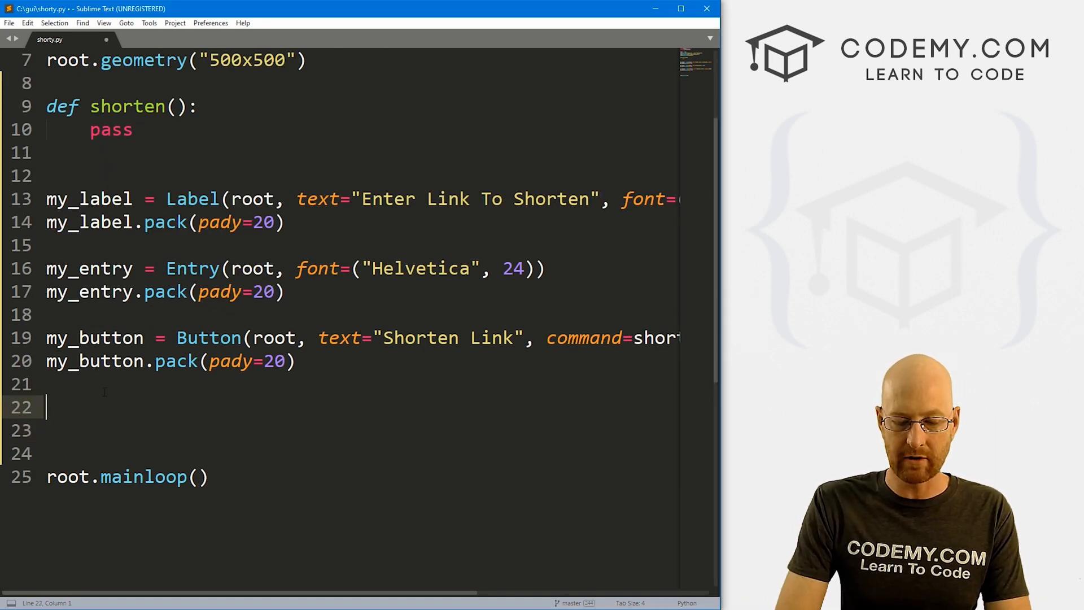
Add shorty_label = Label(root, text="Shortened Link", font=("Helvetica", 14)) packed with pady=50.
type("shorty_)")
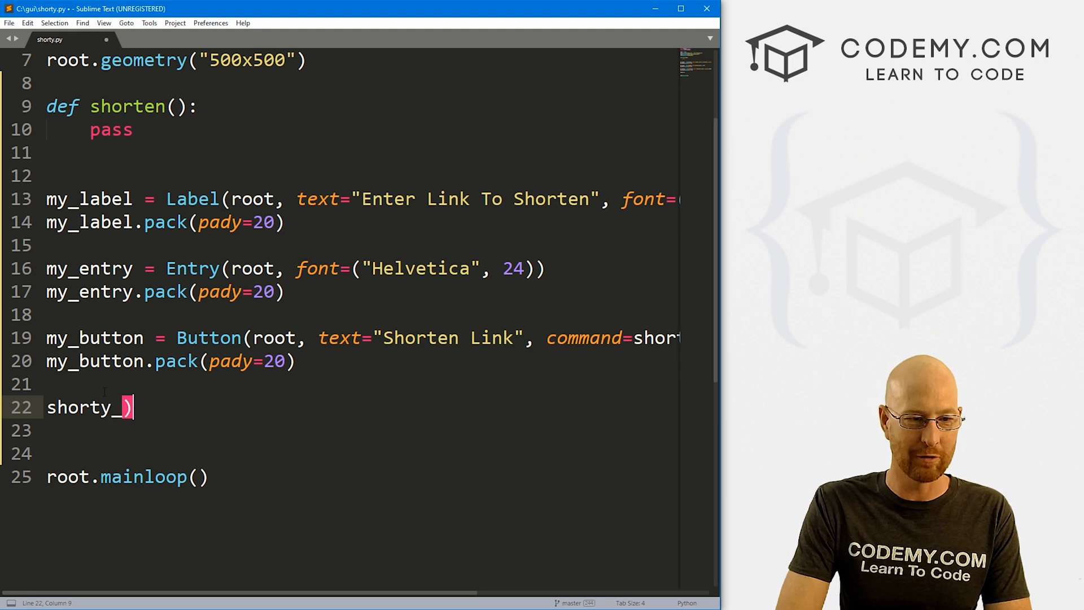
type("label = Label(root,")
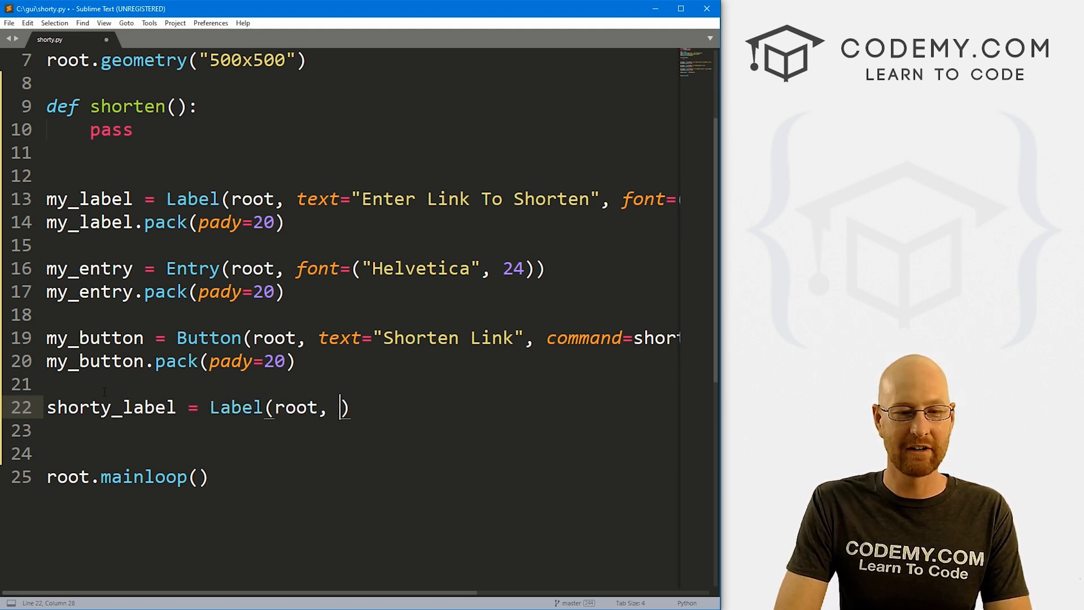
type("text=\"Shortened Link\"")
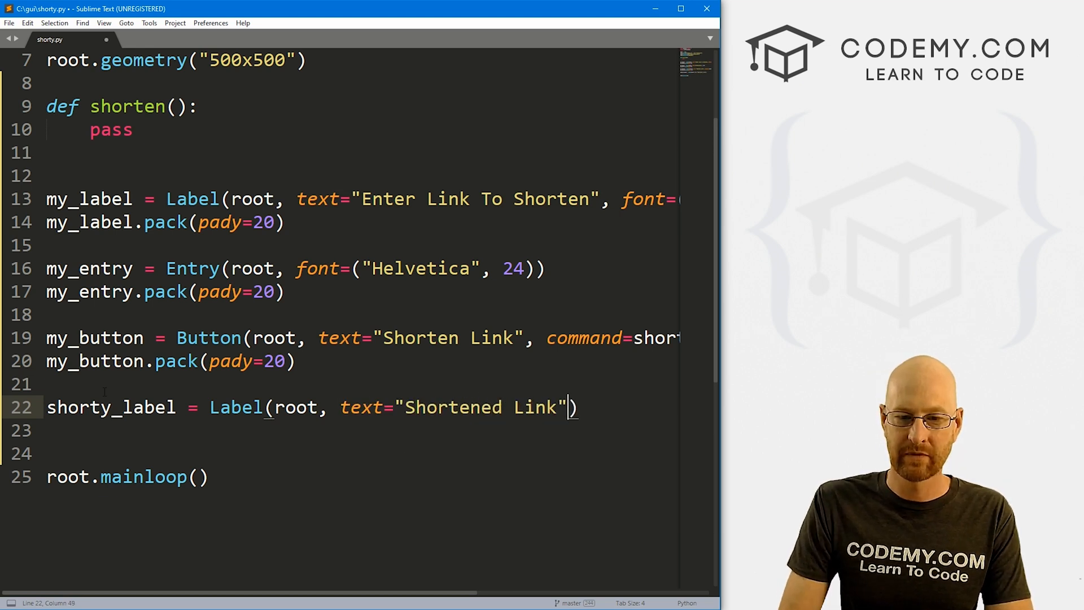
type(", font=(")
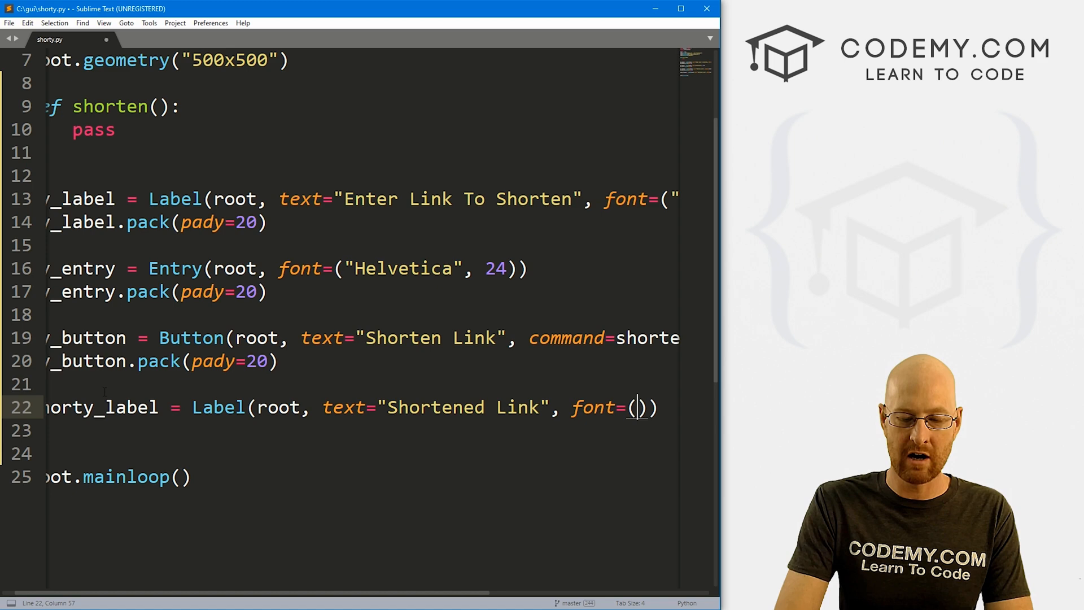
type("\"Helvetica\", 14")
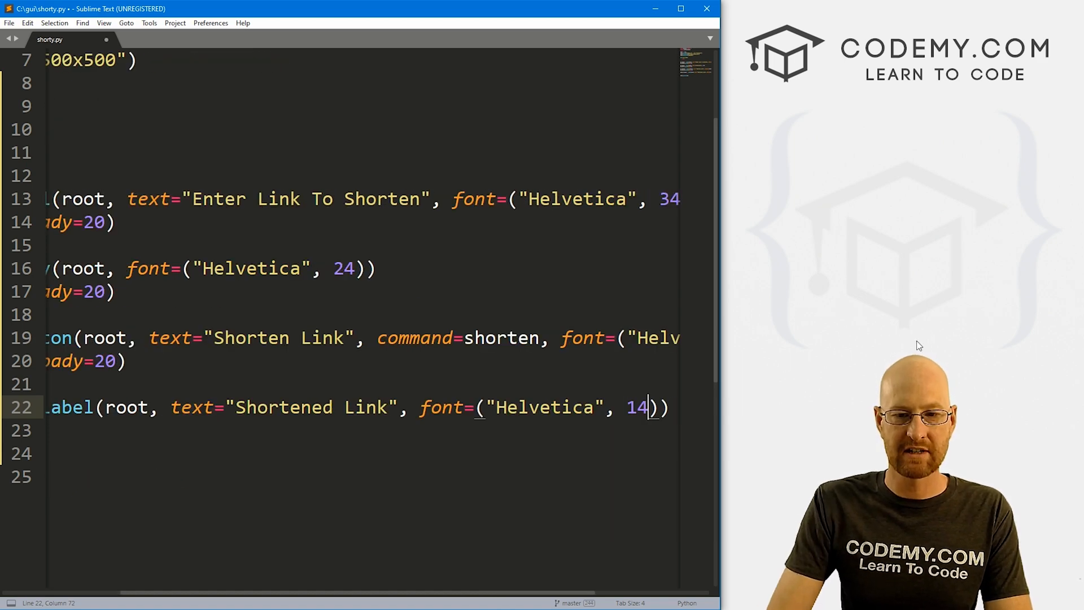
type("s")
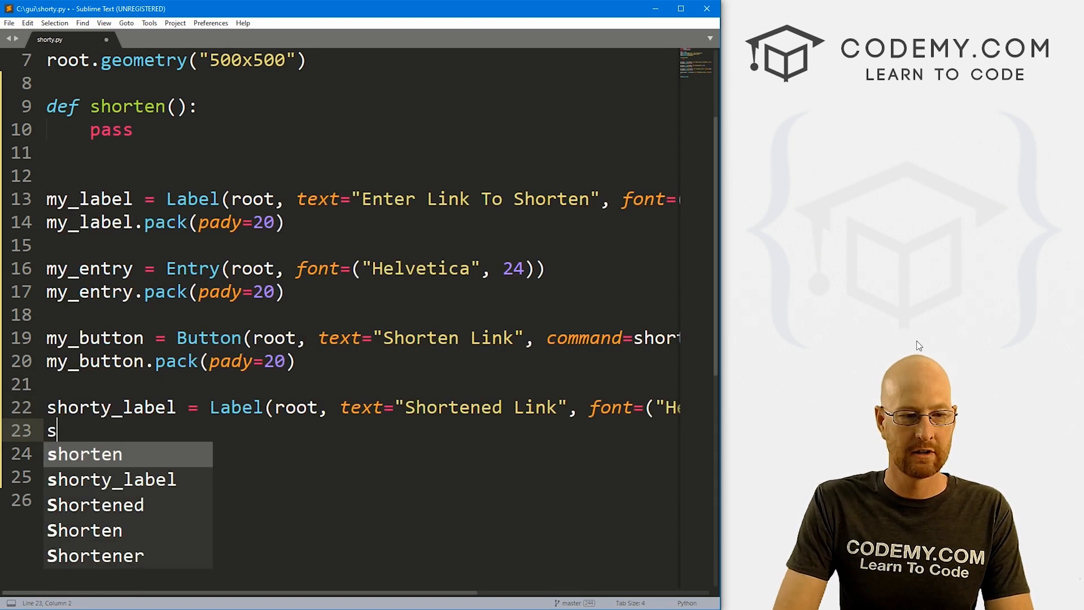
type("horty_label.pack(pady=")
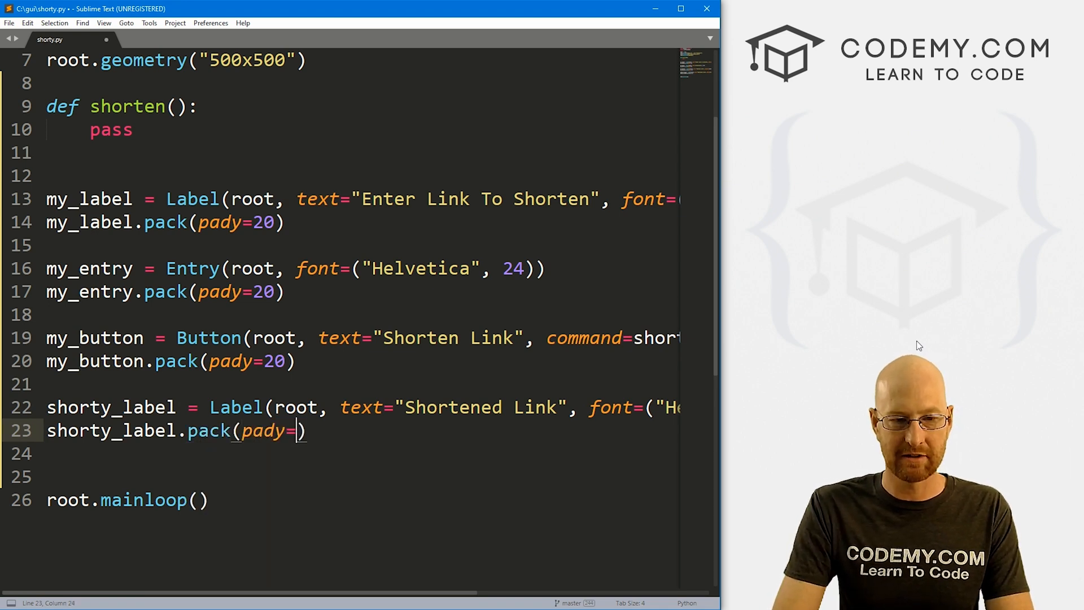
type("50")
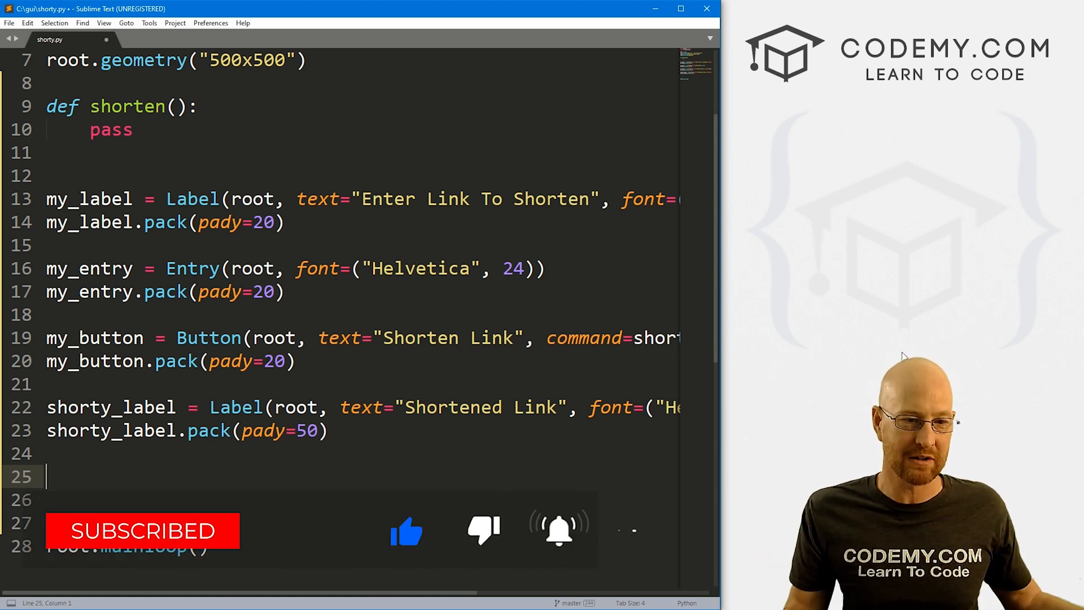
Add shorty = Entry(root, font=("Helvetica", 22), justify=CENTER) and shorty.pack().
type("shorty = Entry(roo")
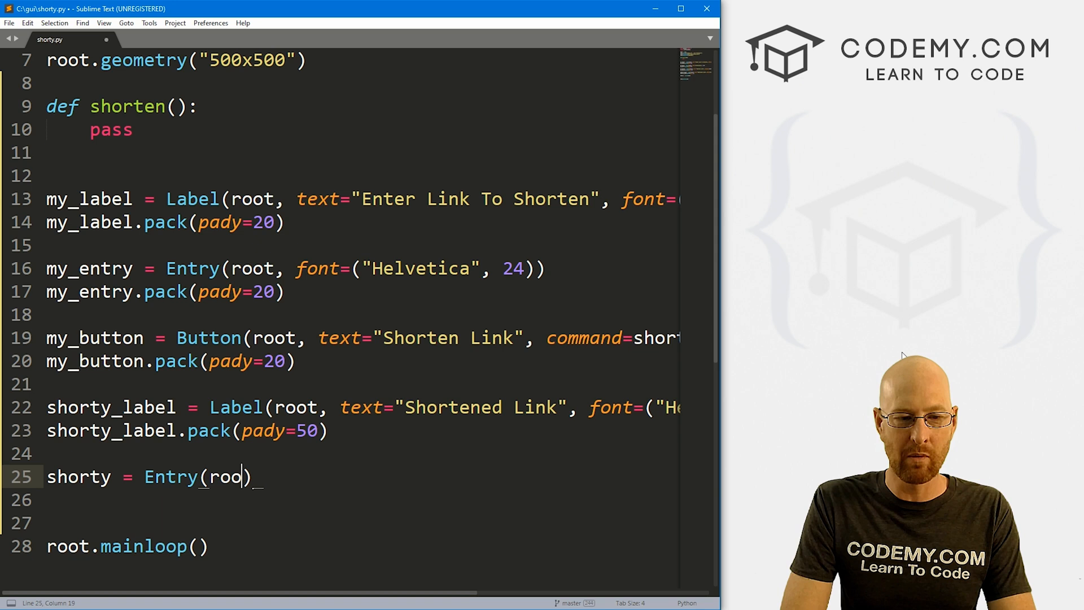
type(", font=(\"Helvetica\", 22")
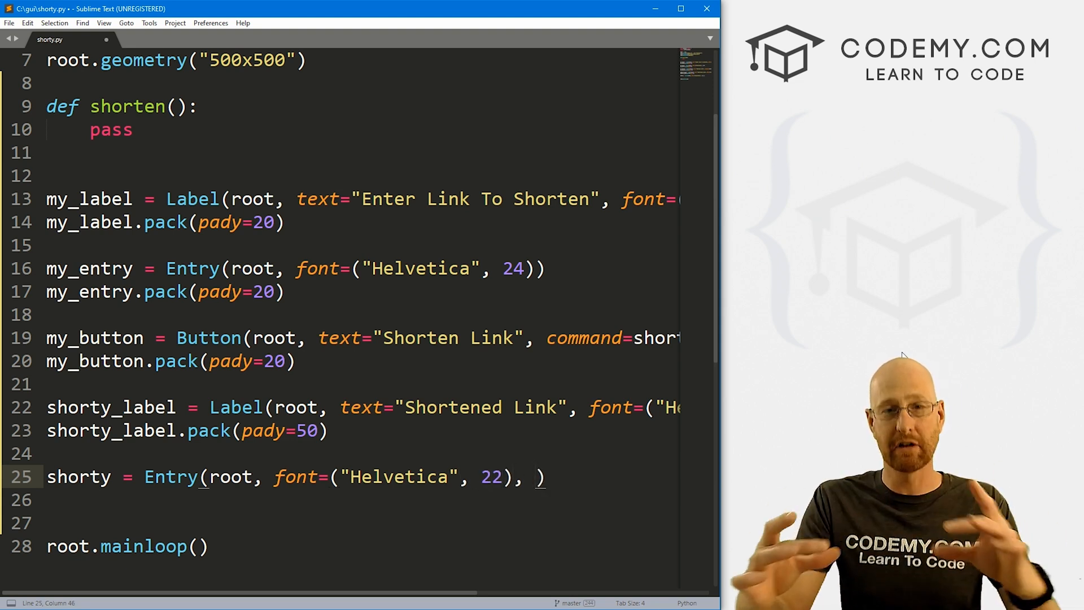
type("justify=CENTER")
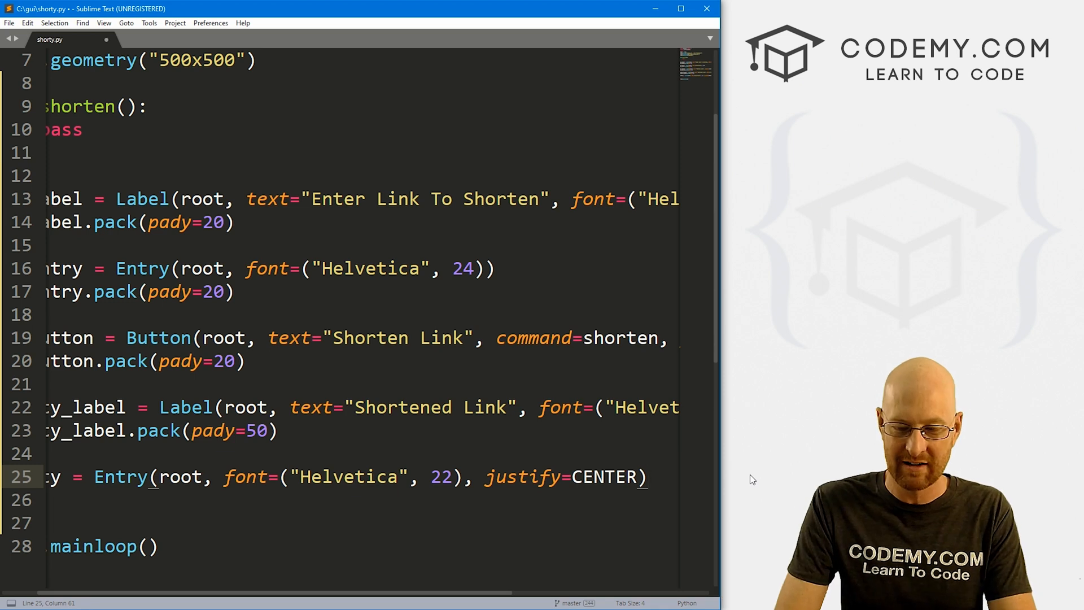
type("shpor")
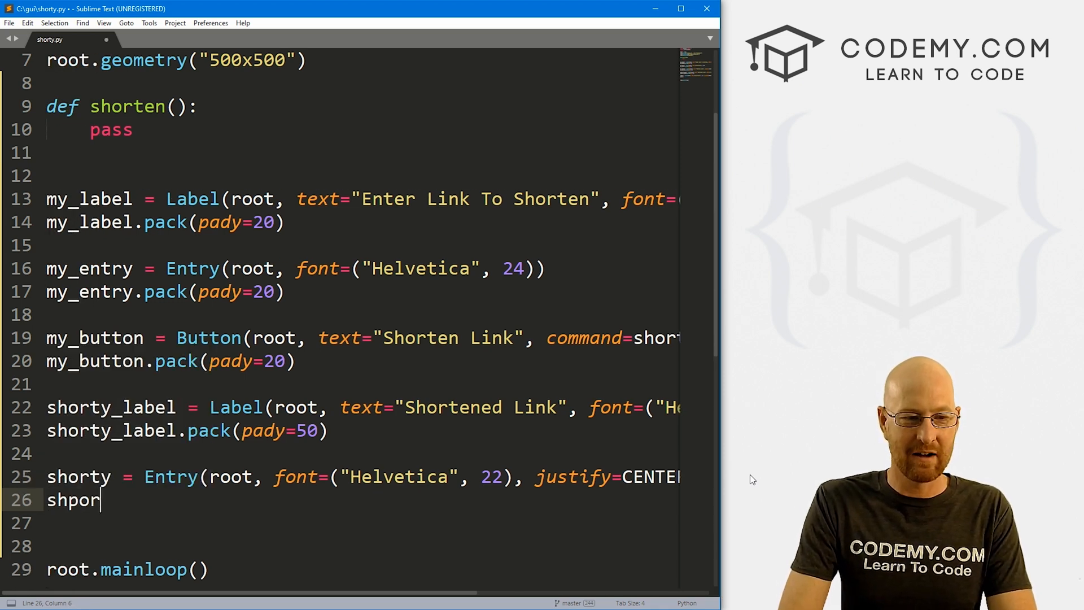
type("shorty.pac")
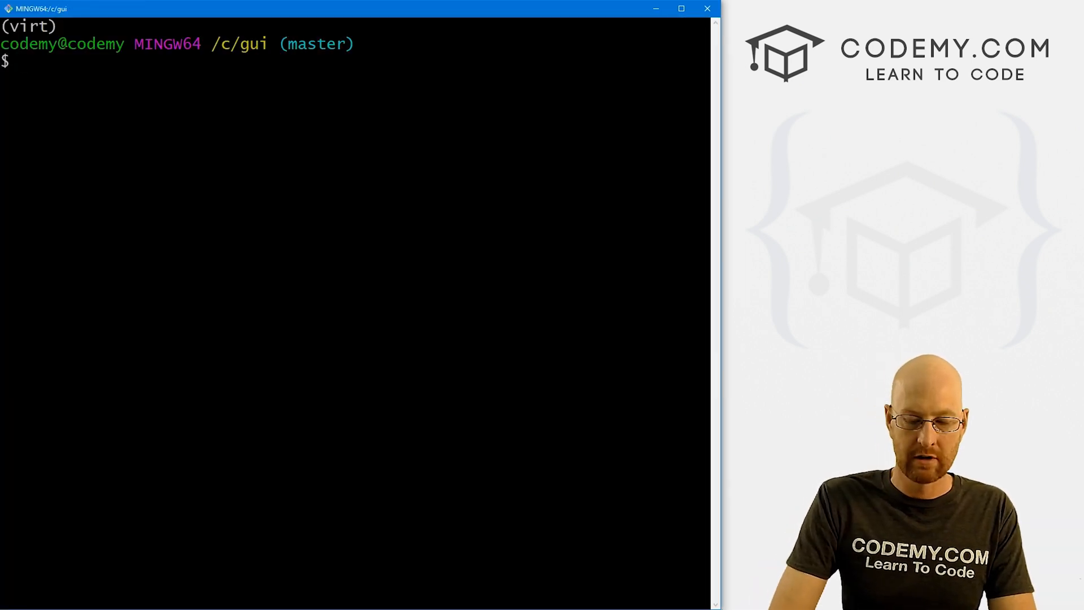
Run python shorty.py, enter test text 'asdasasdas' and try Shorten Link in the window.
type("python shorty.")
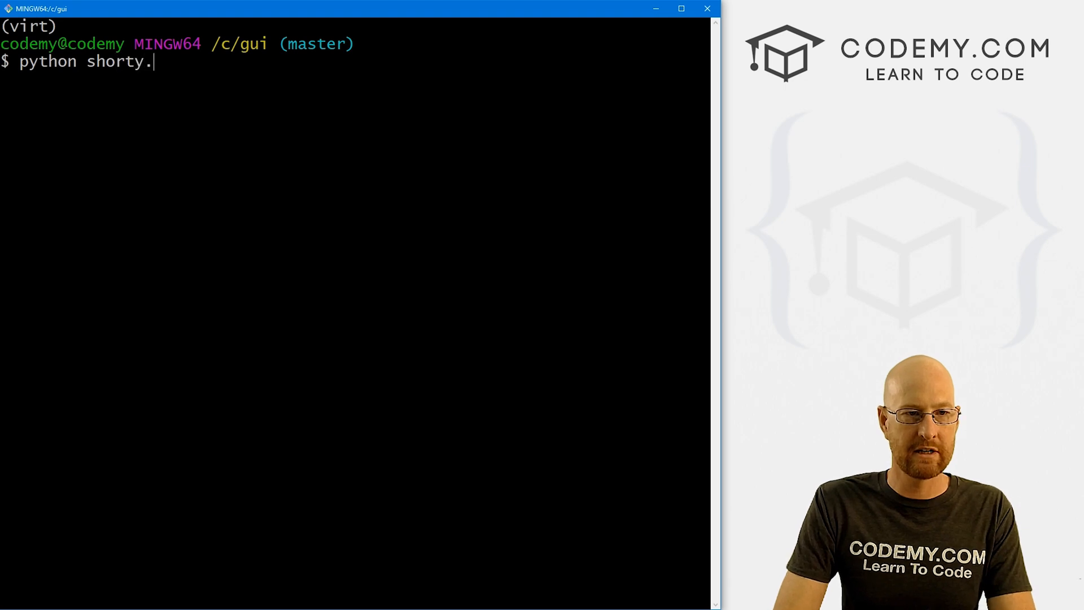
key("Return")
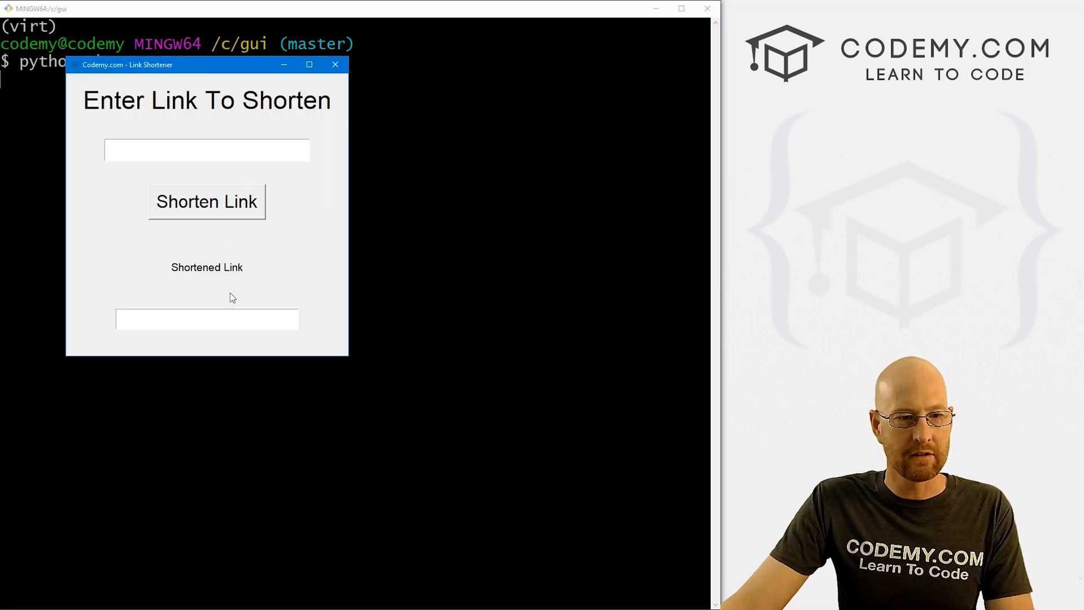
type("asdasasdas")
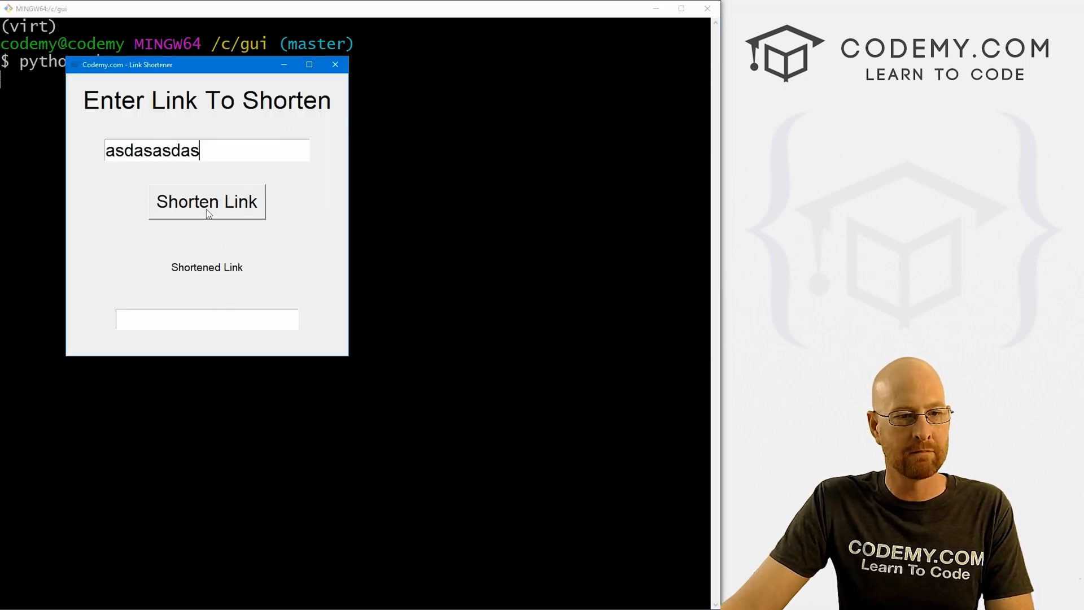
left_click(206, 201)
type("asdasdas")
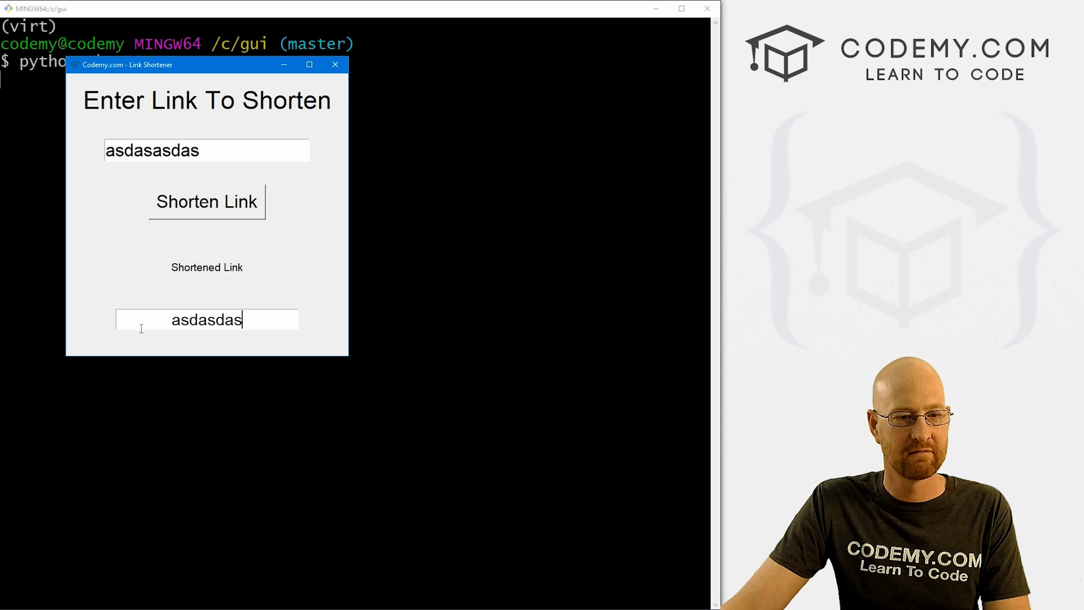
left_click(336, 65)
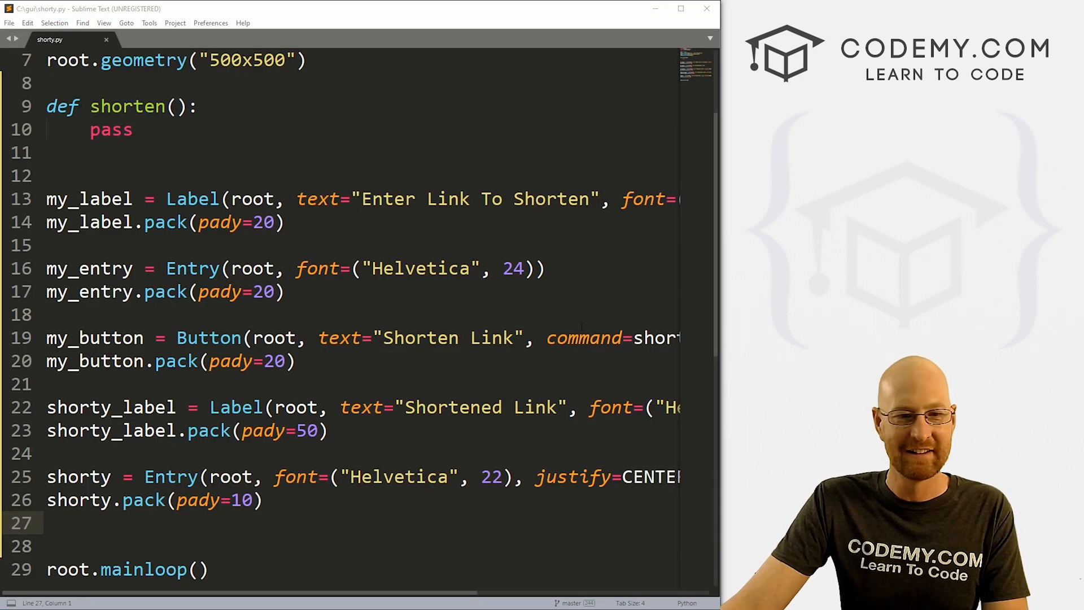
Replace pass with if shorty.get(): shorty.delete(0, END) to clear existing output.
type("if shorty.")
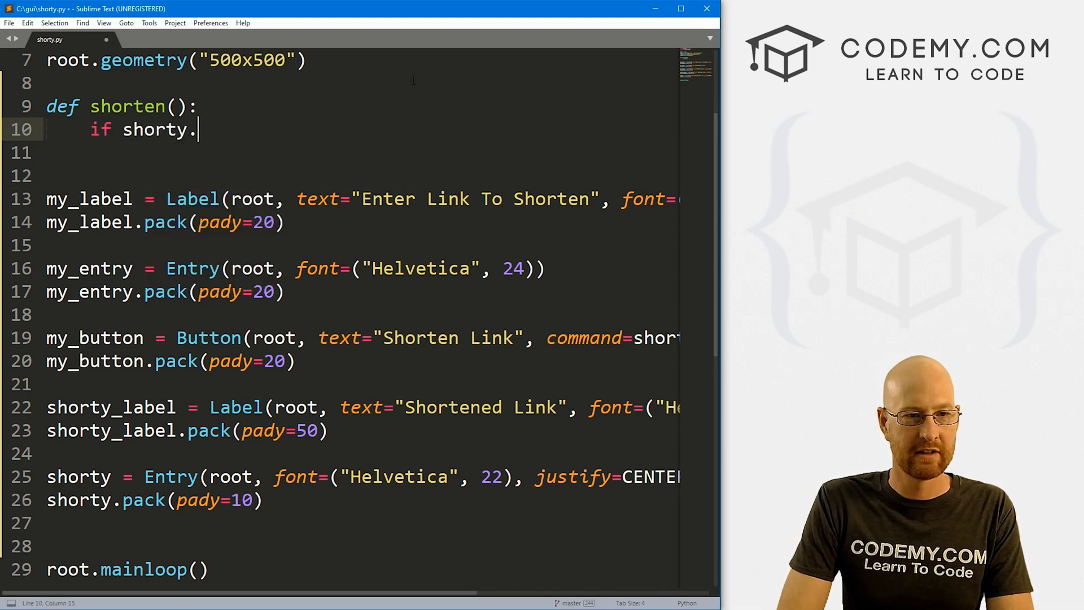
type("get():")
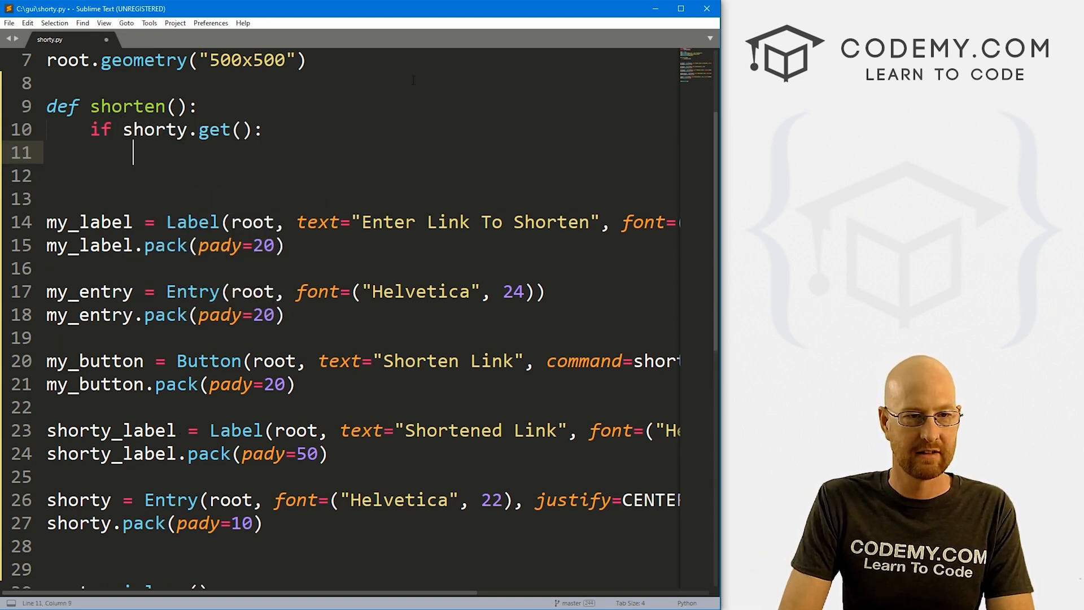
type("shorty.delete(0,")
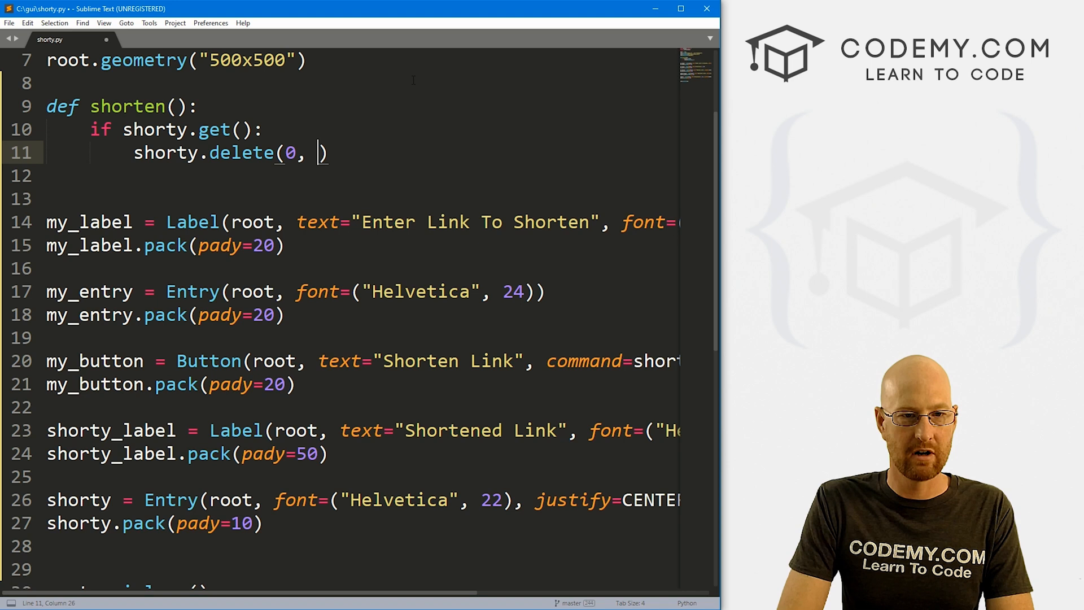
type("END")
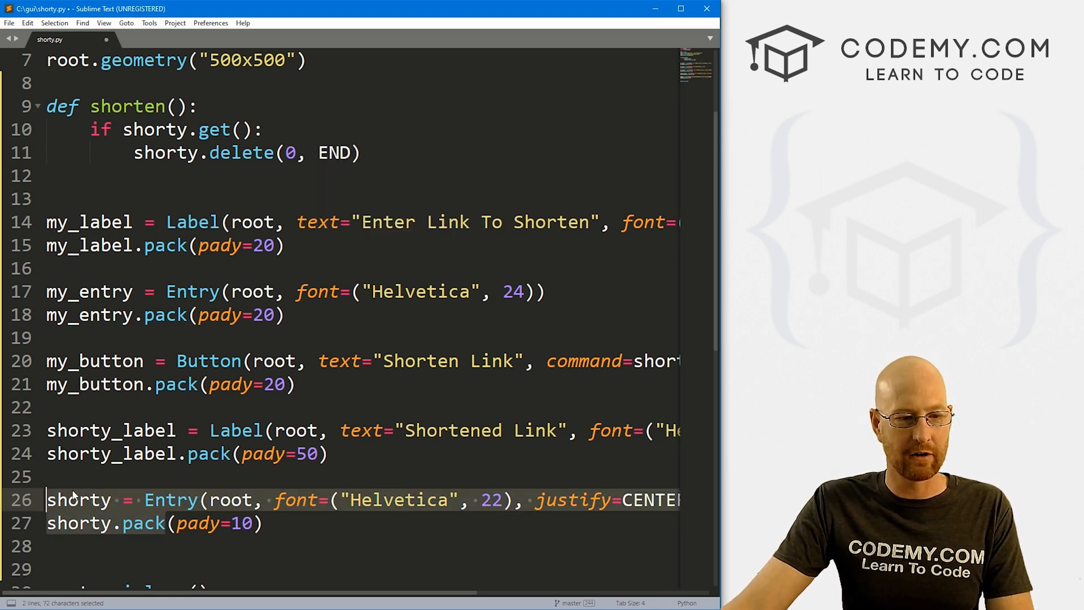
key("ctrl+s")
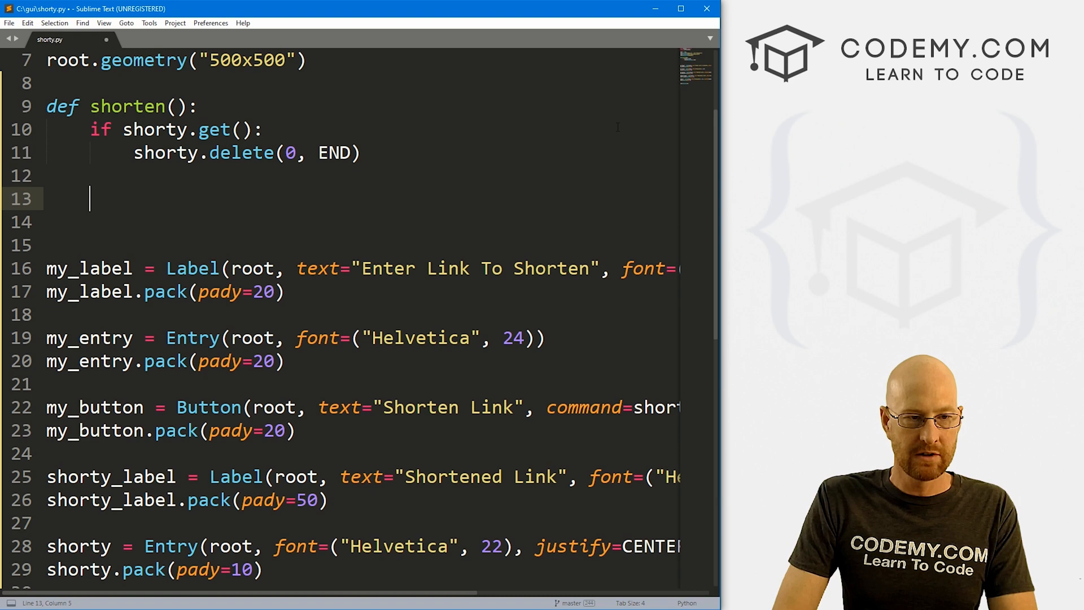
Add if my_entry.get(): with url = pyshorteners.Shortener().tinyurl.short(my_entry.get()).
type("if my")
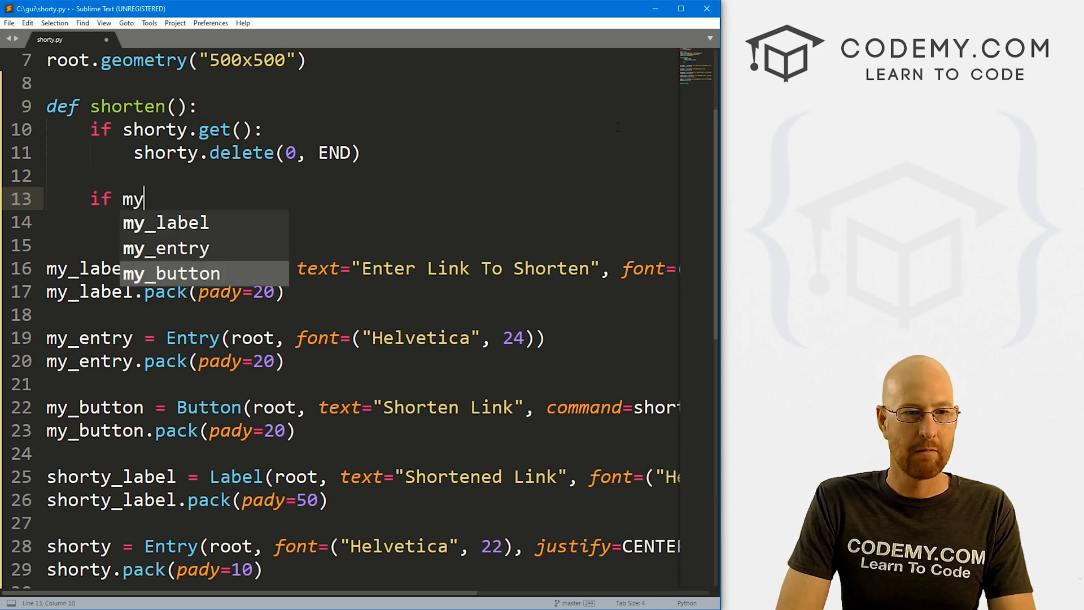
type("_entry.get")
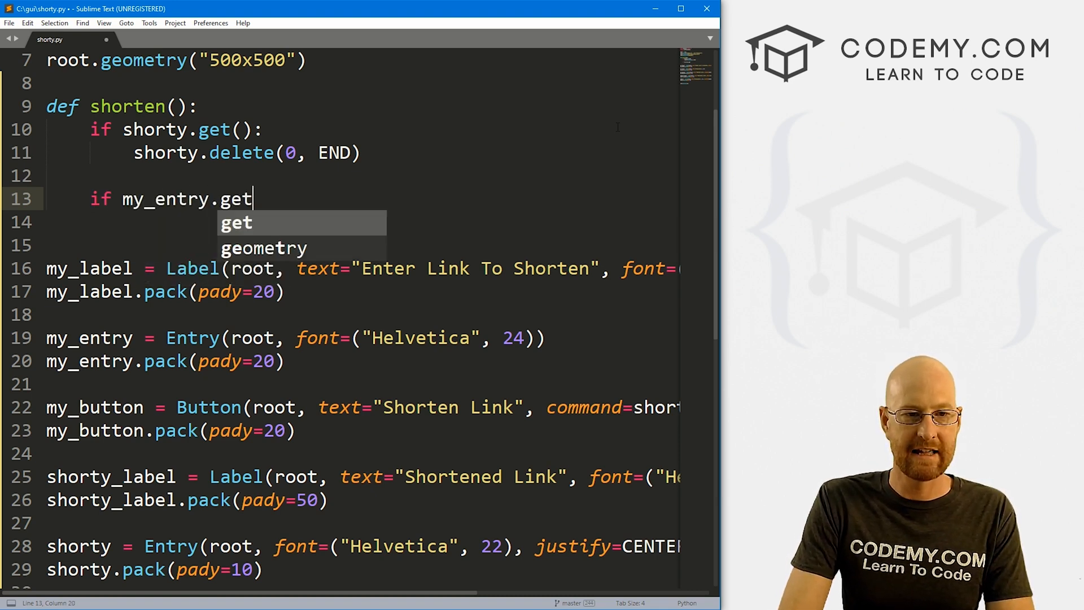
type("():")
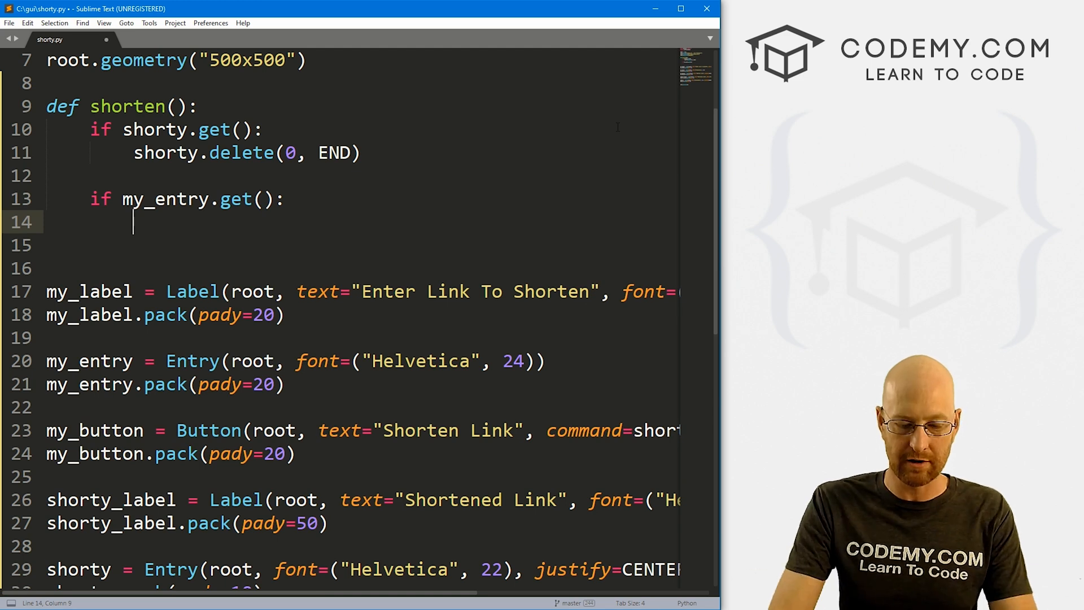
type("url =")
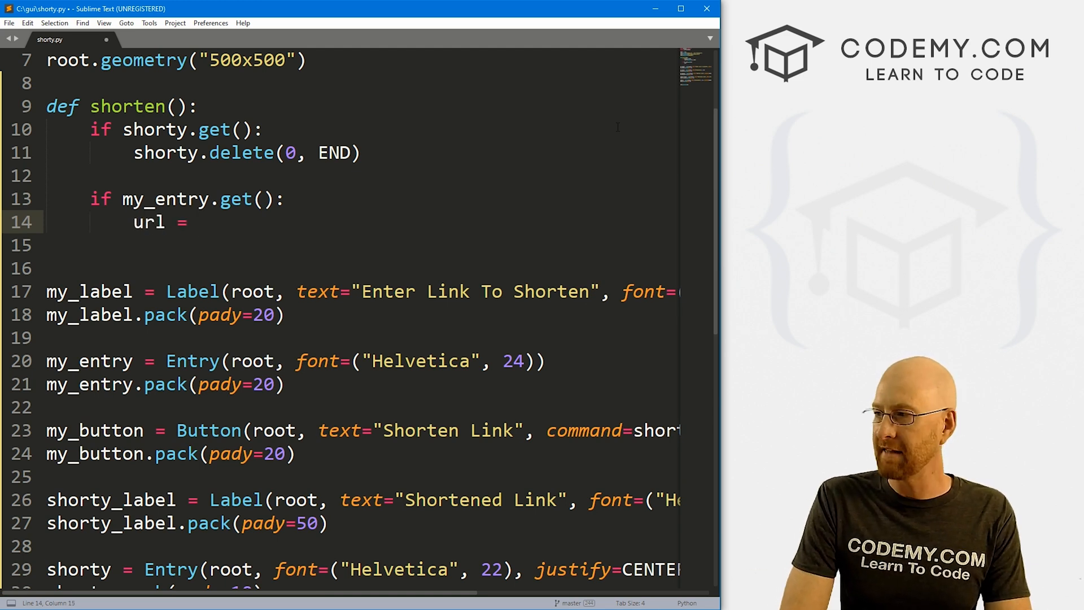
type("pyshor")
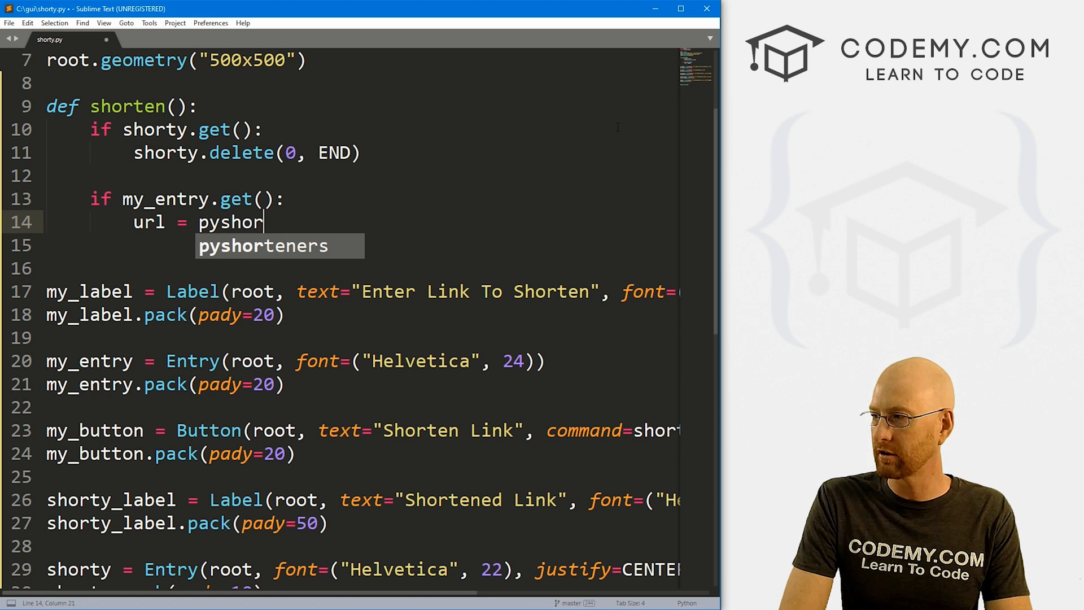
type("teners.Shortener(")
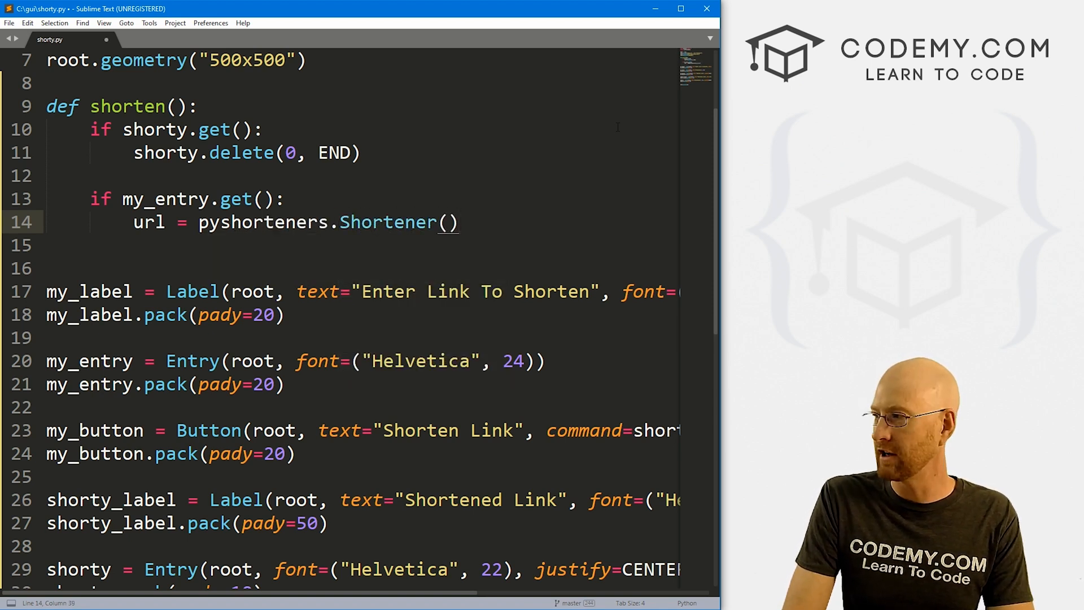
type(".")
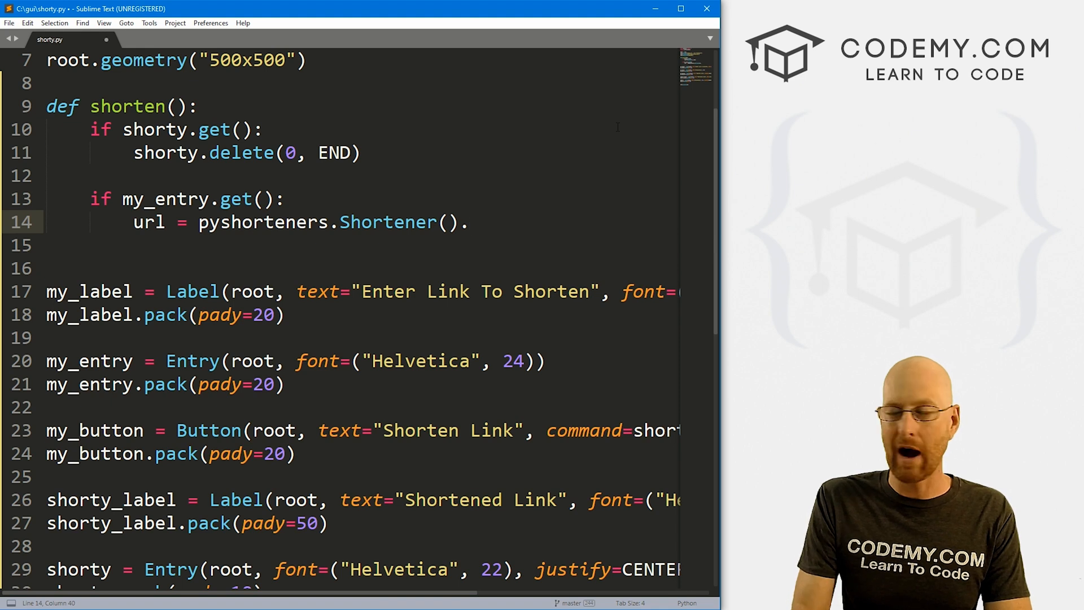
type("tinyurl.shor")
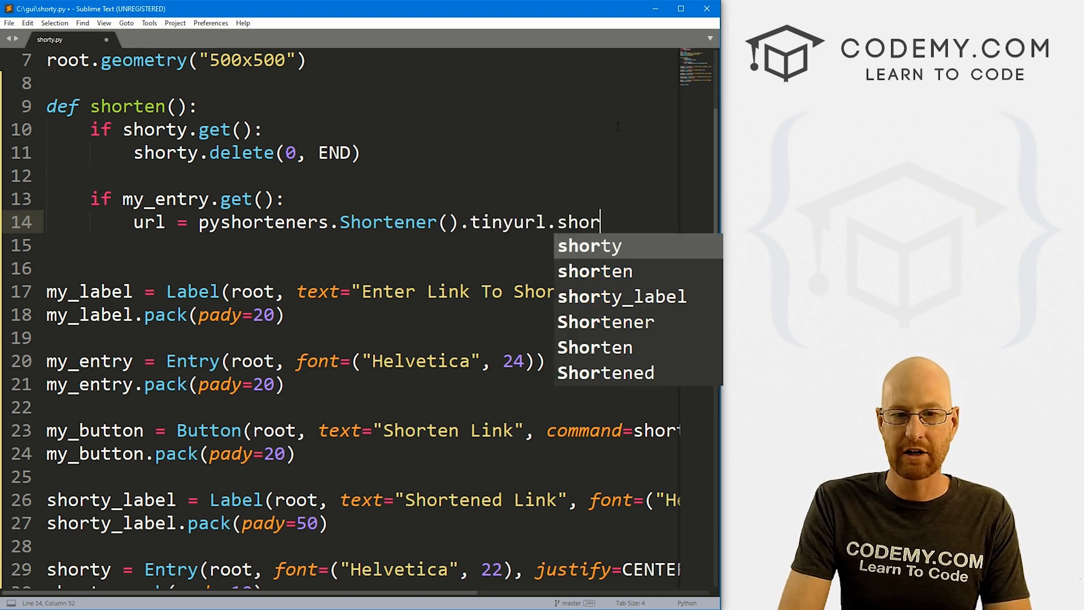
type("())")
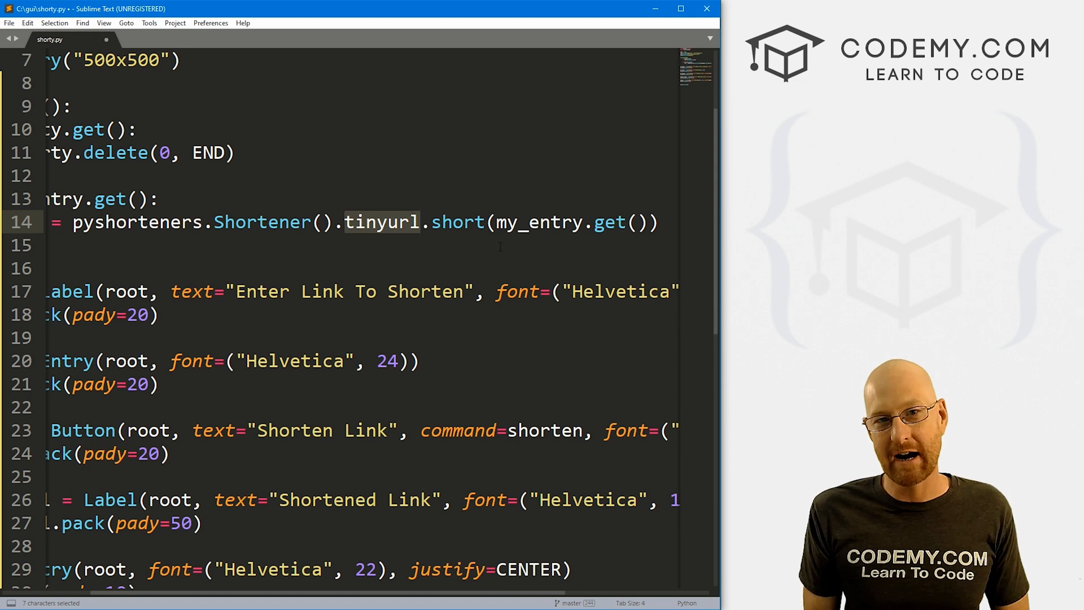
Start a new line below the url assignment for the output code.
left_click(422, 222)
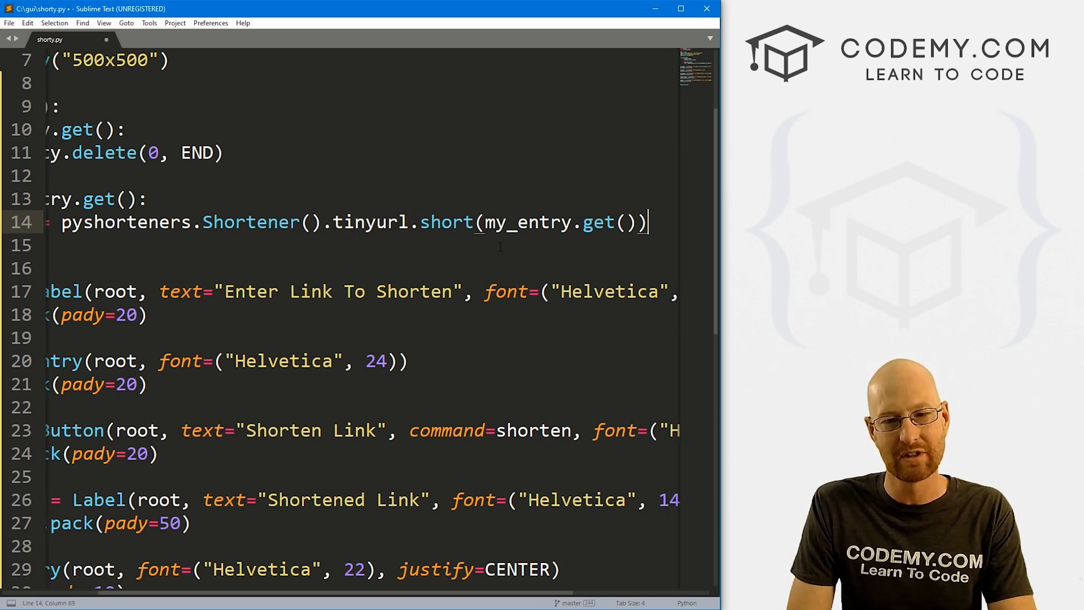
key("Return")
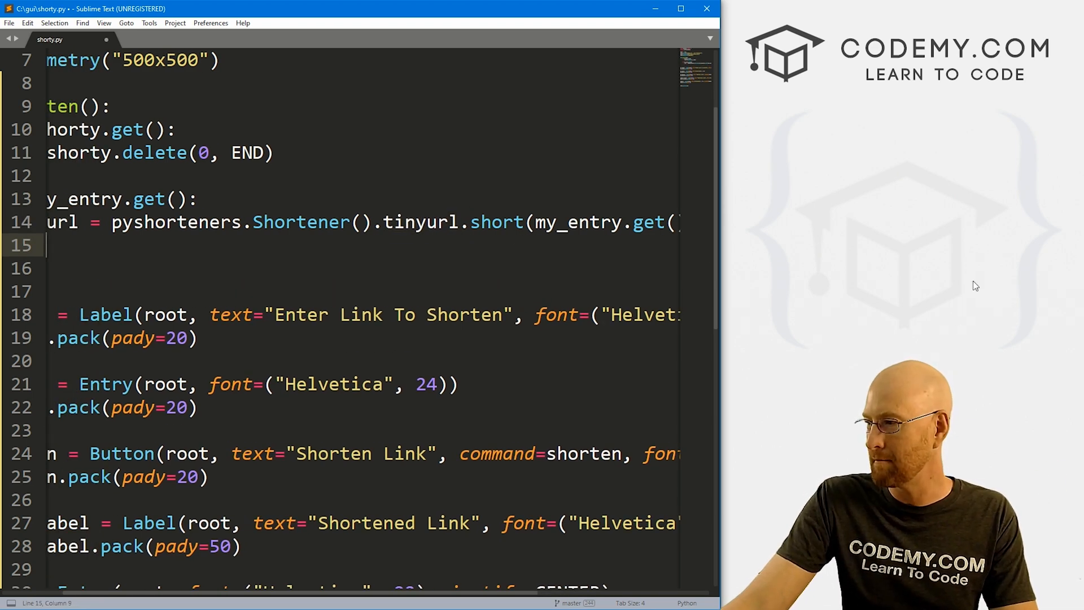
scroll("left", 3)
type("# Convert t")
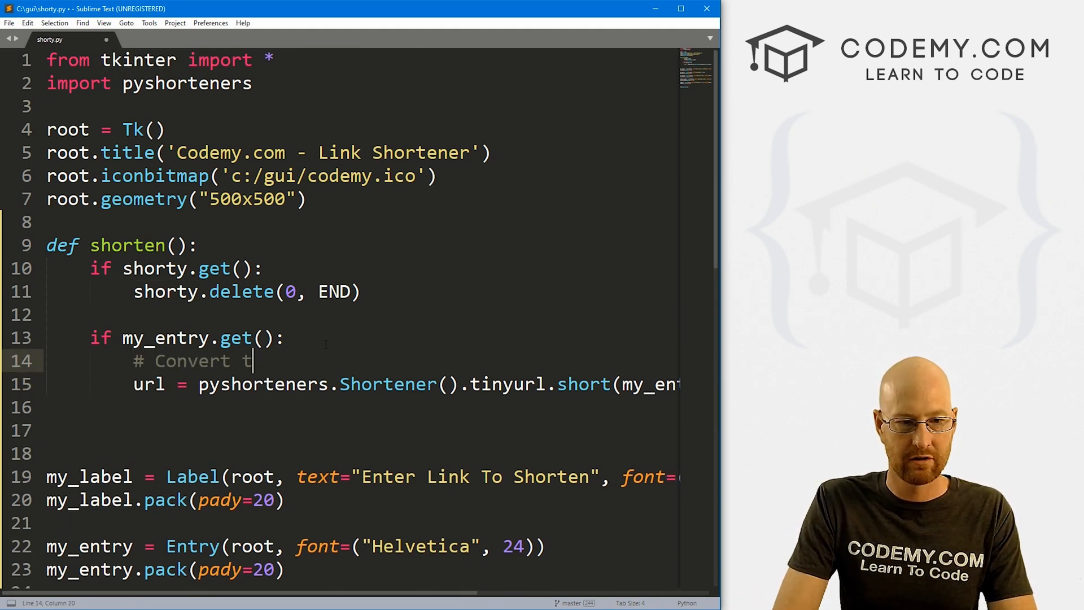
Add '# Convert to tinyurl' and '# Output to screen' comments with shorty.insert(END, url), and save shorty.py.
type("o tinyurl")
left_click(362, 407)
type("# A")
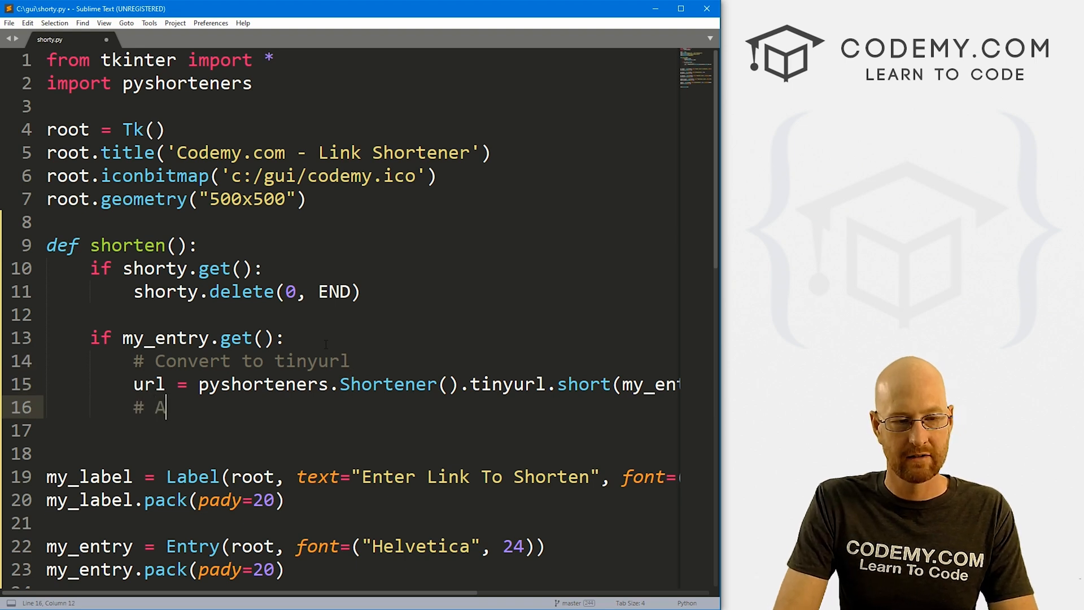
type("utput to screen")
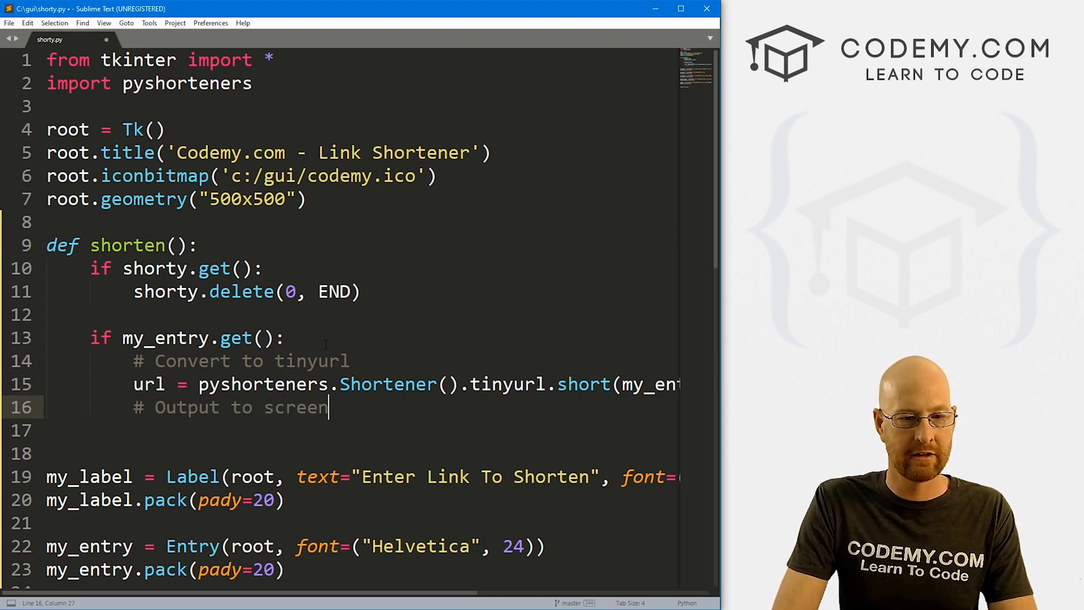
type("shorty.")
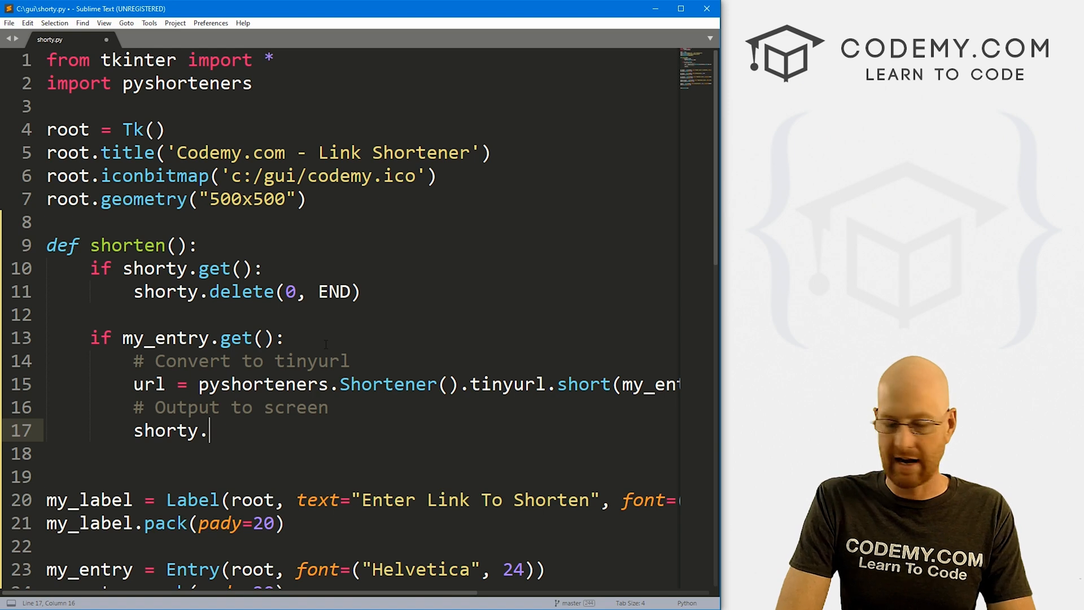
type("insert(END)")
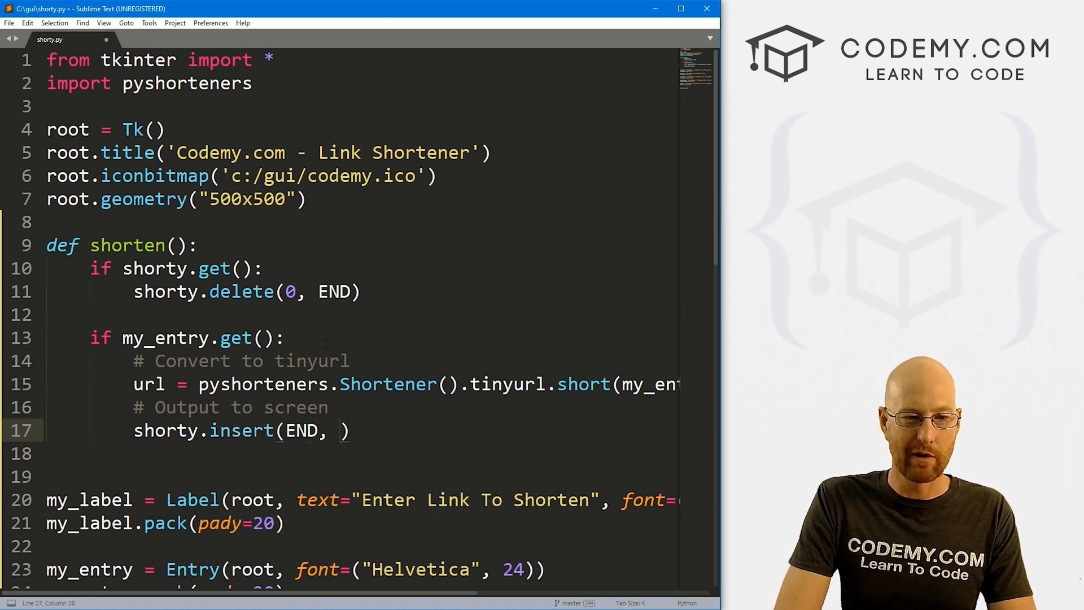
type("url")
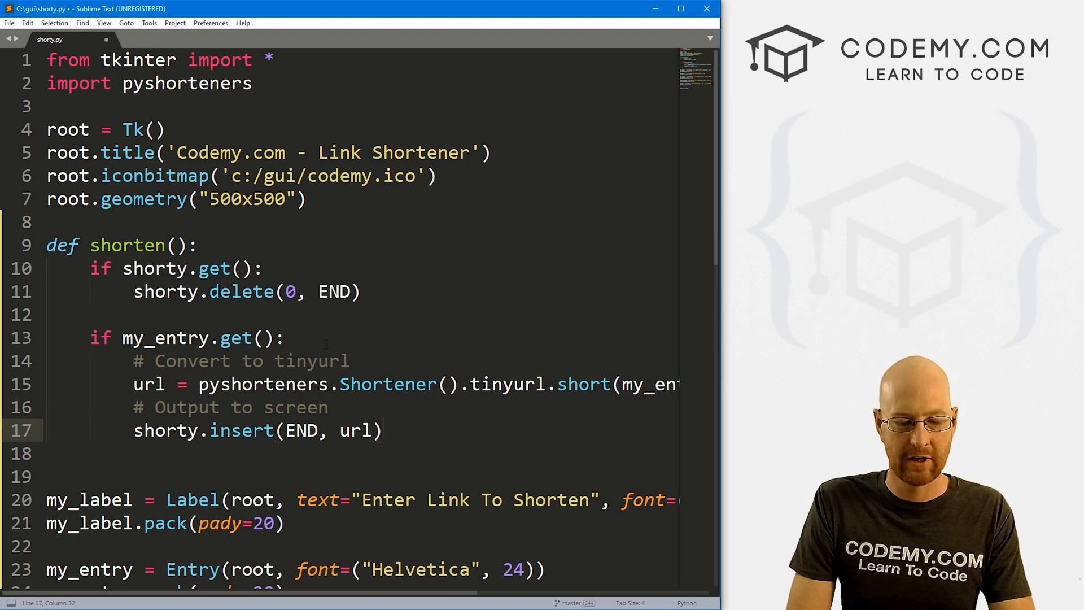
key("ctrl+s")
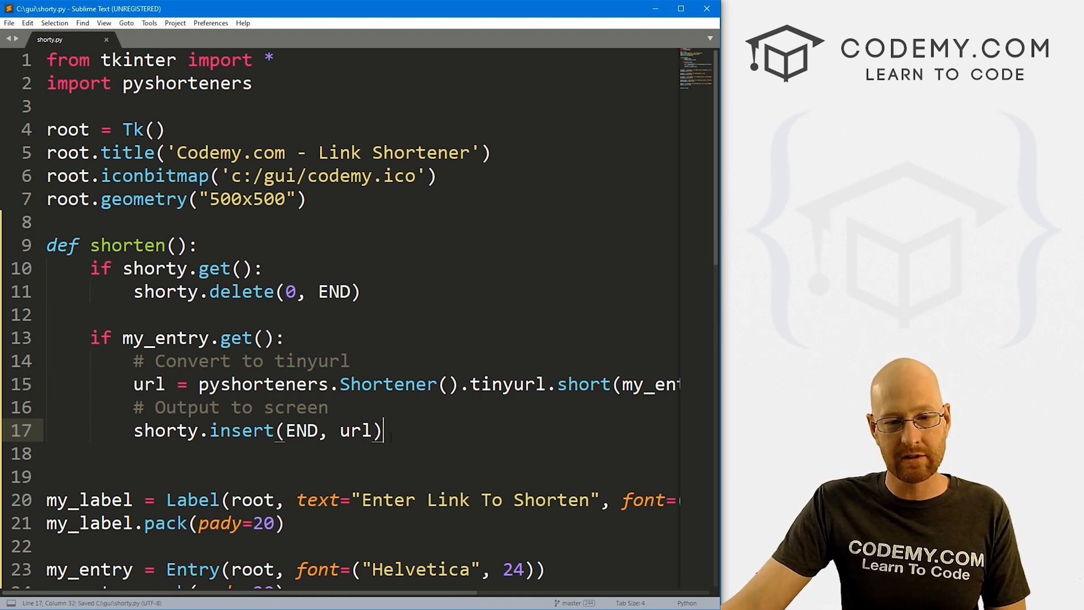
left_click(327, 406)
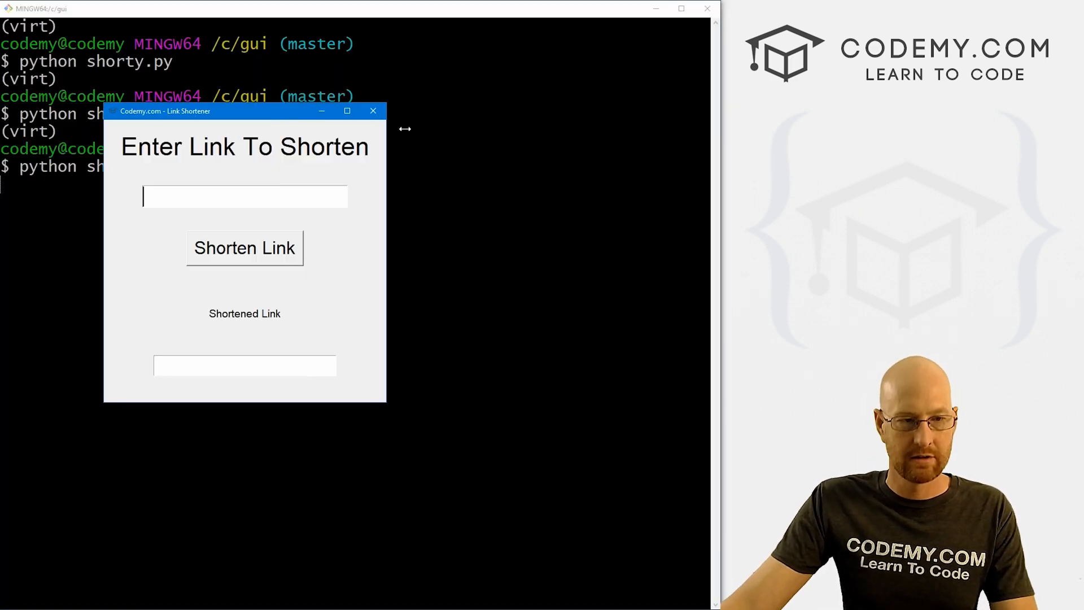
type("https:?/")
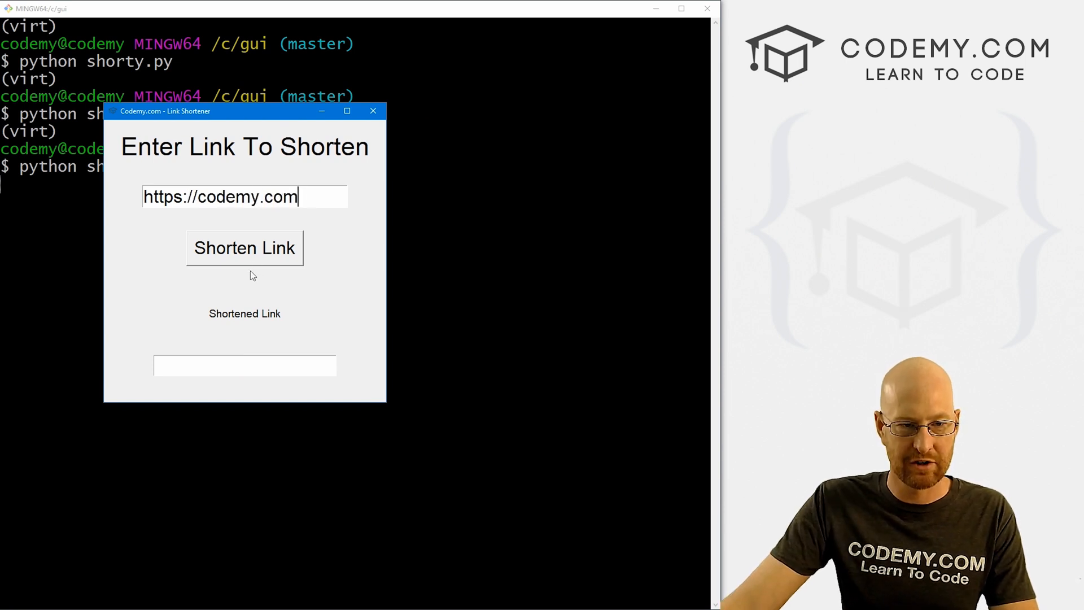
left_click(244, 247)
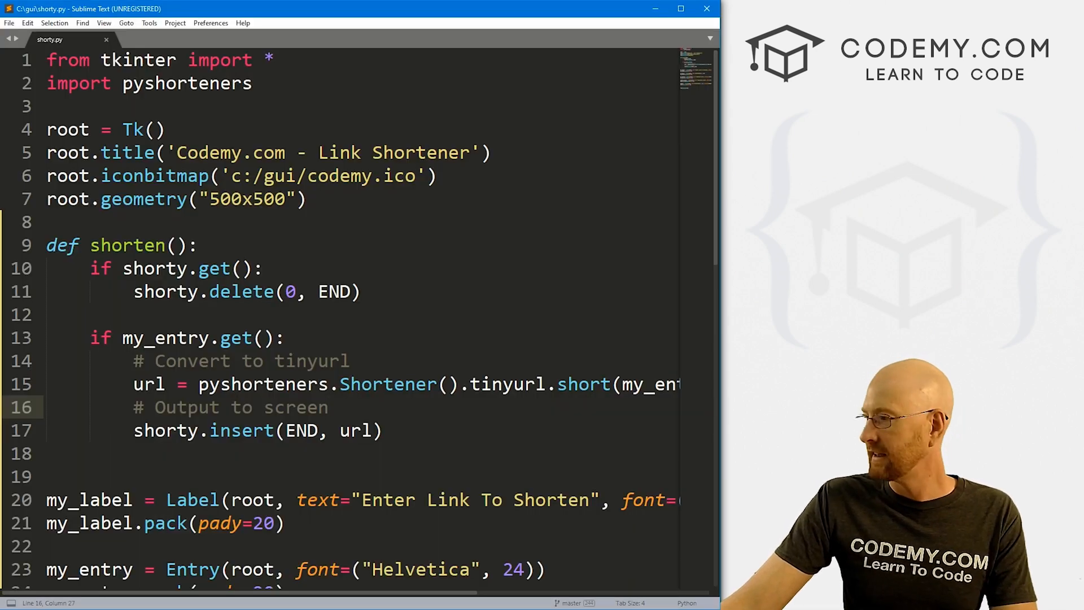
Give the shorty output Entry a width=30 setting so the shortened-link box is wider.
left_click(244, 247)
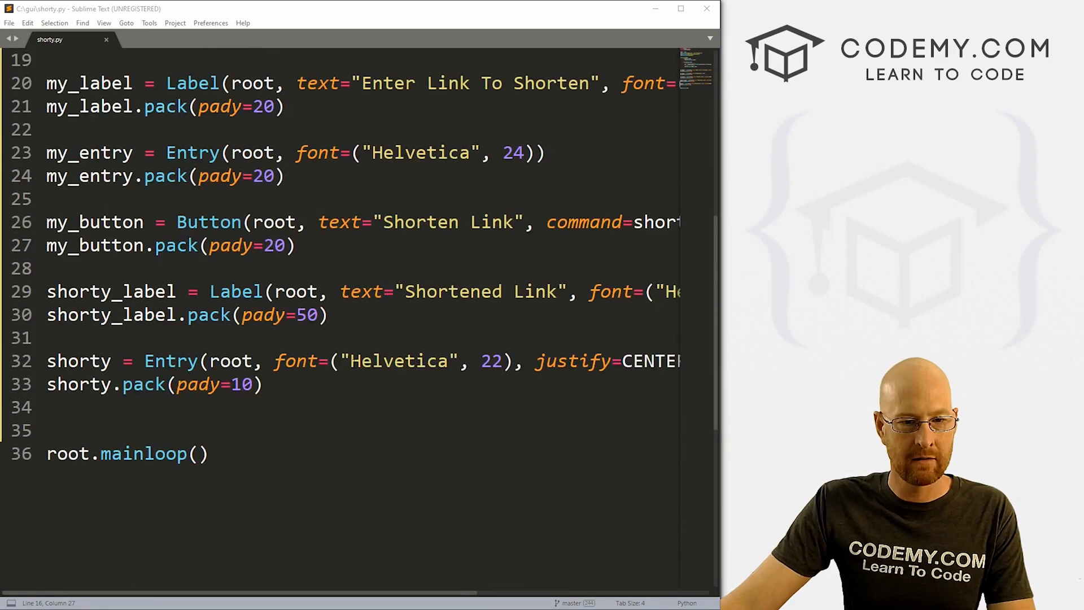
type("width=")
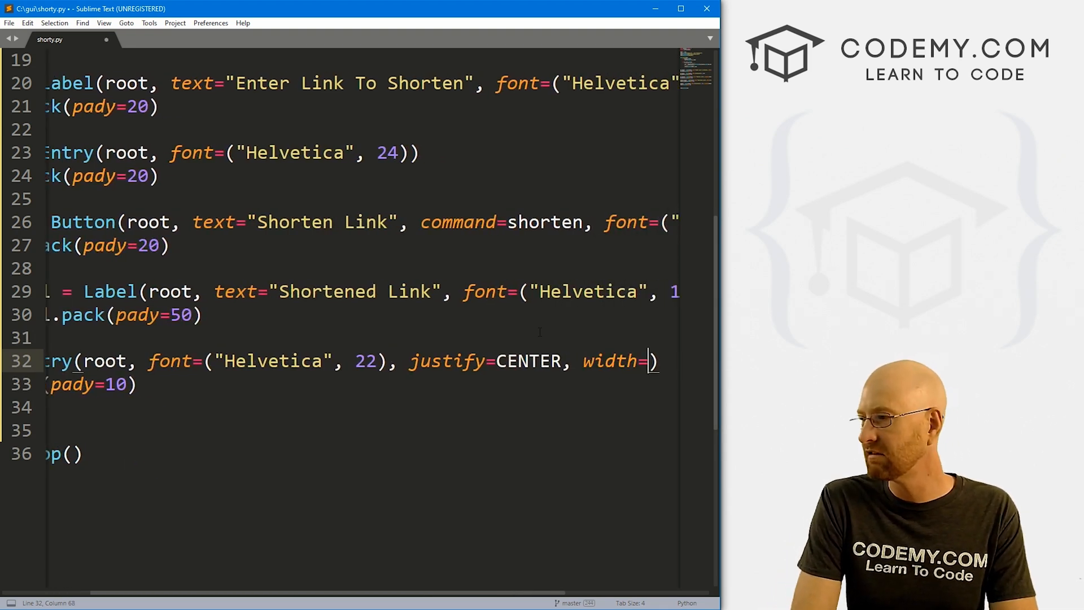
type("30")
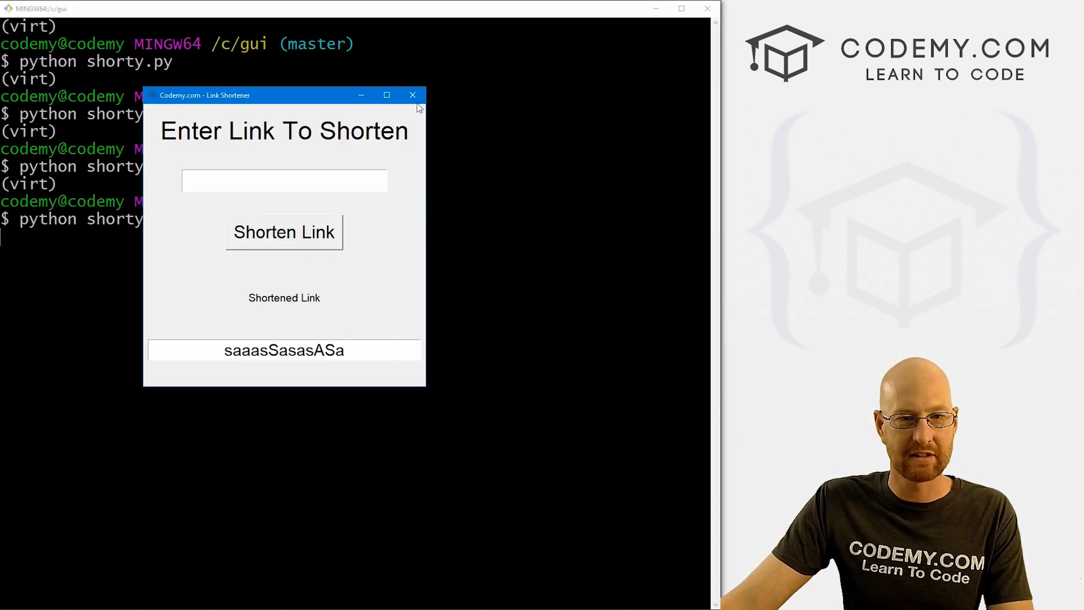
Add bd=0 and bg="systembuttonface" to the shorty Entry so it blends into the window.
left_click(413, 94)
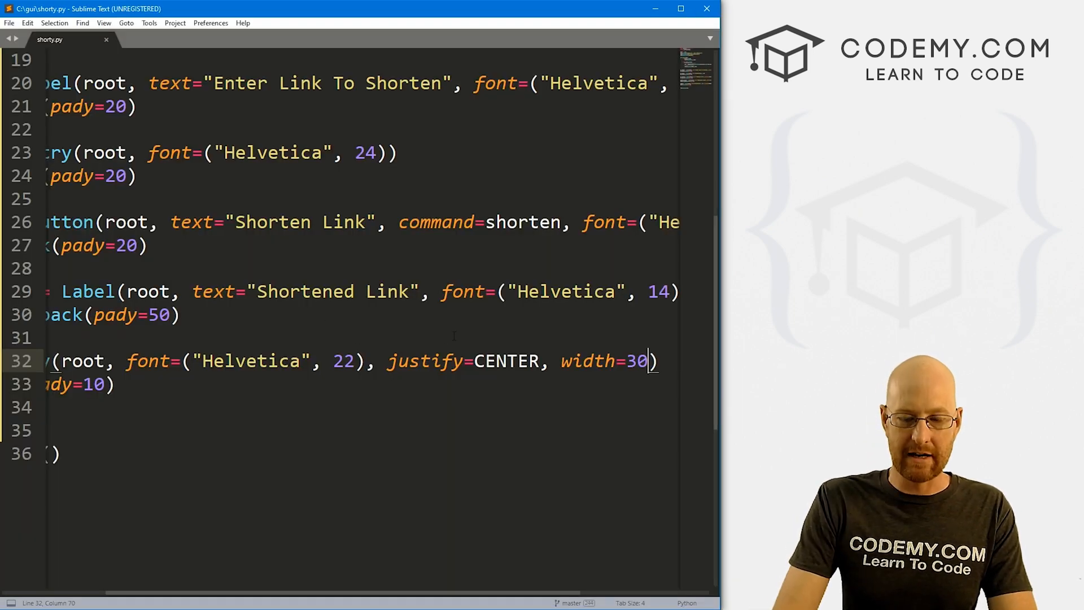
type(", bd")
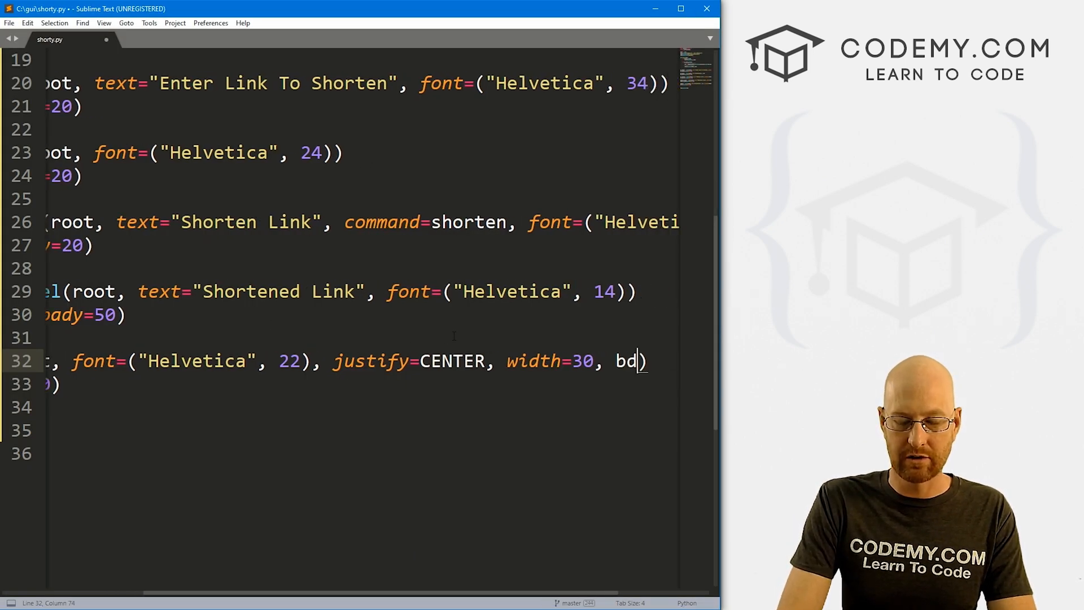
type("=0,")
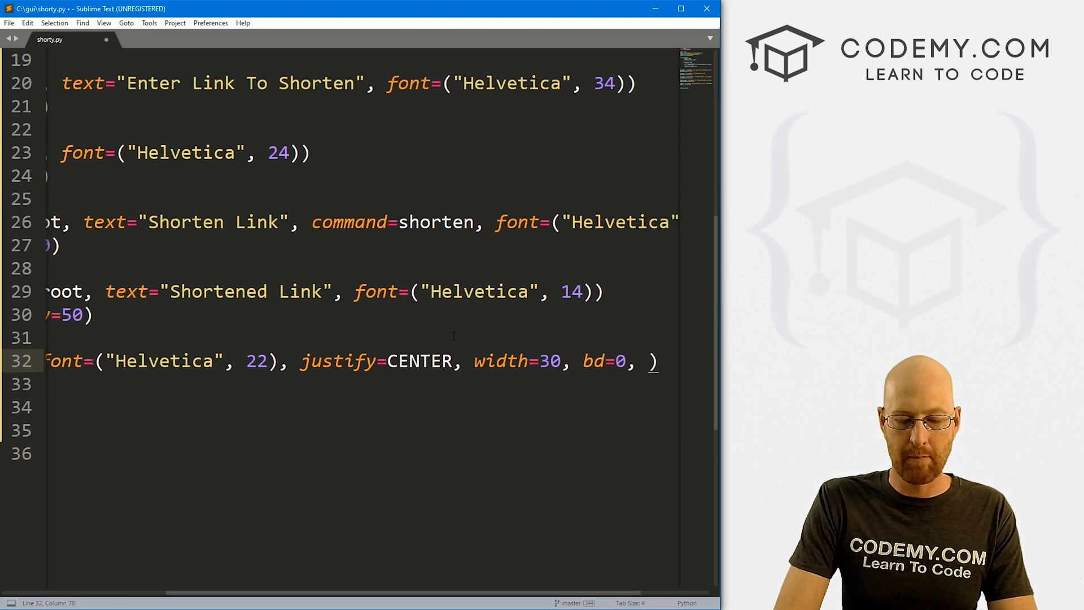
type("bg=\"\"")
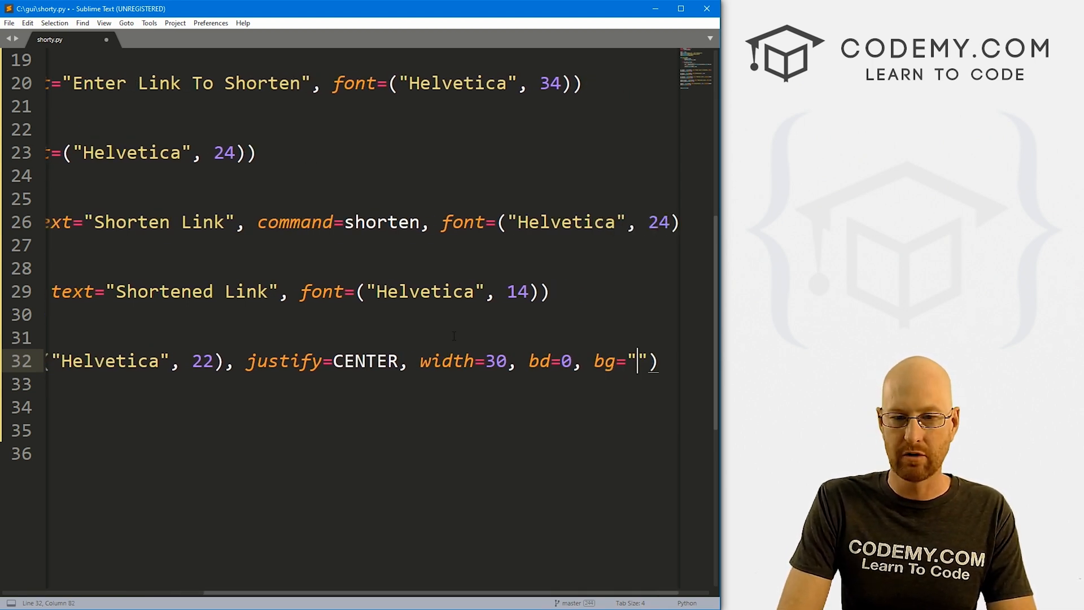
type("systembutton")
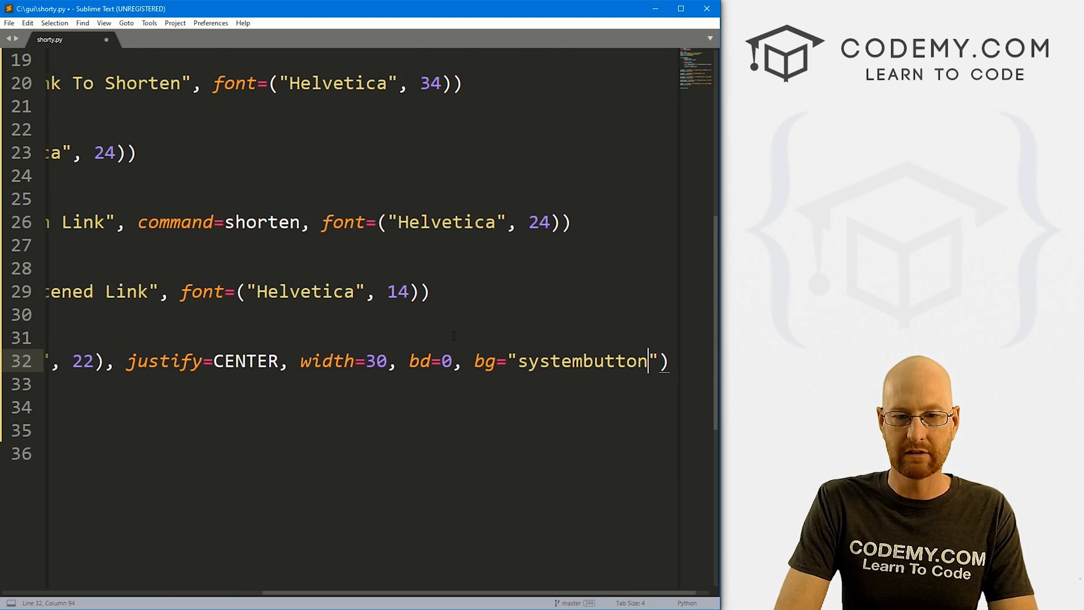
type("face")
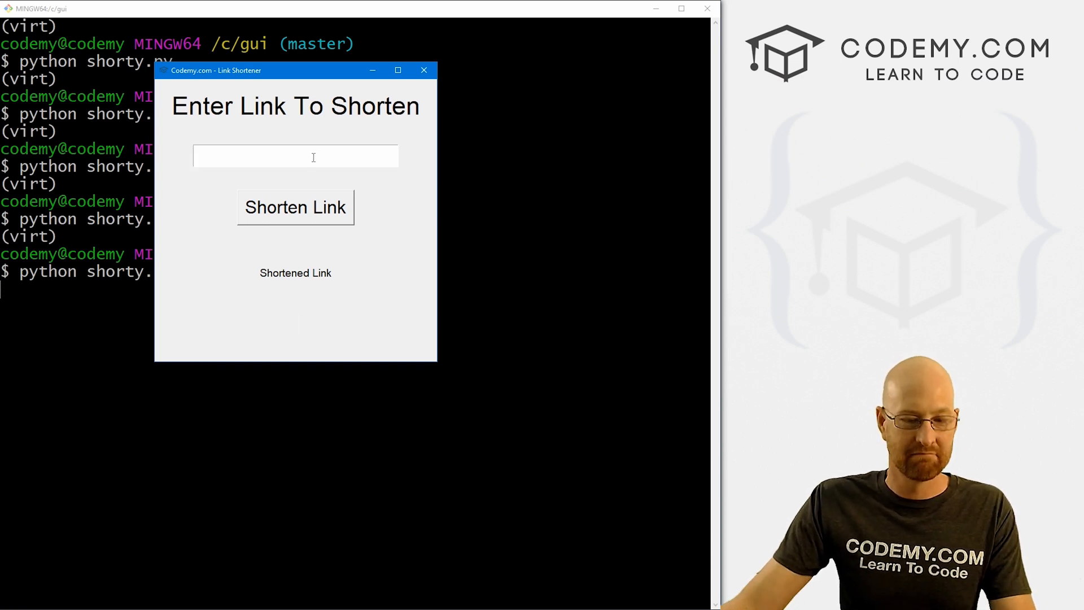
Shorten google.com in the borderless app to a TinyURL, then close the window.
type("google.com")
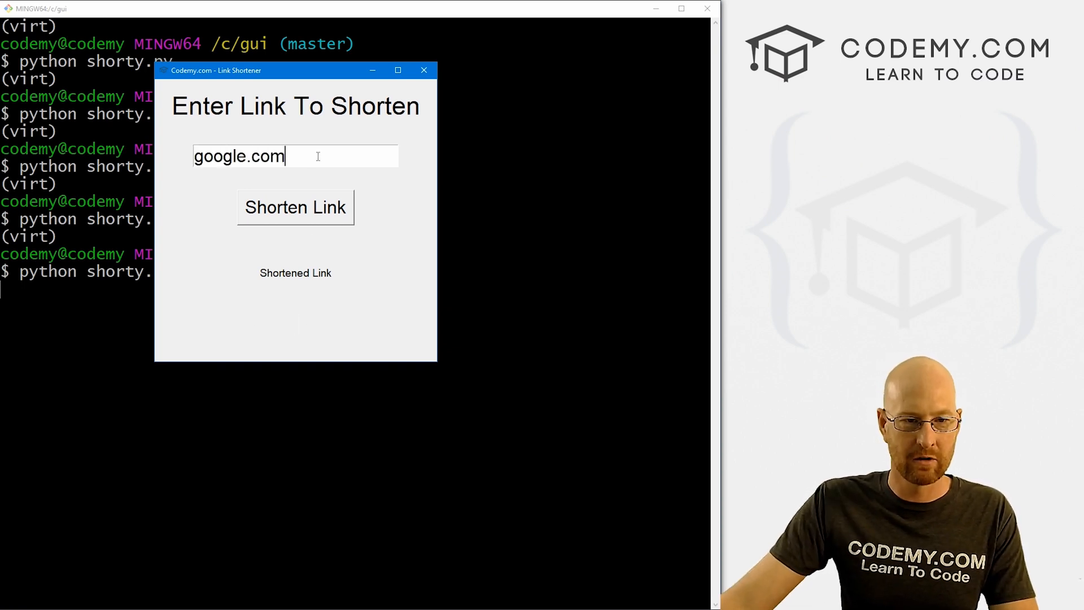
left_click(294, 208)
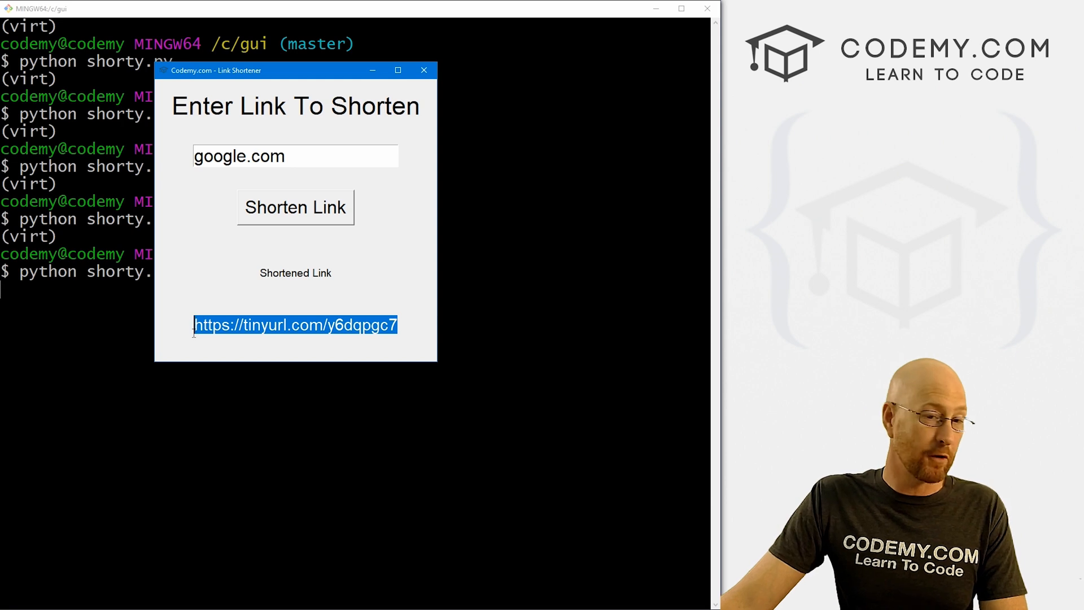
left_click(249, 325)
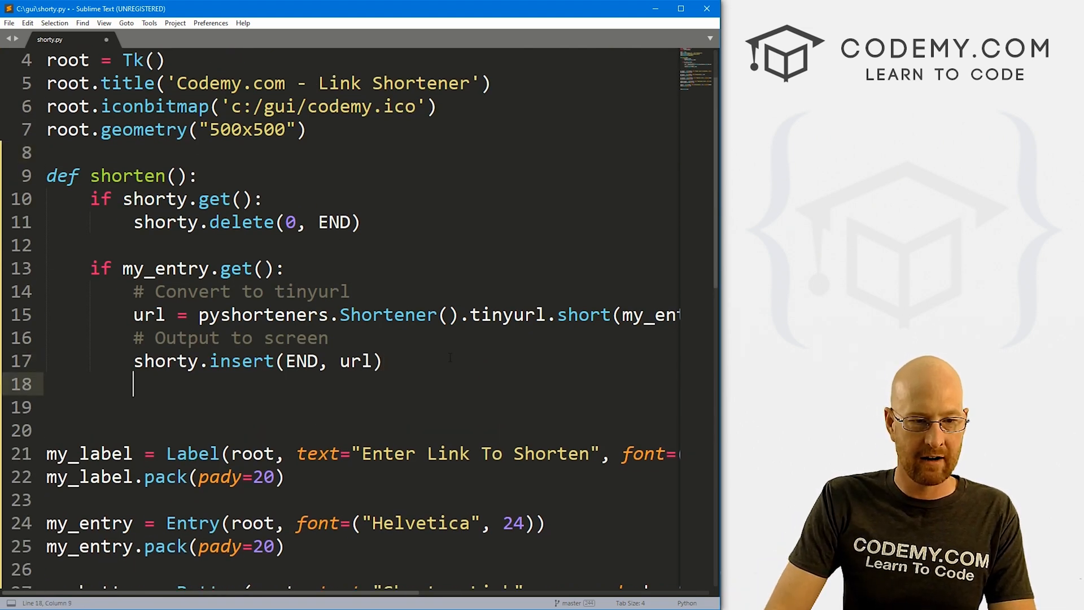
Add a '# Reverse URL' comment and start a print of a pyshorteners Shortener.
type("# Re")
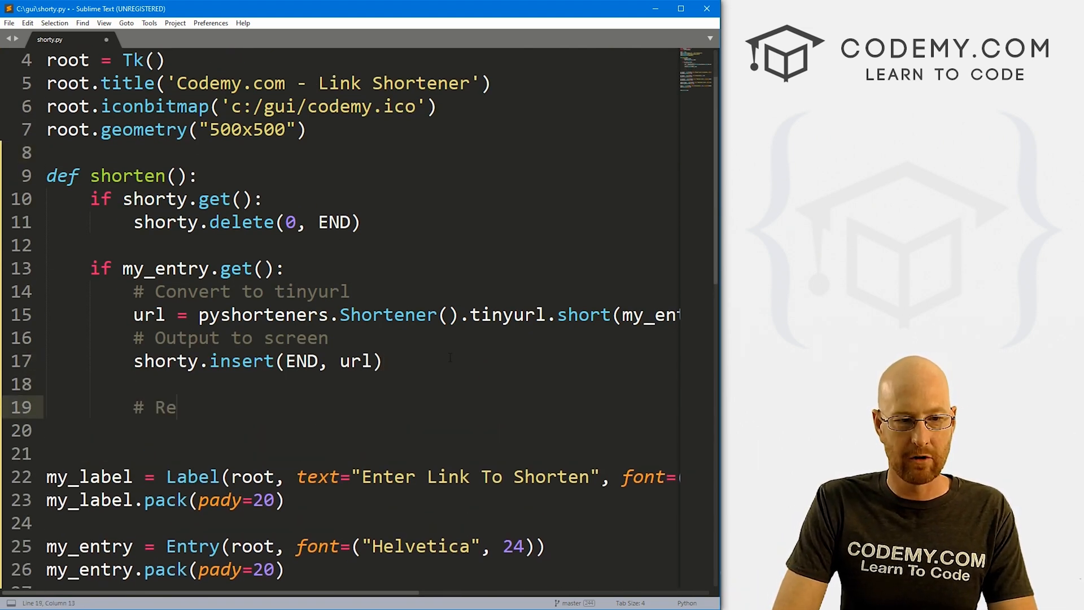
type("verse URL")
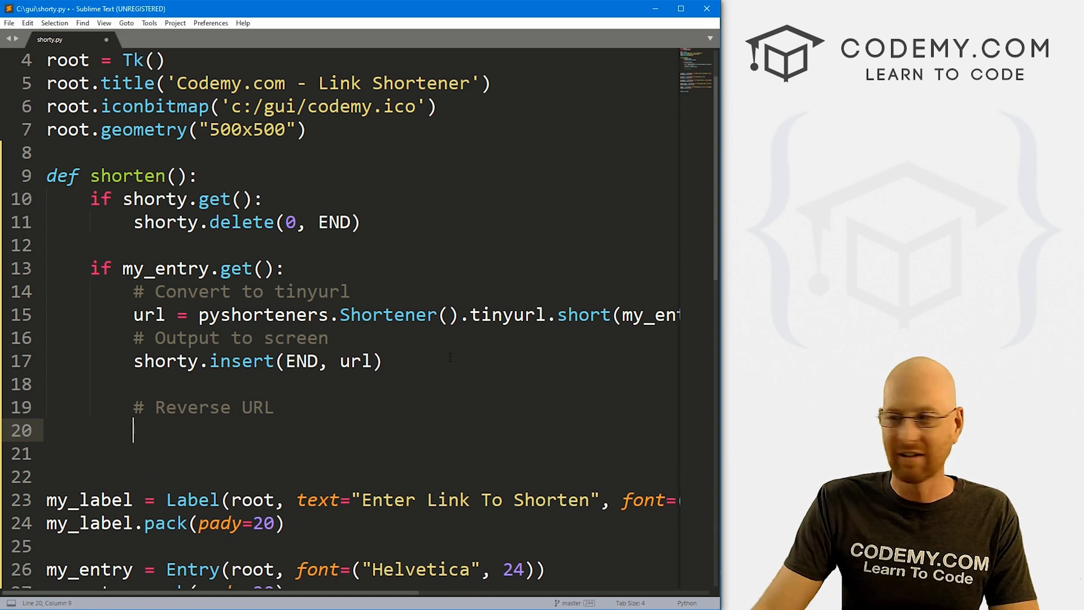
mouse_move(295, 420)
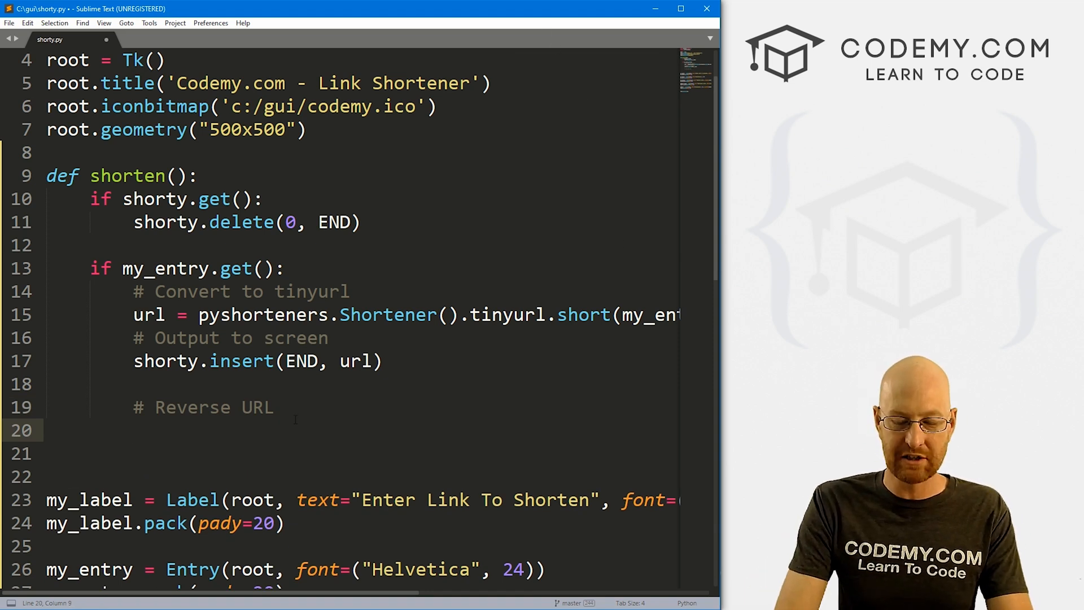
type("print()")
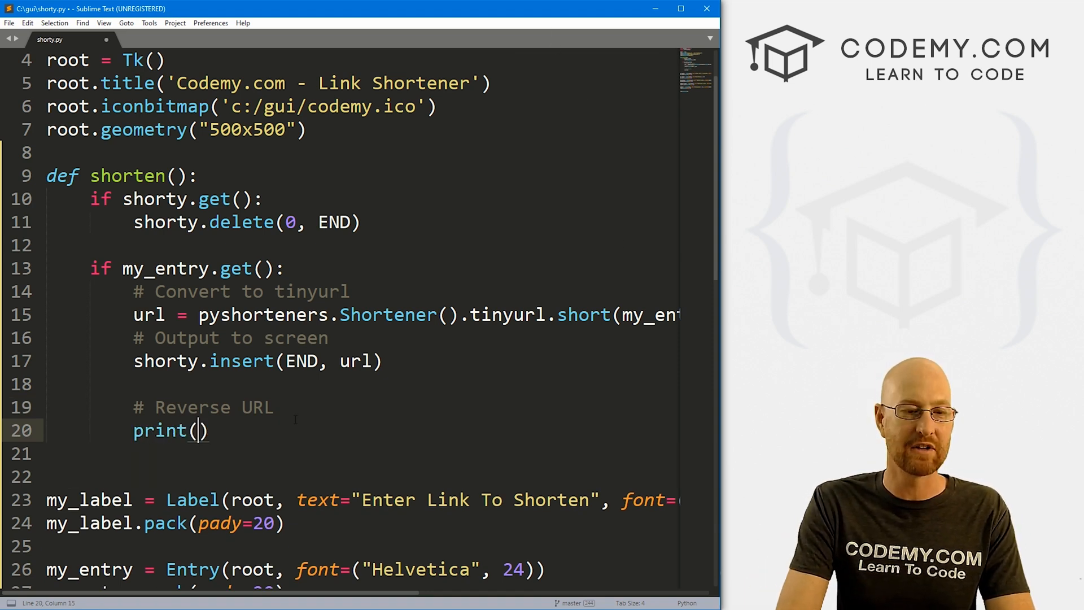
type("pys")
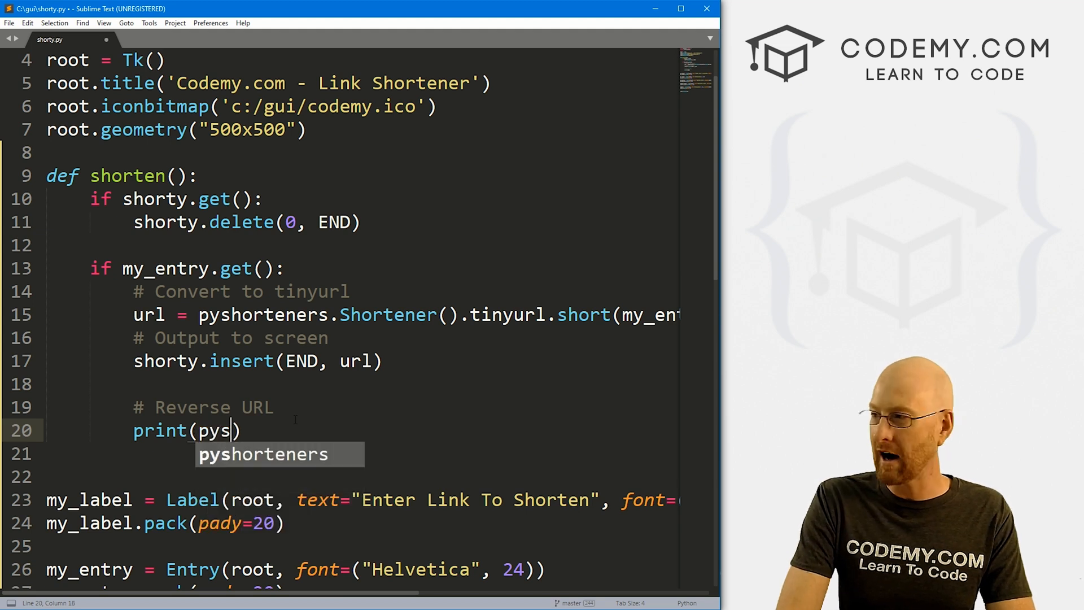
type("horteners.Shortener")
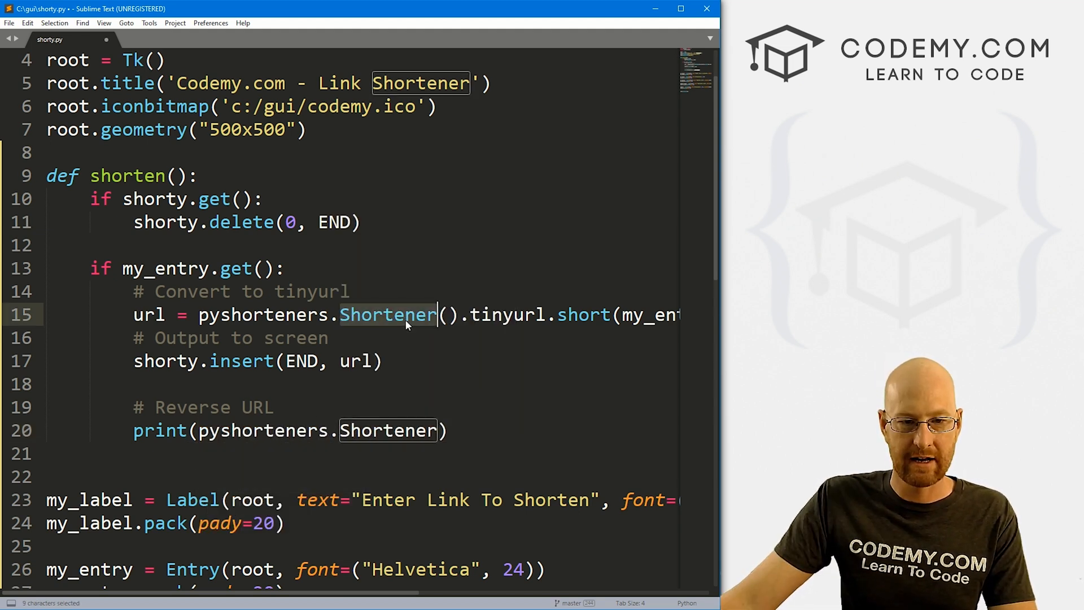
Finish print(pyshorteners.Shortener().tinyurl.expand(url)) and return to Git Bash to rerun shorty.py.
type("()")
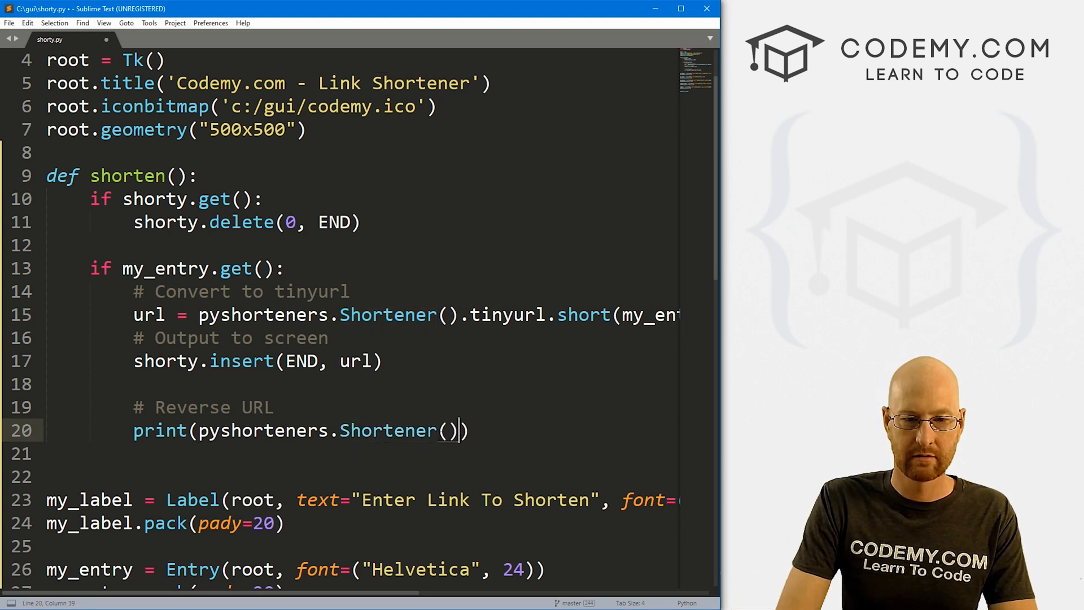
type(".tinyurl")
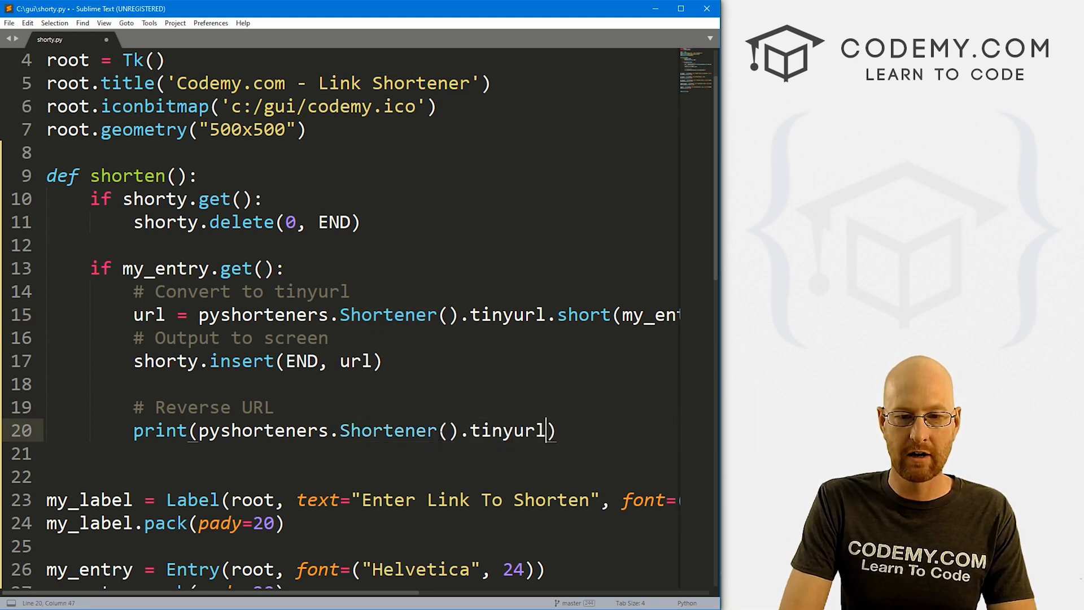
type(".expand")
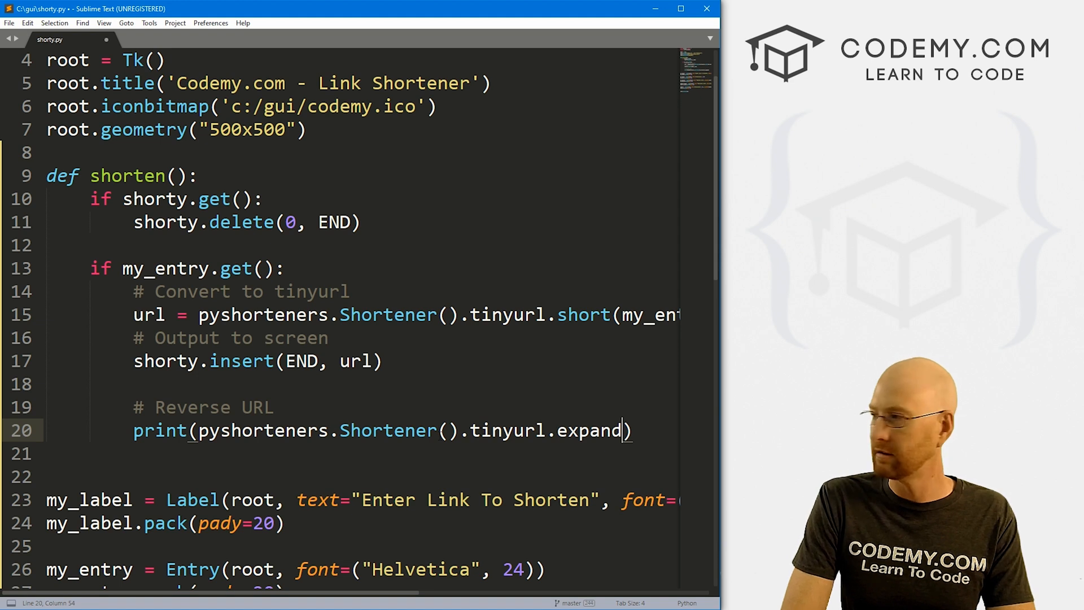
type("url")
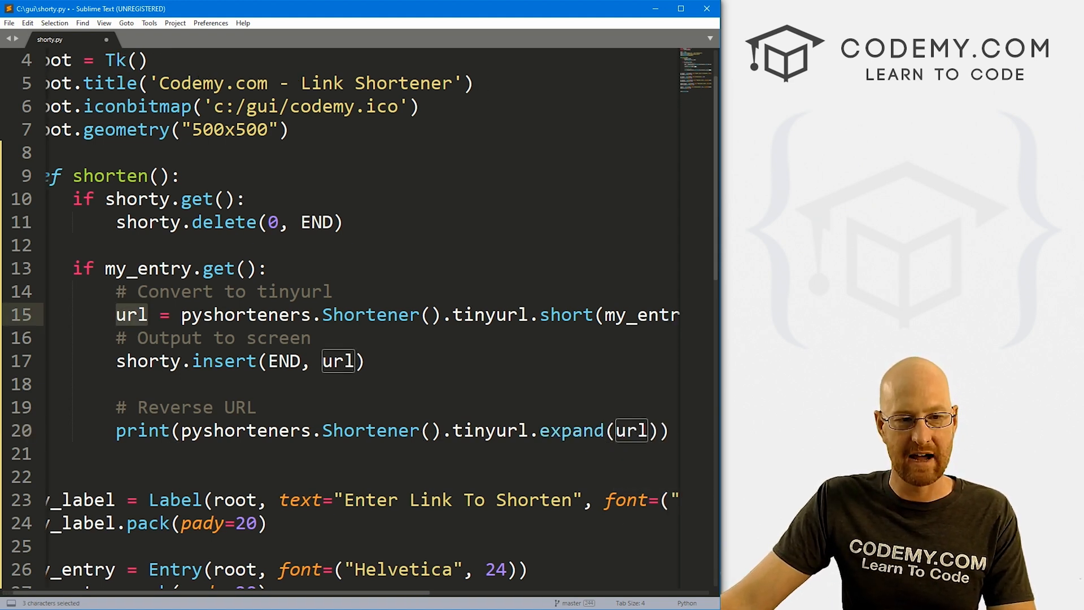
left_click(622, 430)
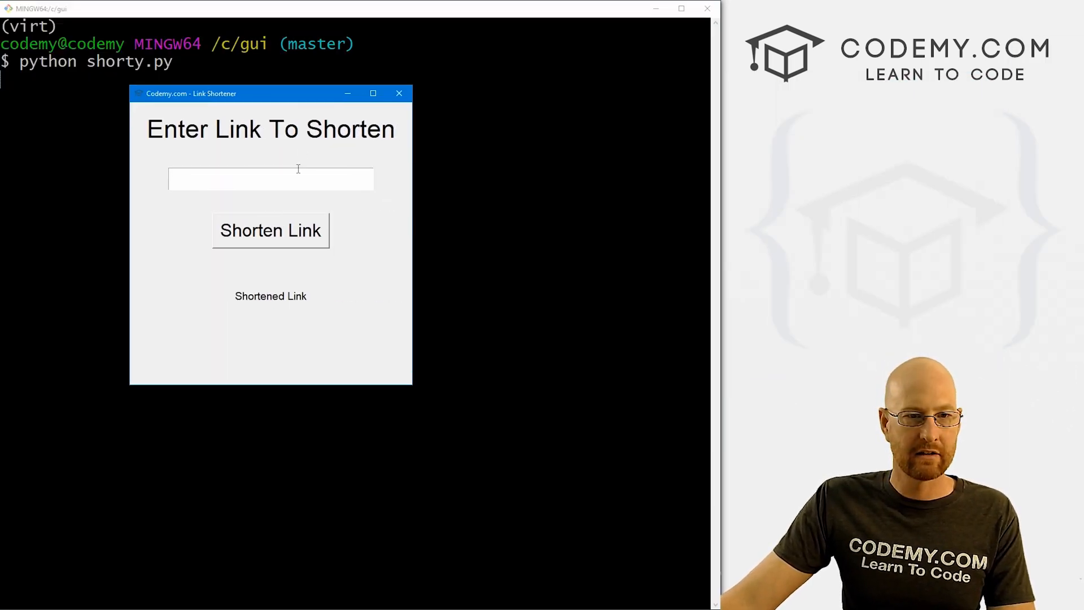
type("https:")
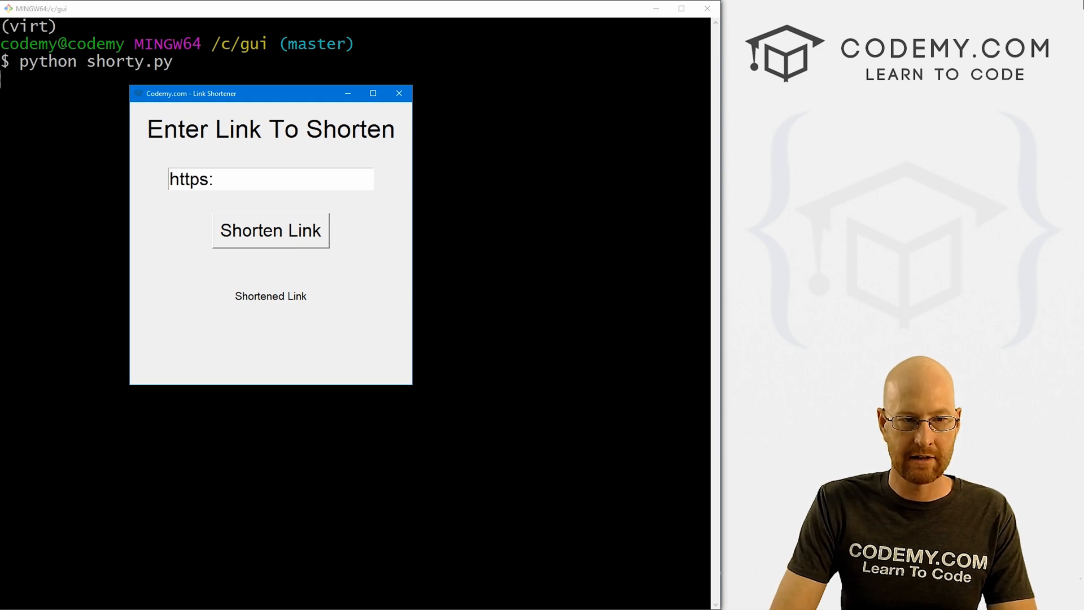
type("//codemy.com")
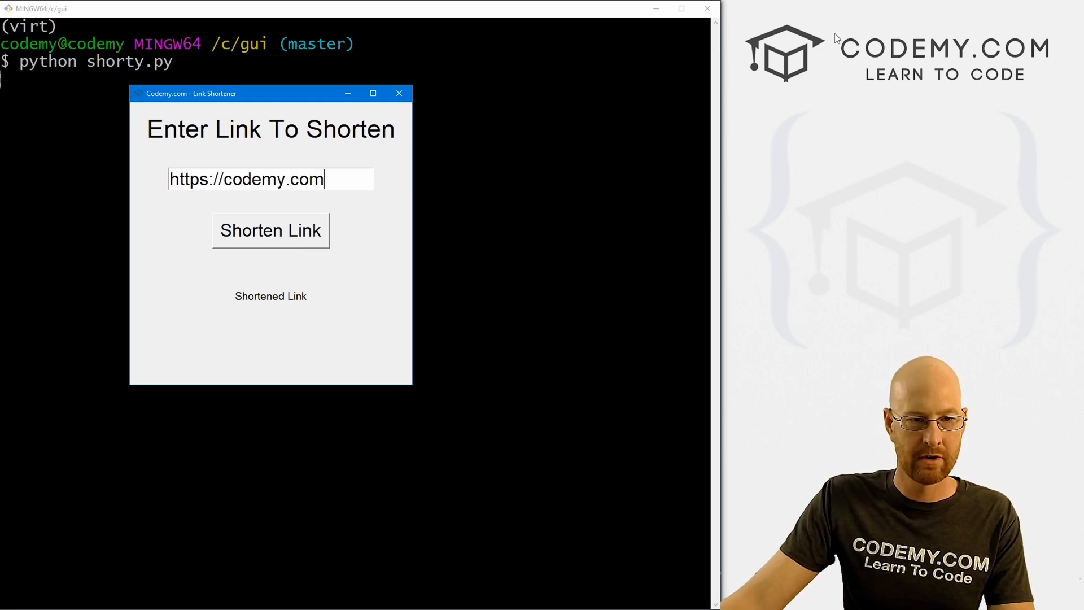
left_click(269, 230)
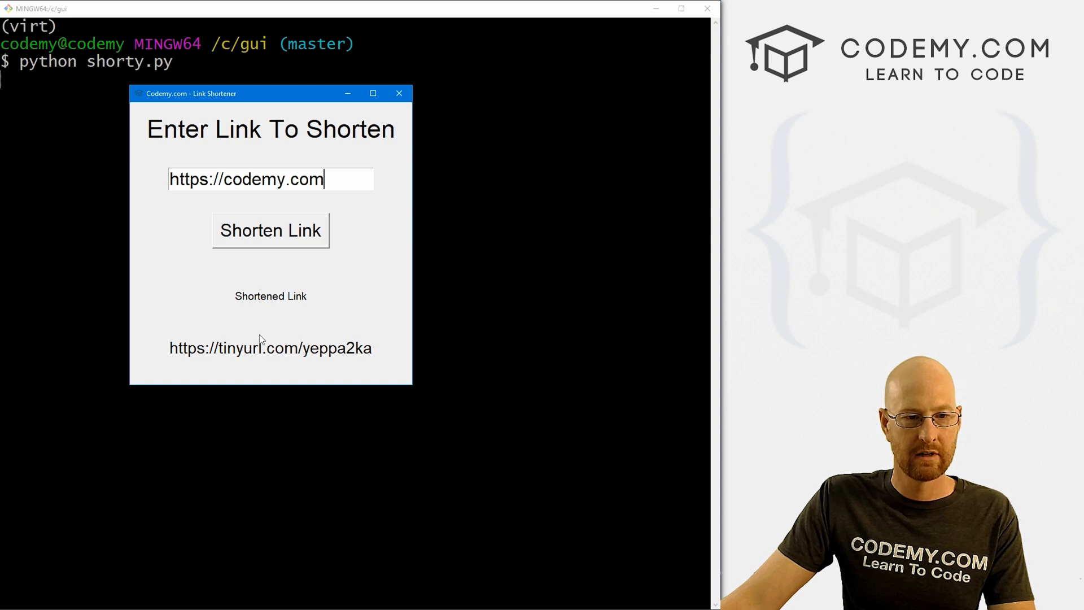
left_click_drag(170, 347, 371, 348)
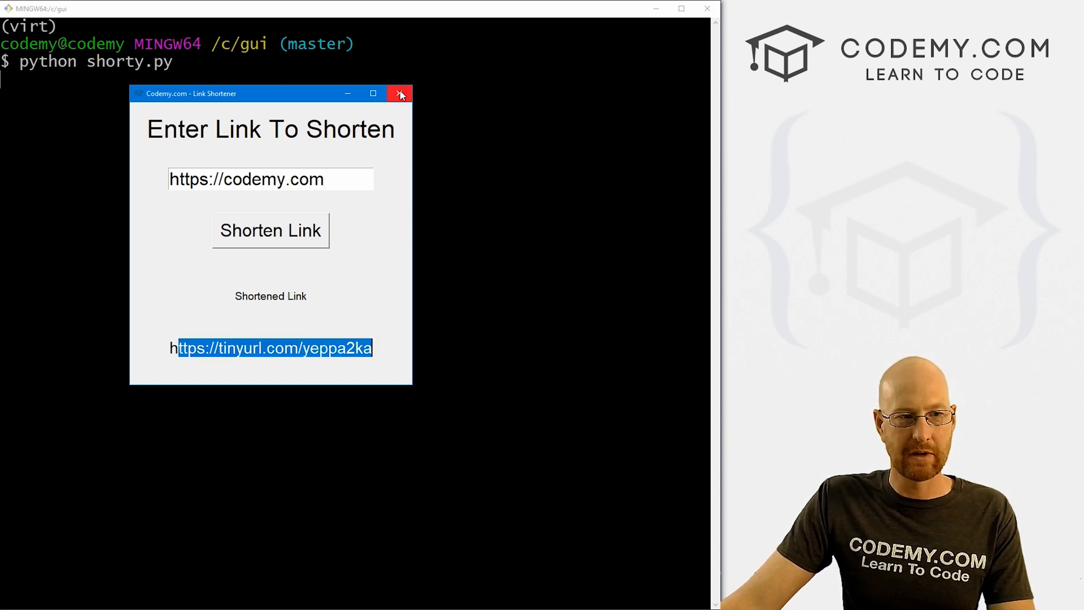
left_click(399, 93)
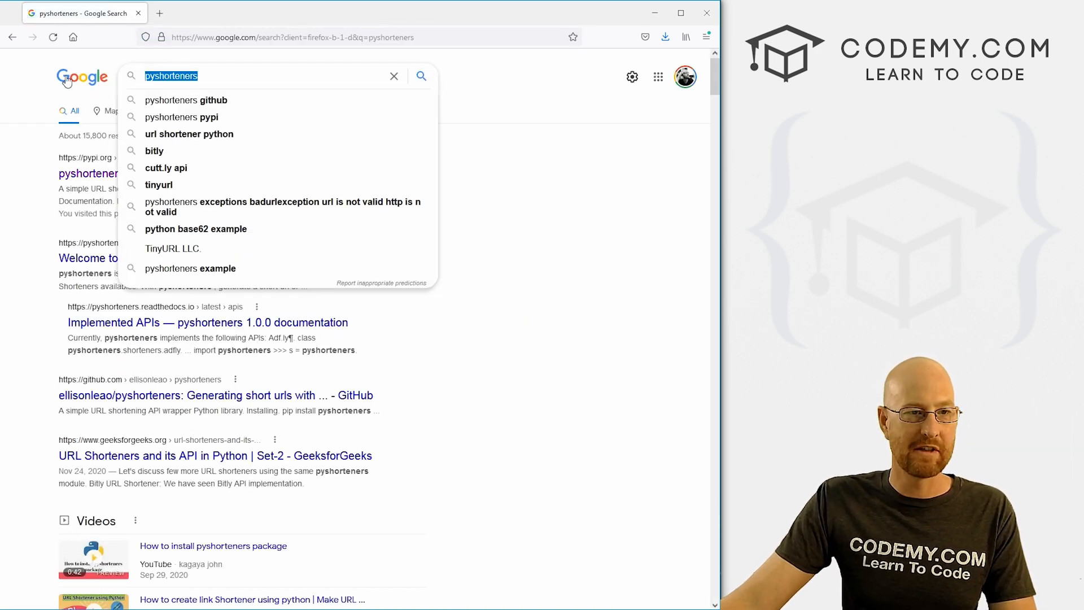
Open the pyshorteners documentation and jump to the TinyURL.com section of Implemented APIs.
left_click(88, 174)
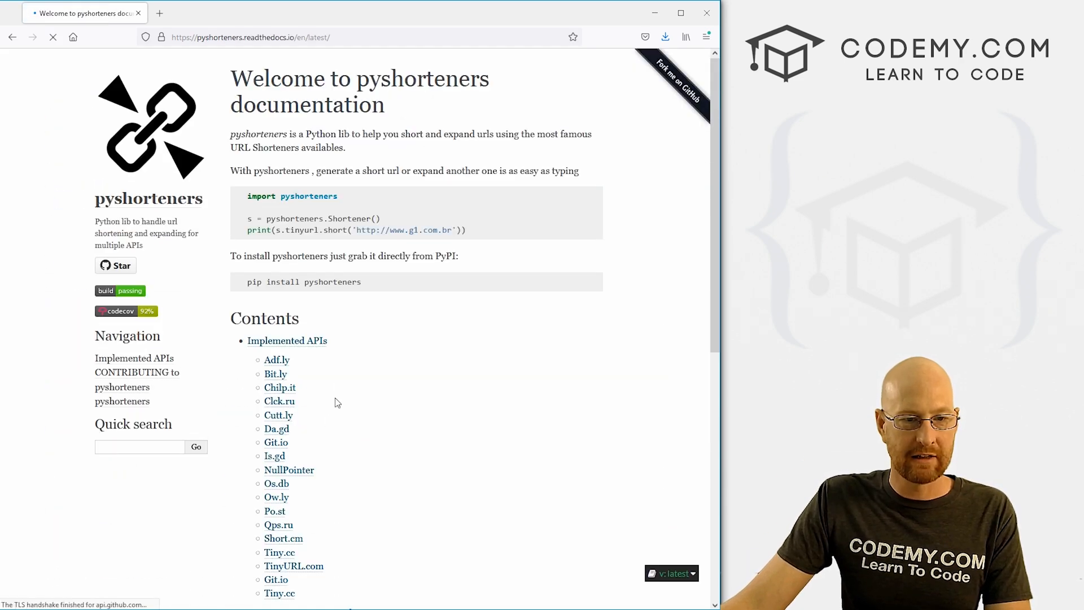
scroll("down", 3)
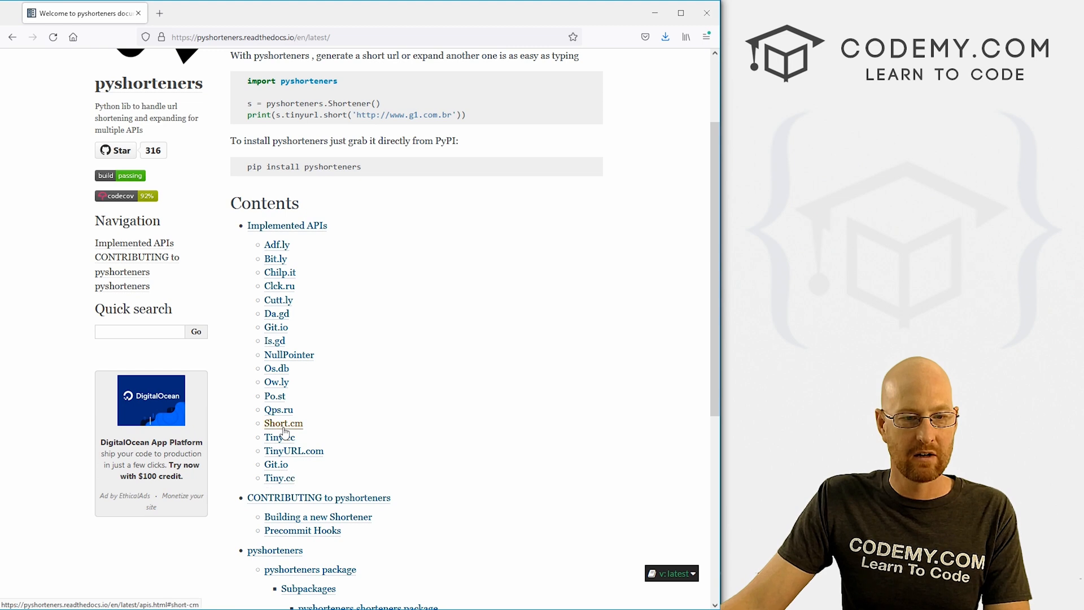
left_click(293, 450)
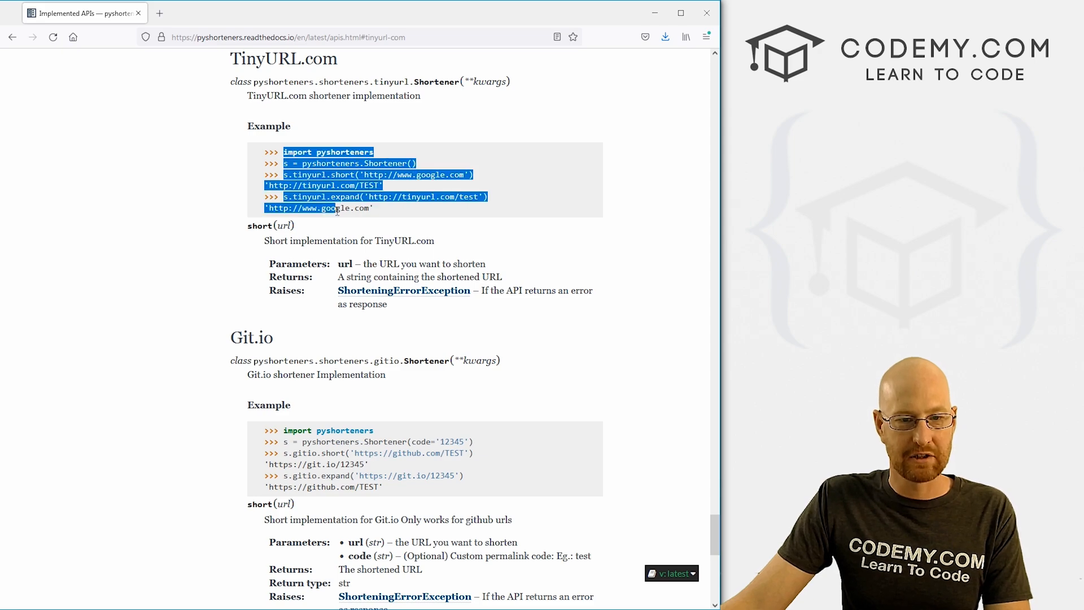
Scroll through the Implemented APIs page to the Bit.ly example with its expand and short methods.
scroll("down", 3)
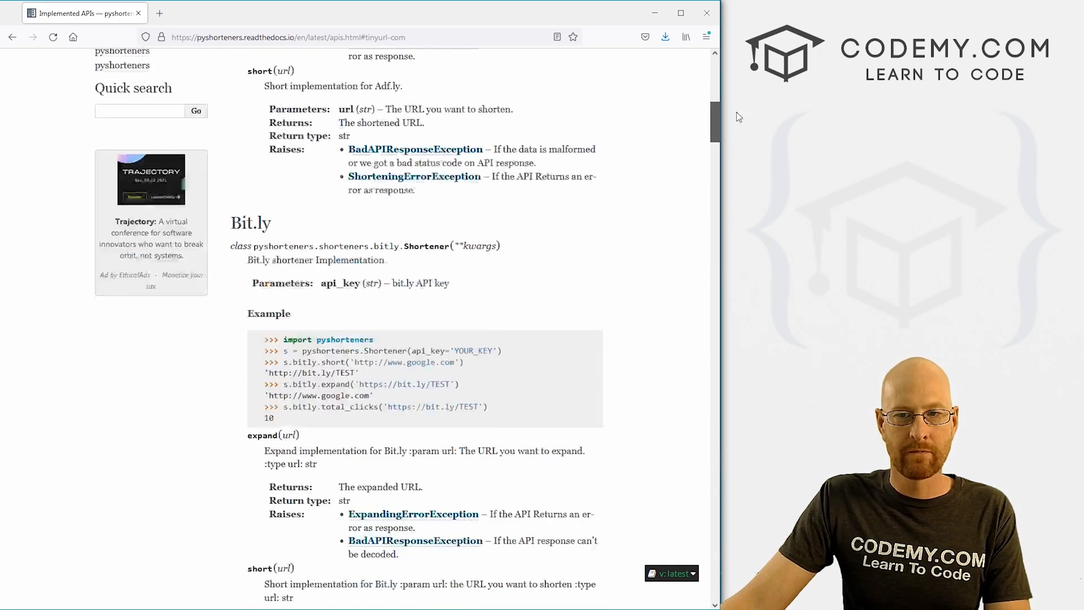
scroll("up", 3)
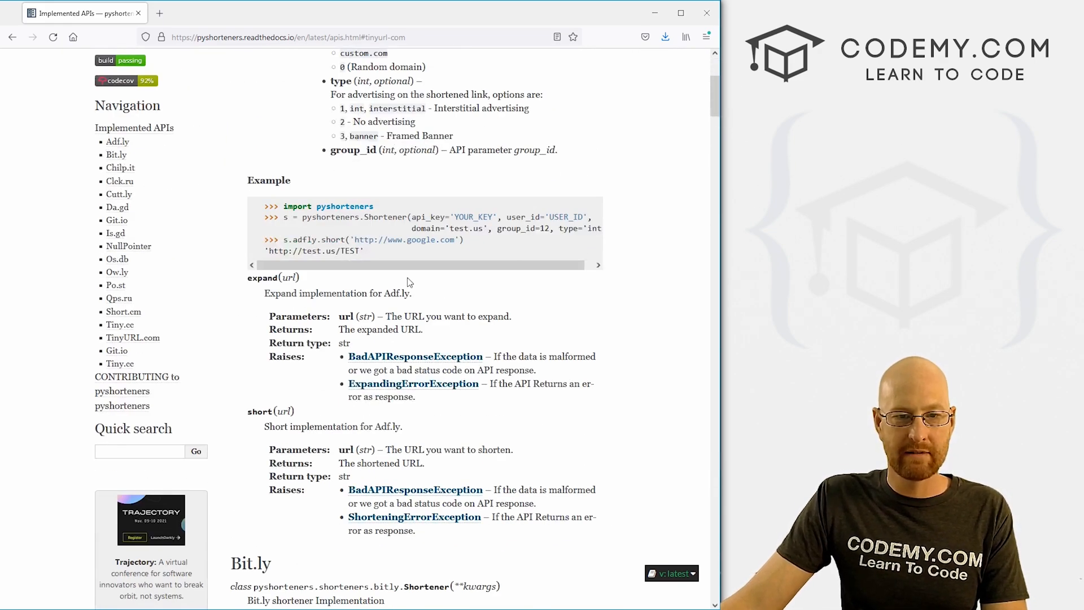
scroll("down", 3)
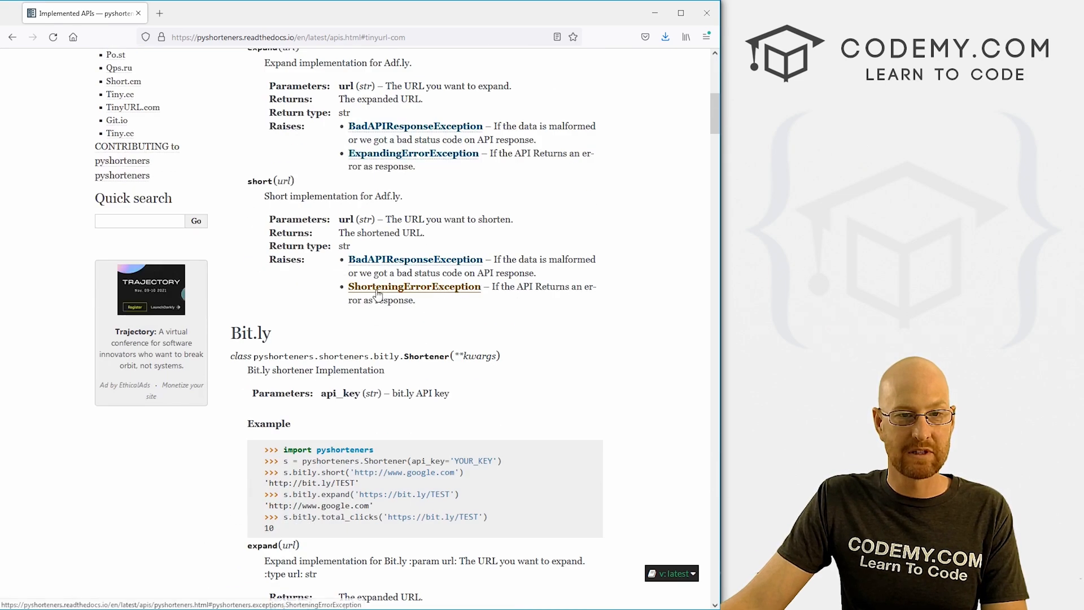
scroll("down", 3)
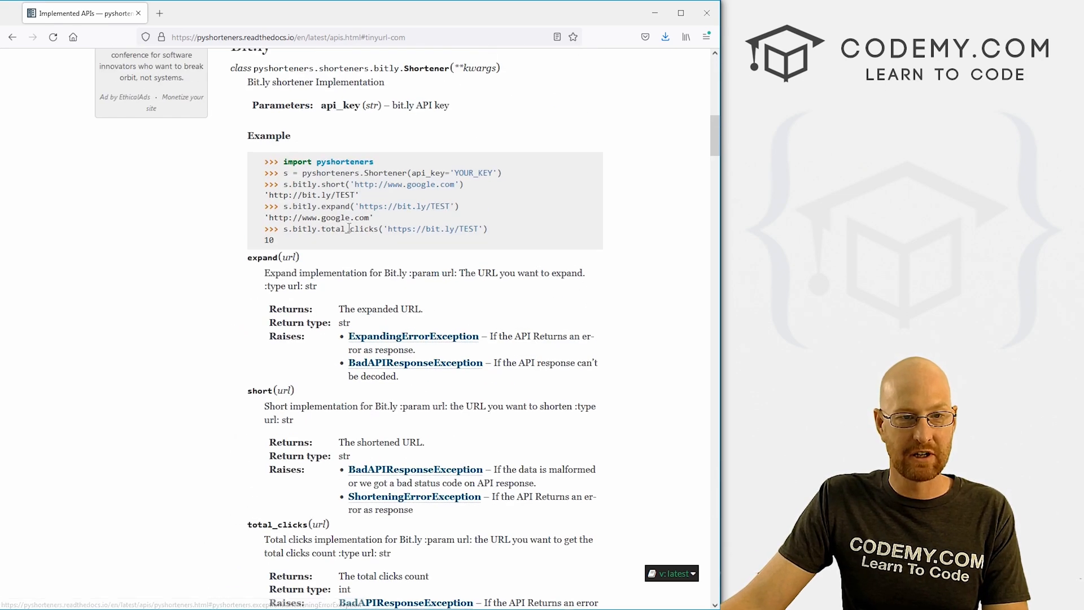
scroll("up", 3)
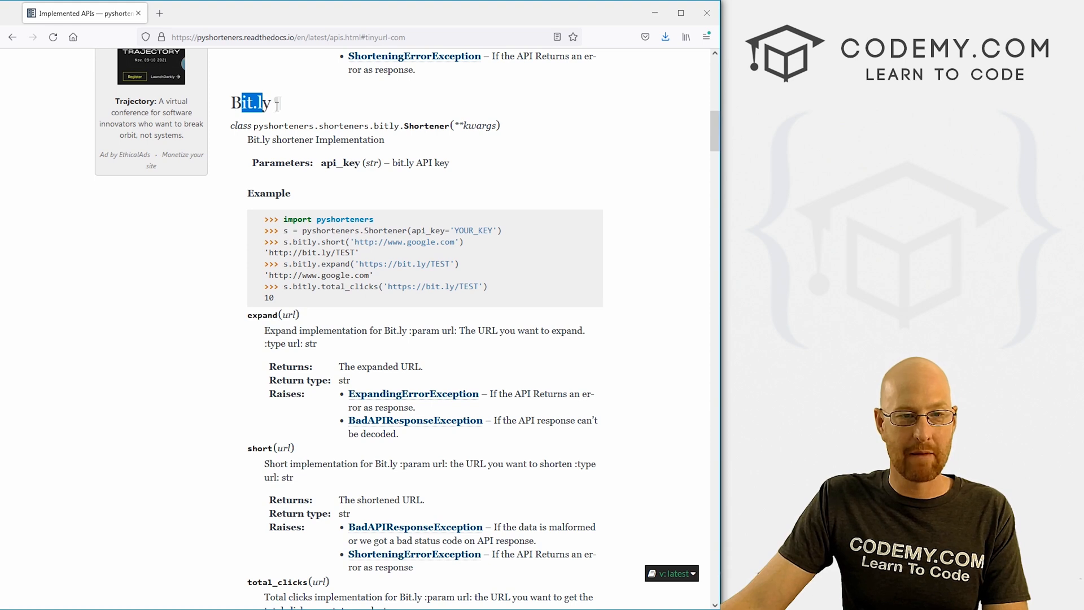